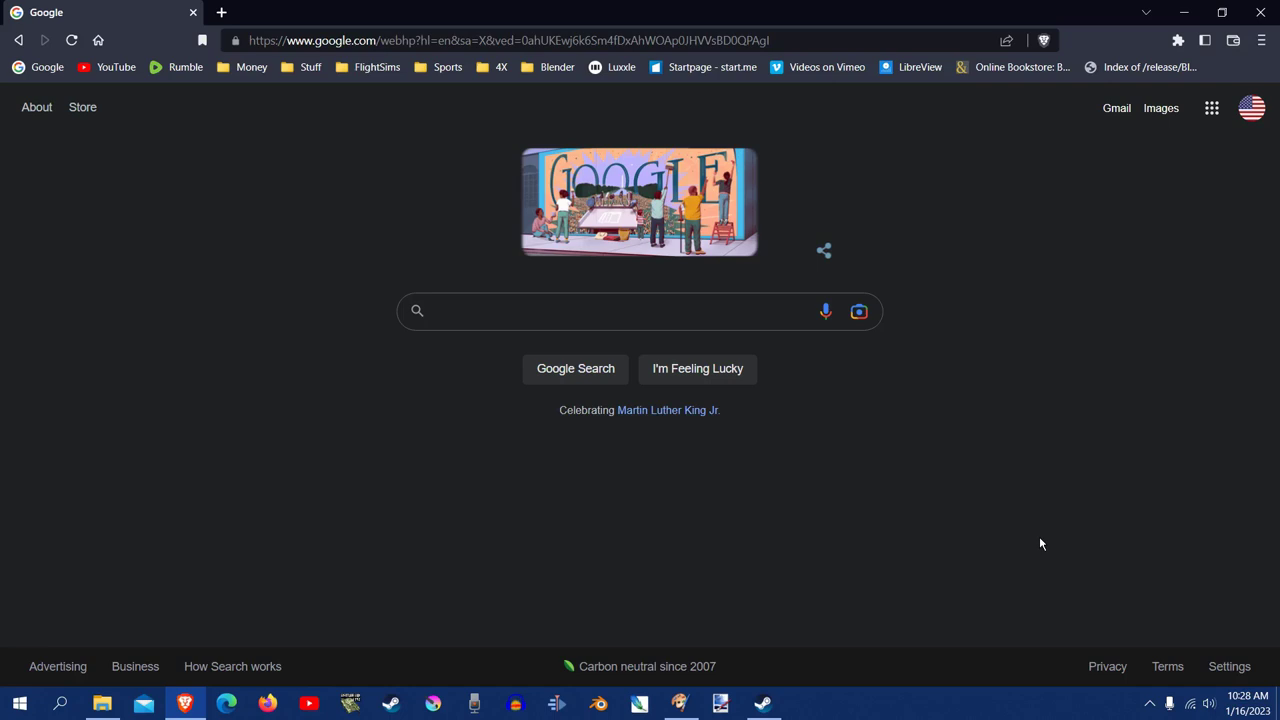
mouse_move(952, 498)
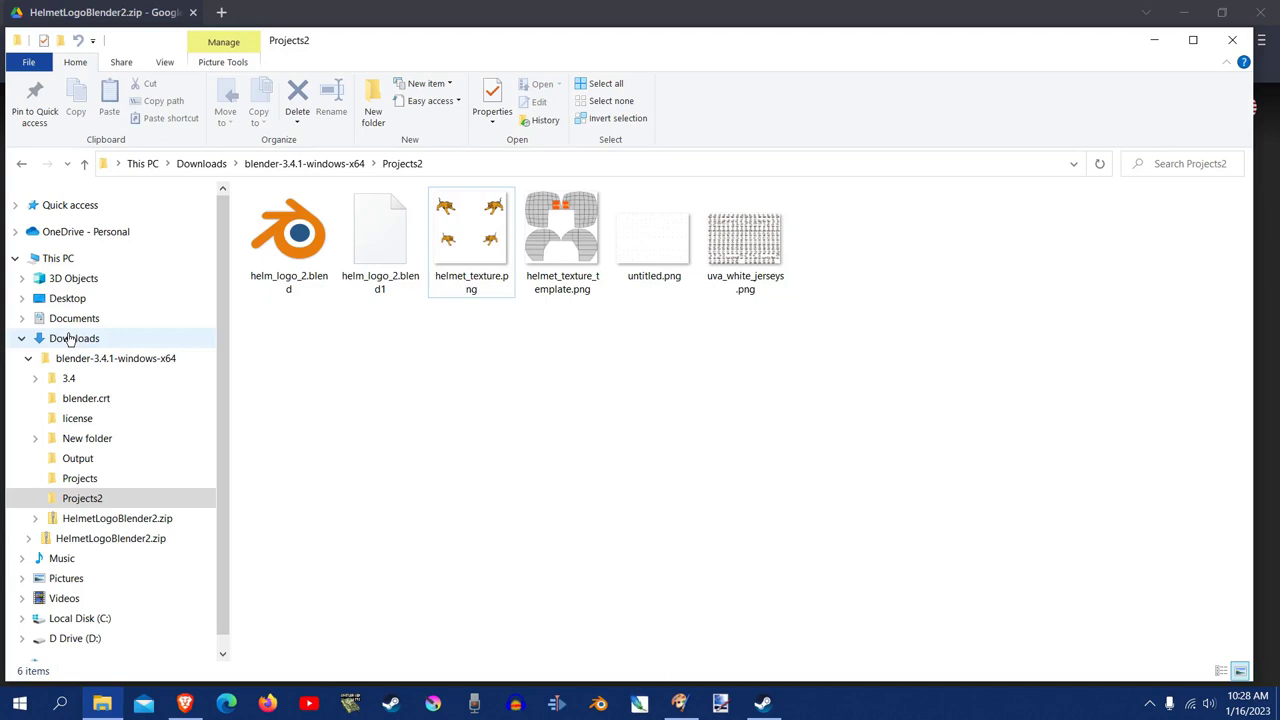
Step: Return File Explorer to the Downloads folder containing HelmetLogoBlender2.zip
left_click(74, 338)
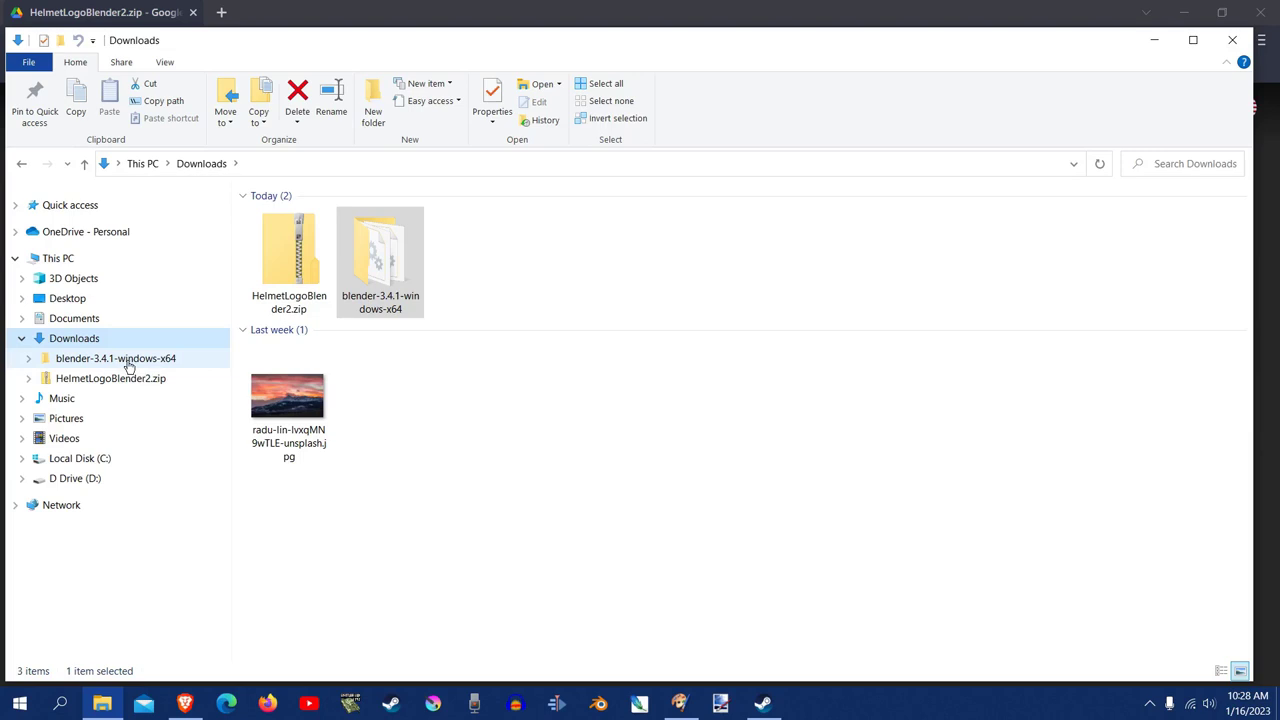
mouse_move(84, 364)
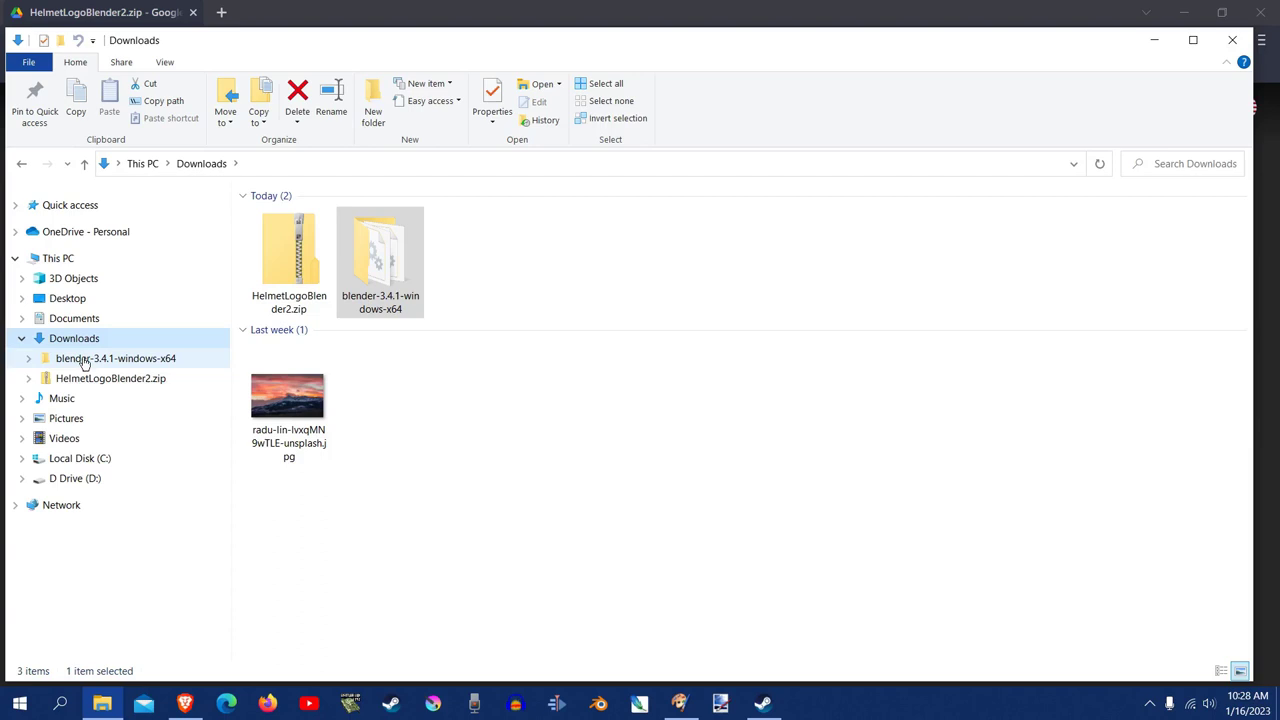
mouse_move(84, 358)
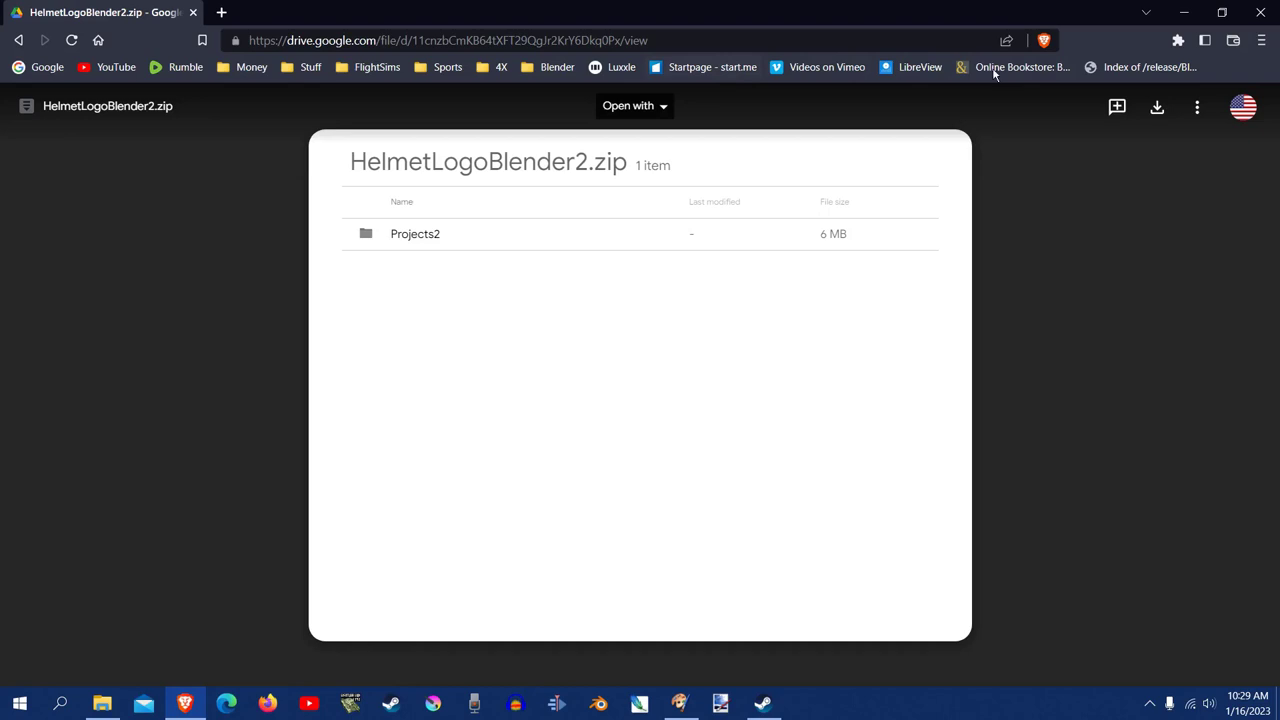
Step: Show Blender's 3.4 release download index in the browser
left_click(1148, 68)
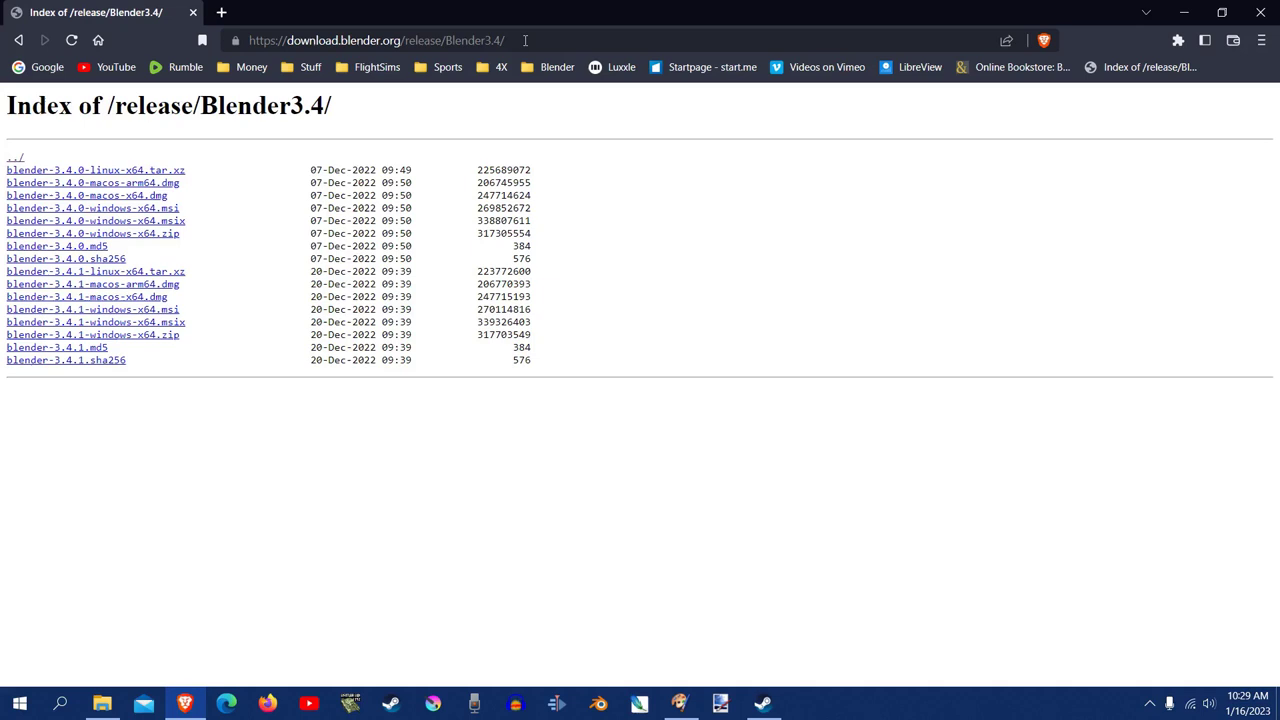
mouse_move(92, 308)
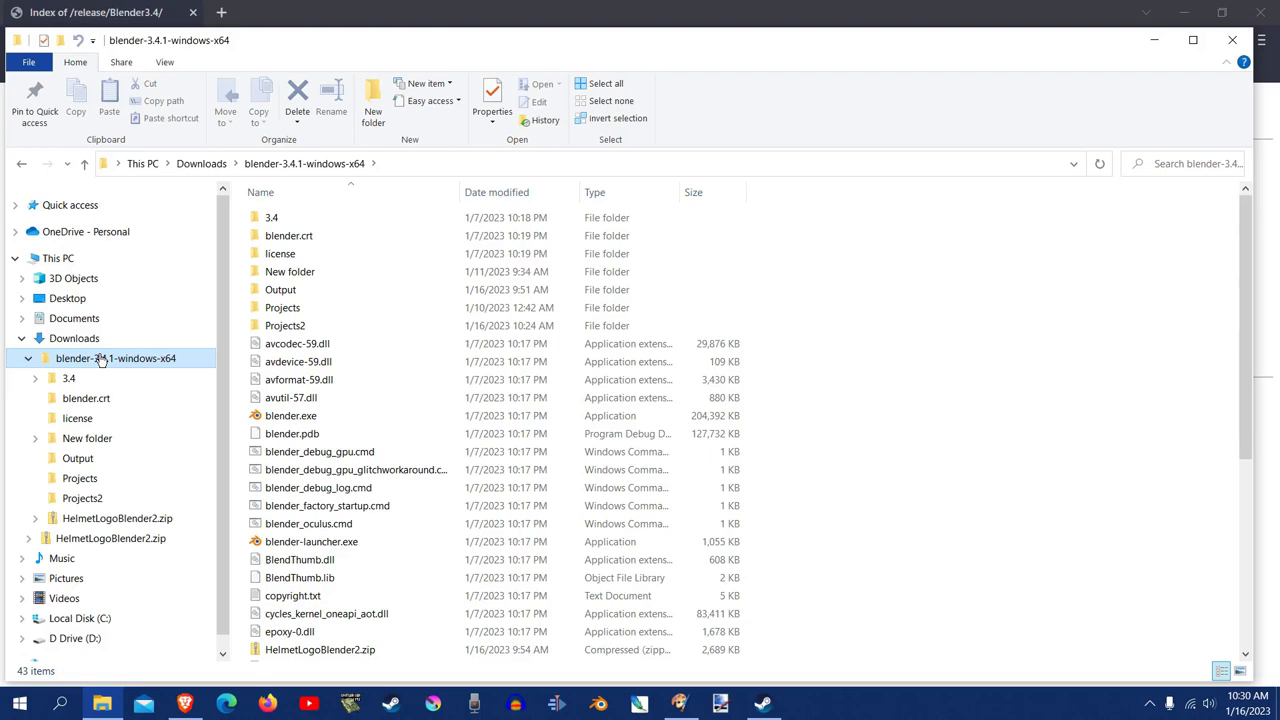
Step: Browse HelmetLogoBlender2.zip to its Projects2 folder, then close File Explorer
left_click(292, 414)
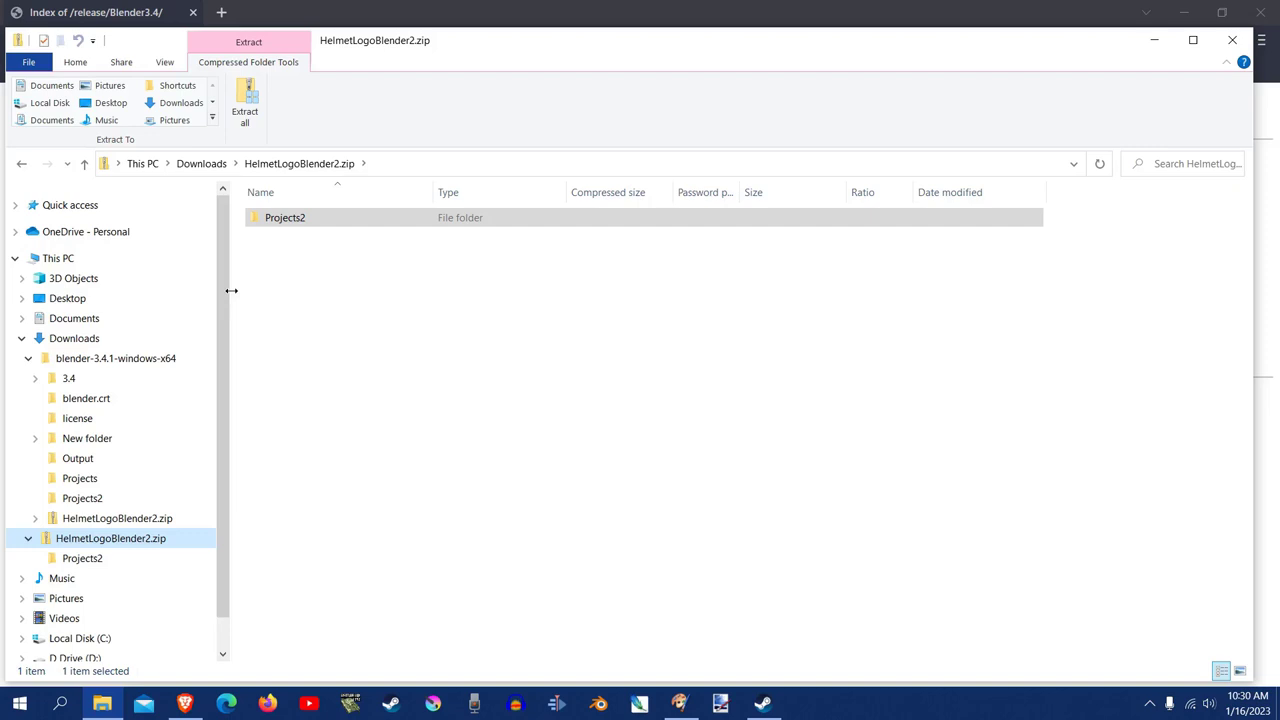
left_click(80, 478)
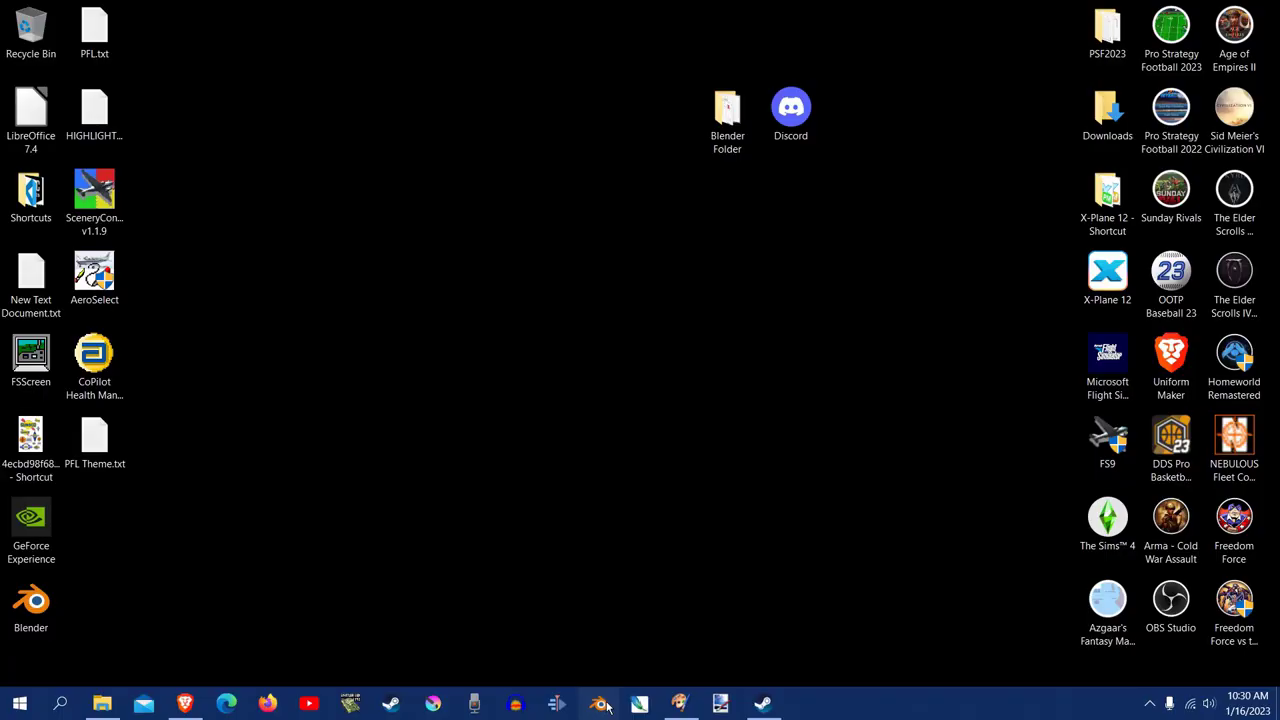
Step: Launch Blender and browse Downloads > blender-3.4.1-windows-x64 toward helm_logo_2.blend
left_click(598, 704)
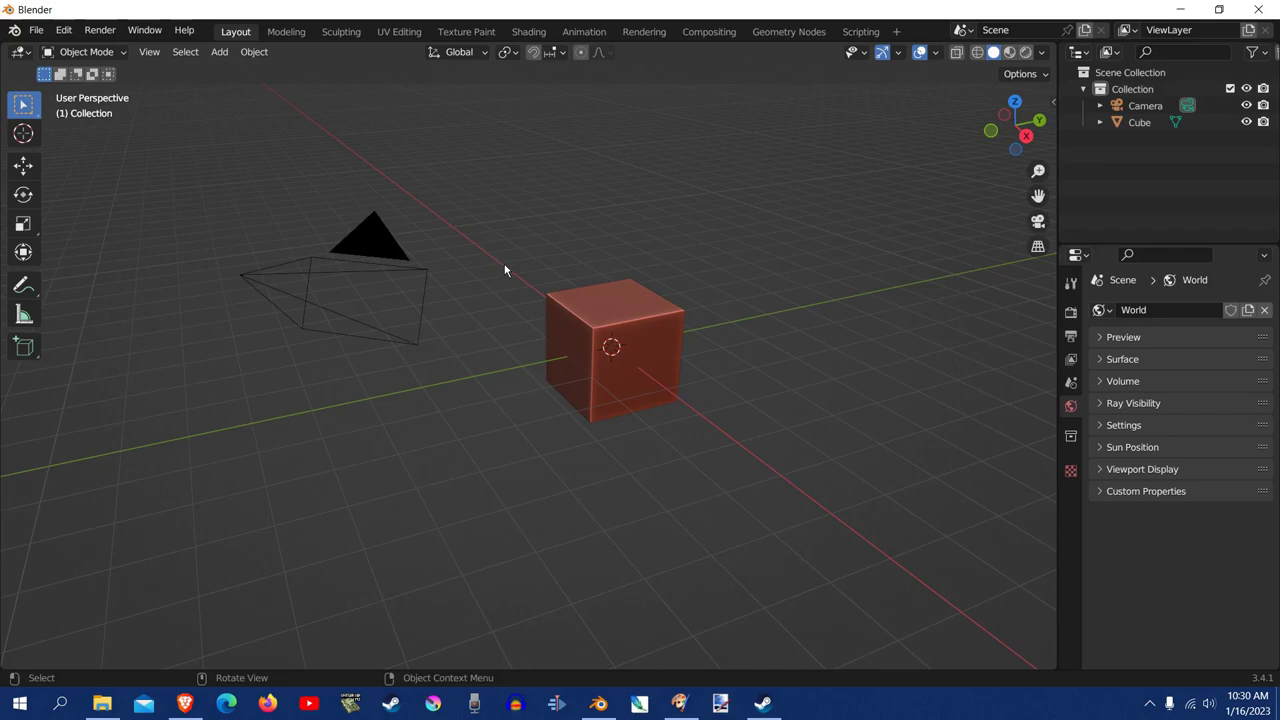
mouse_move(646, 248)
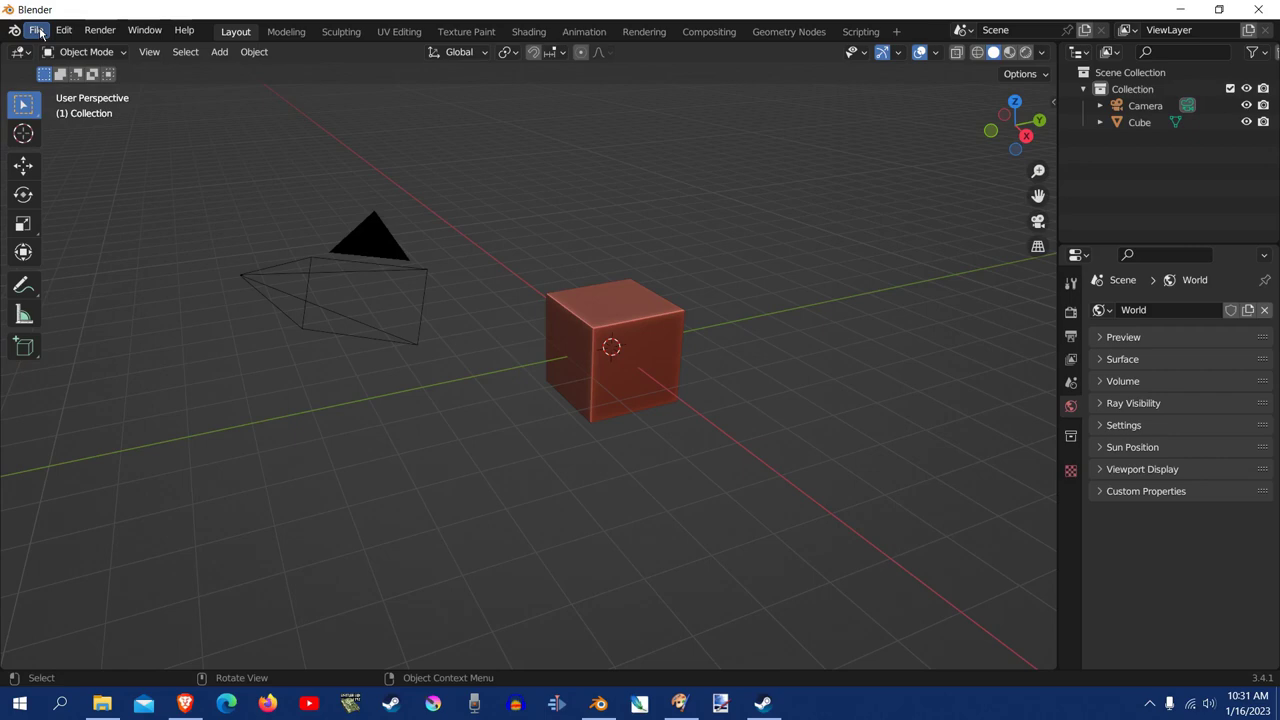
left_click(36, 30)
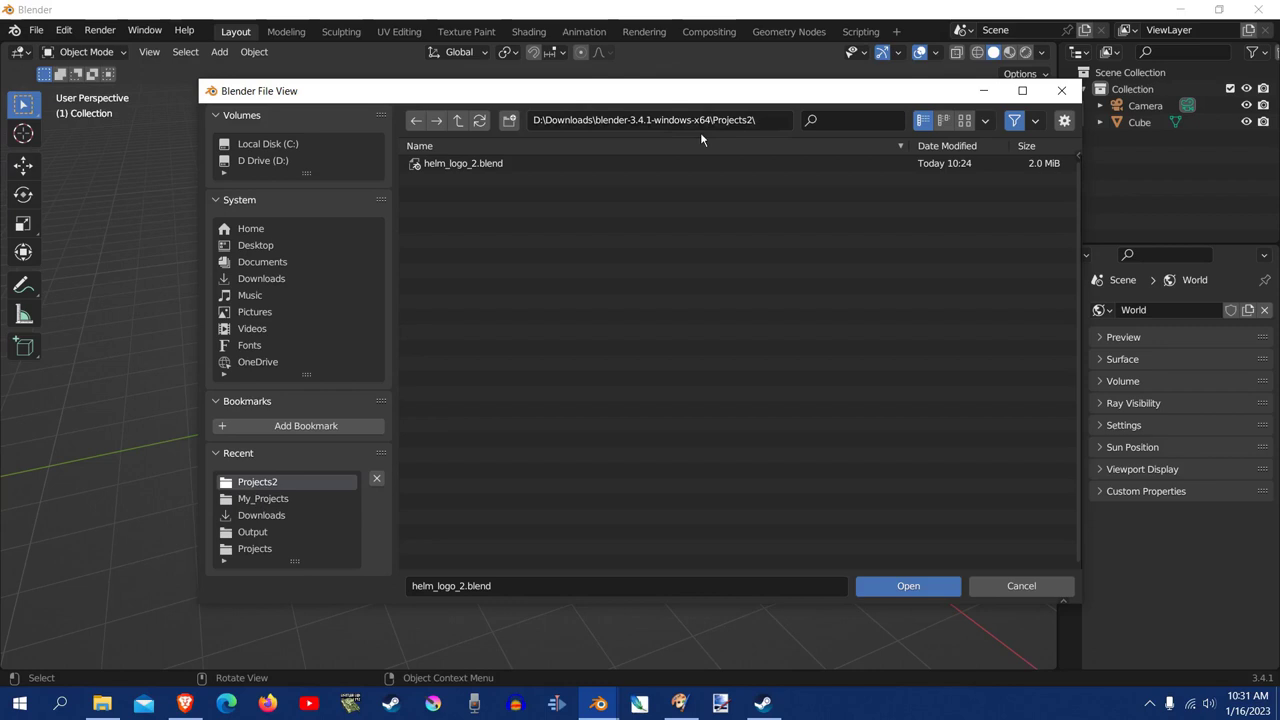
mouse_move(276, 228)
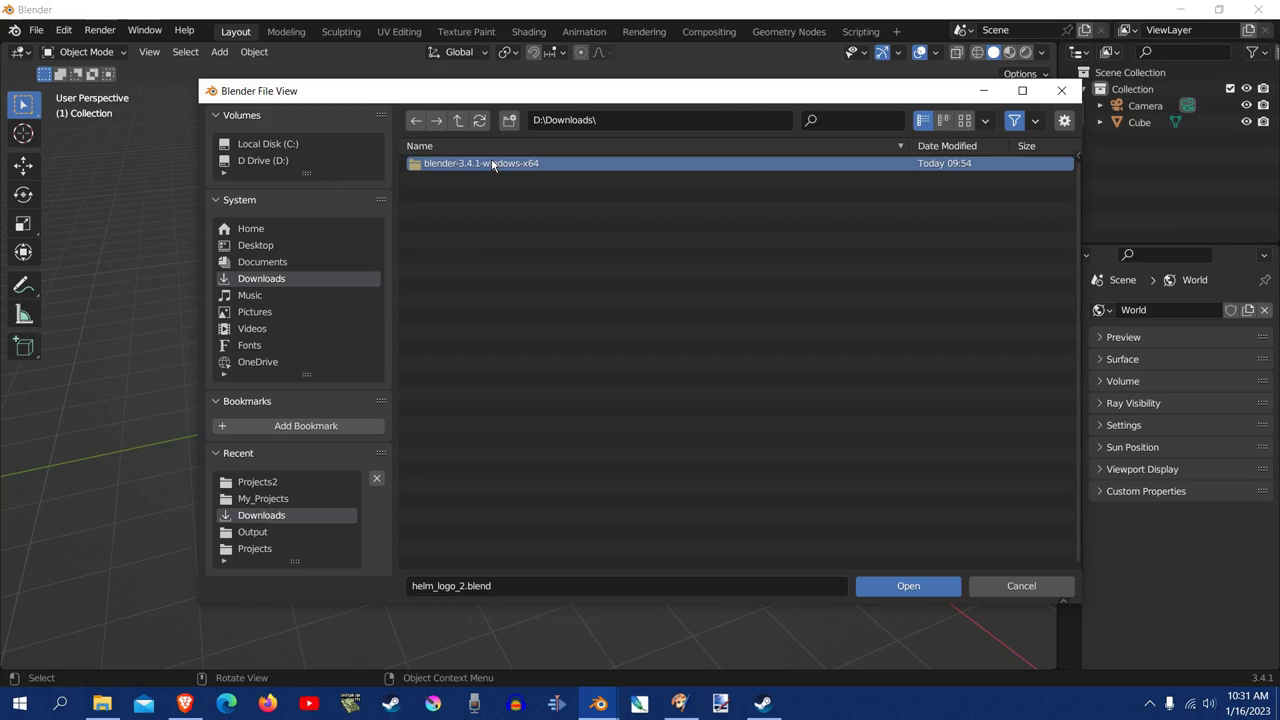
left_click(908, 584)
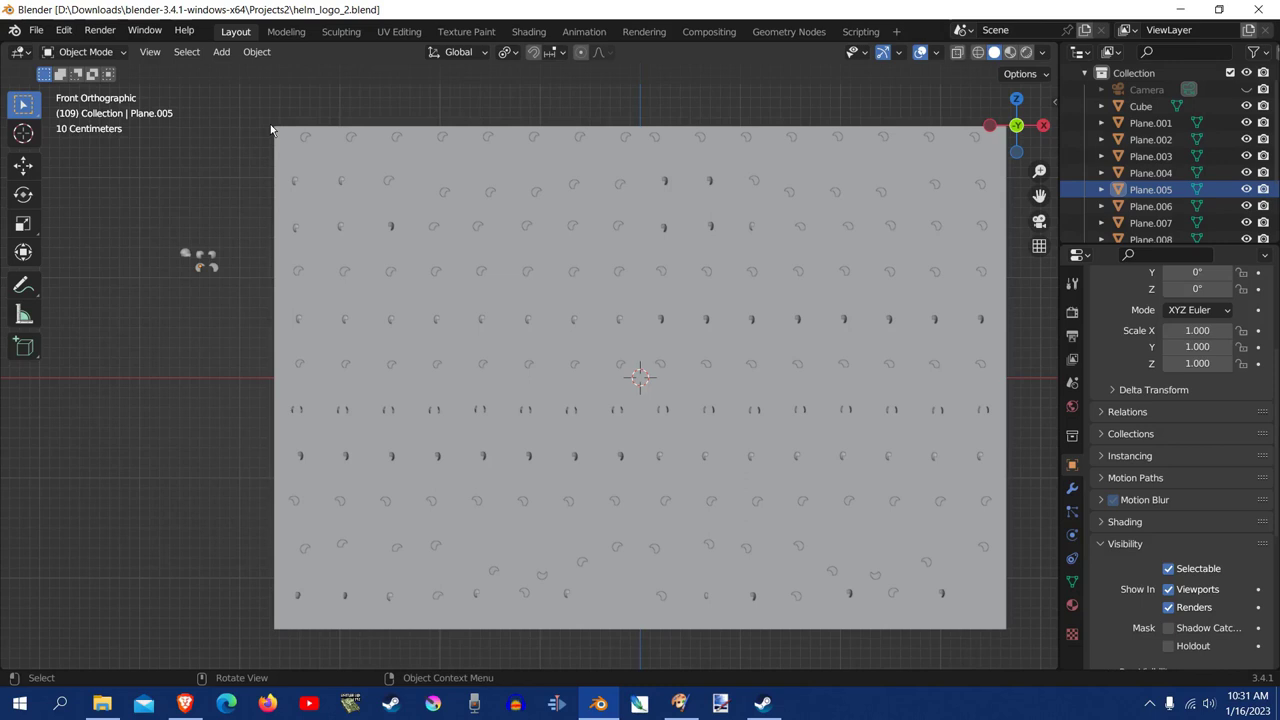
mouse_move(276, 130)
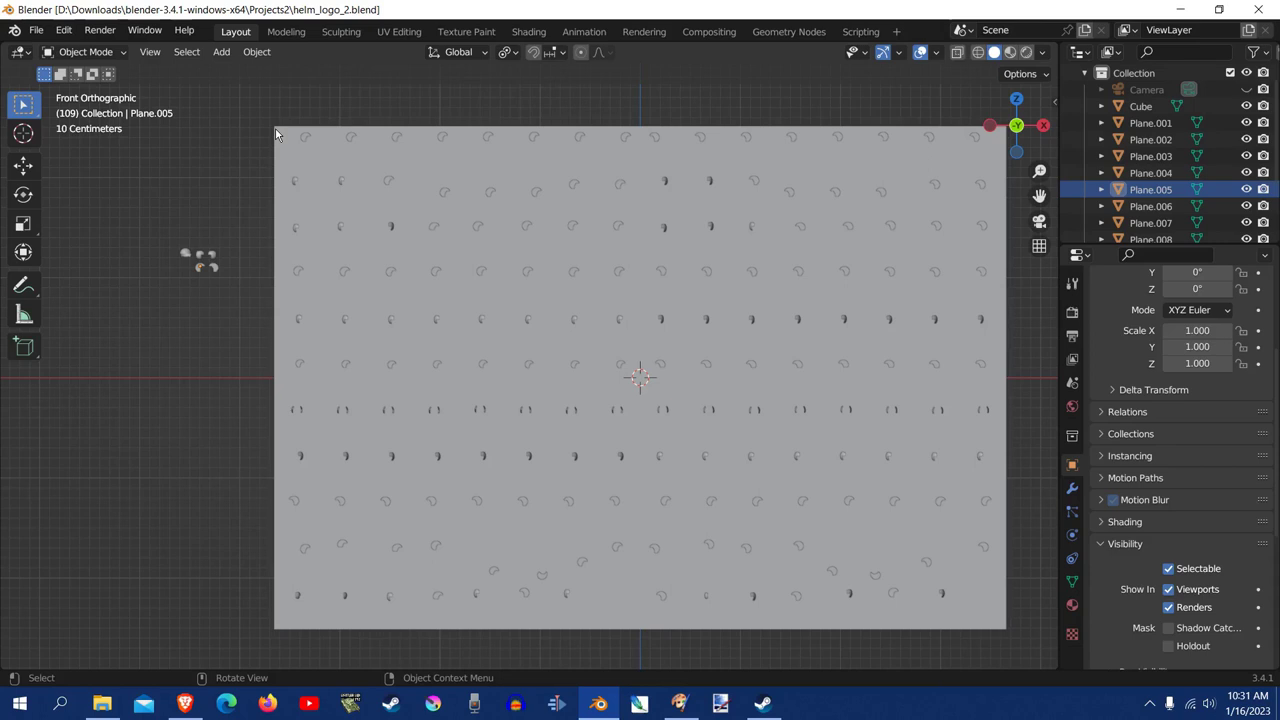
mouse_move(330, 238)
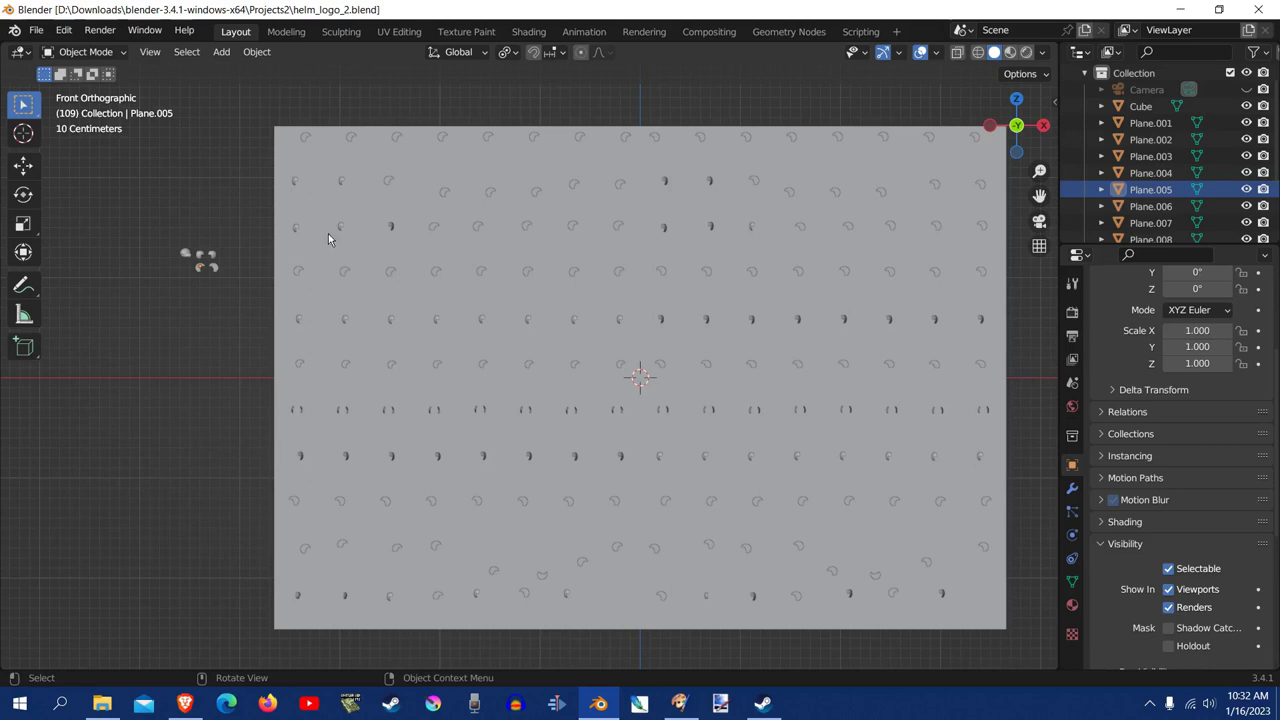
mouse_move(278, 132)
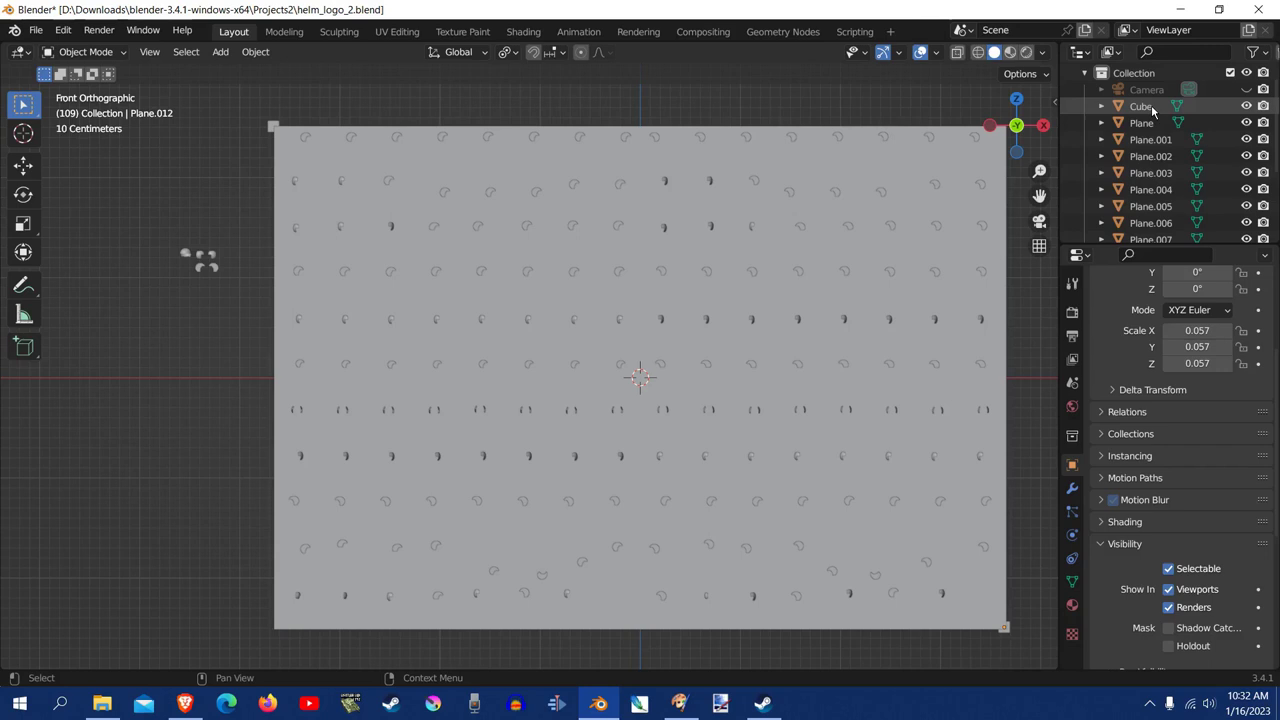
Step: Select Plane.002 in the Outliner and review its object properties
left_click(1140, 106)
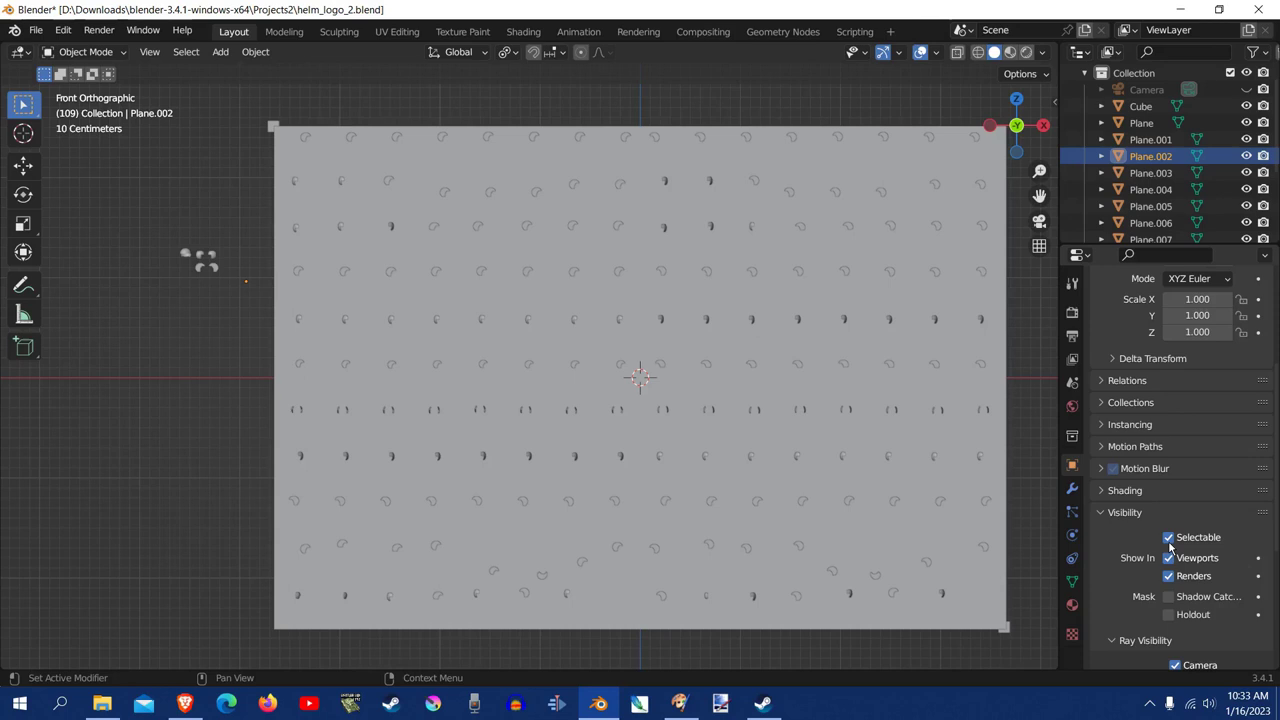
left_click(1150, 188)
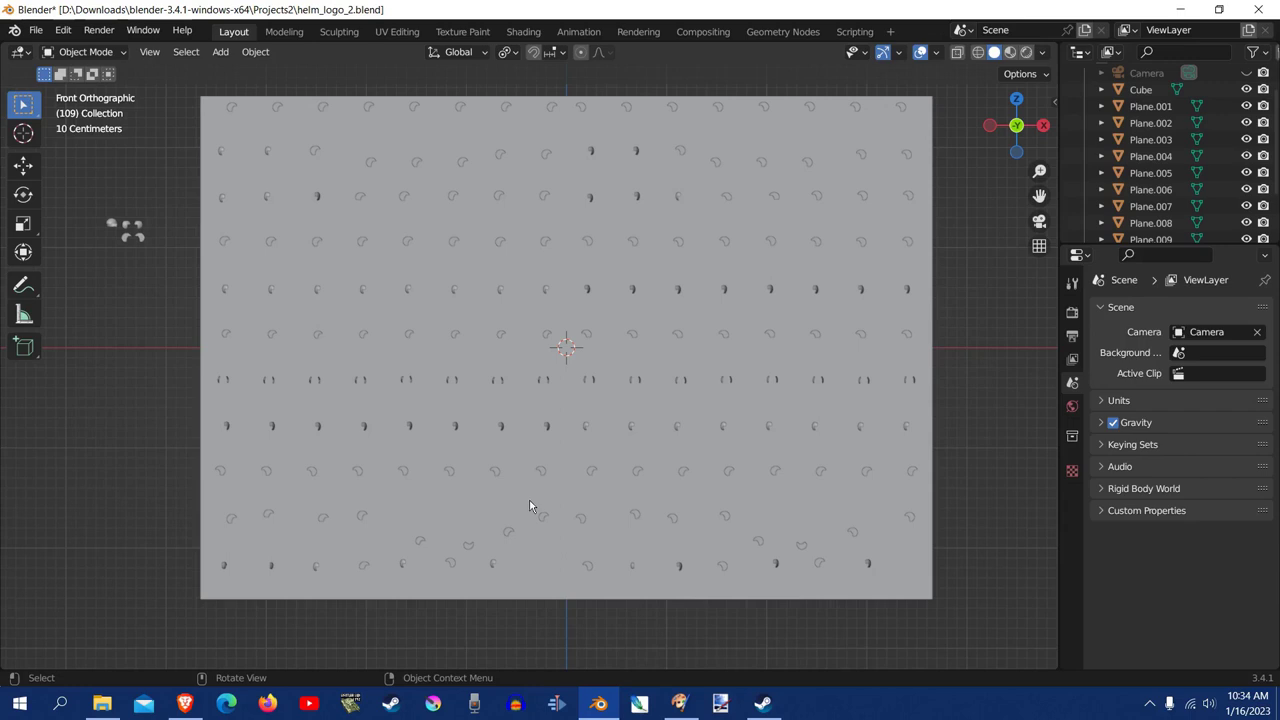
mouse_move(968, 68)
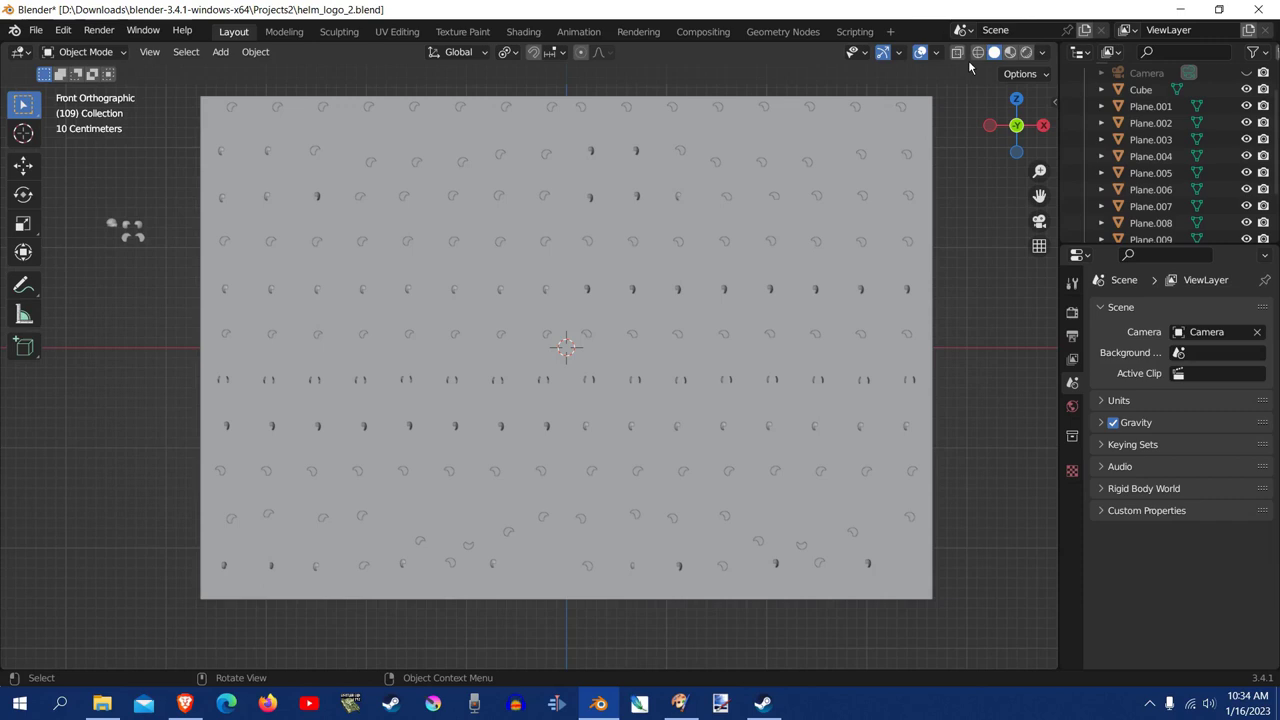
mouse_move(1010, 52)
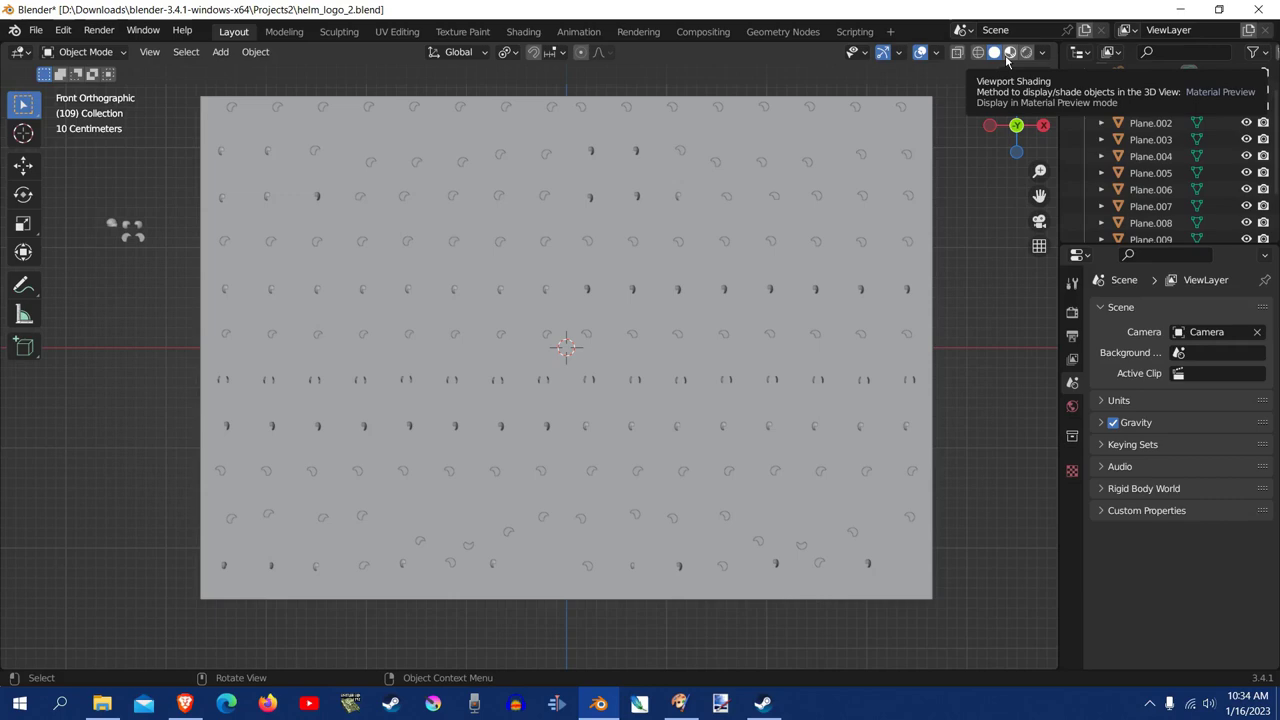
Step: Switch the viewport to material preview and scroll to the uva_white_jerseys sprite sheet
left_click(1008, 52)
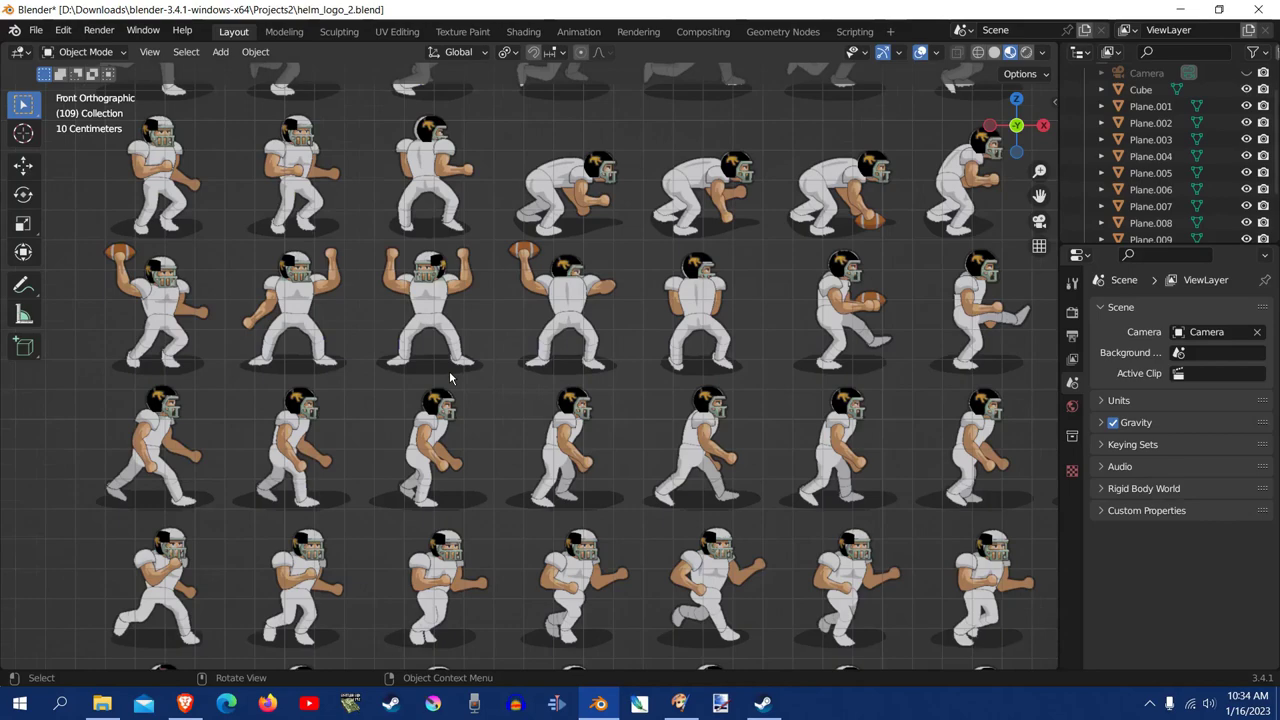
scroll("down", 3)
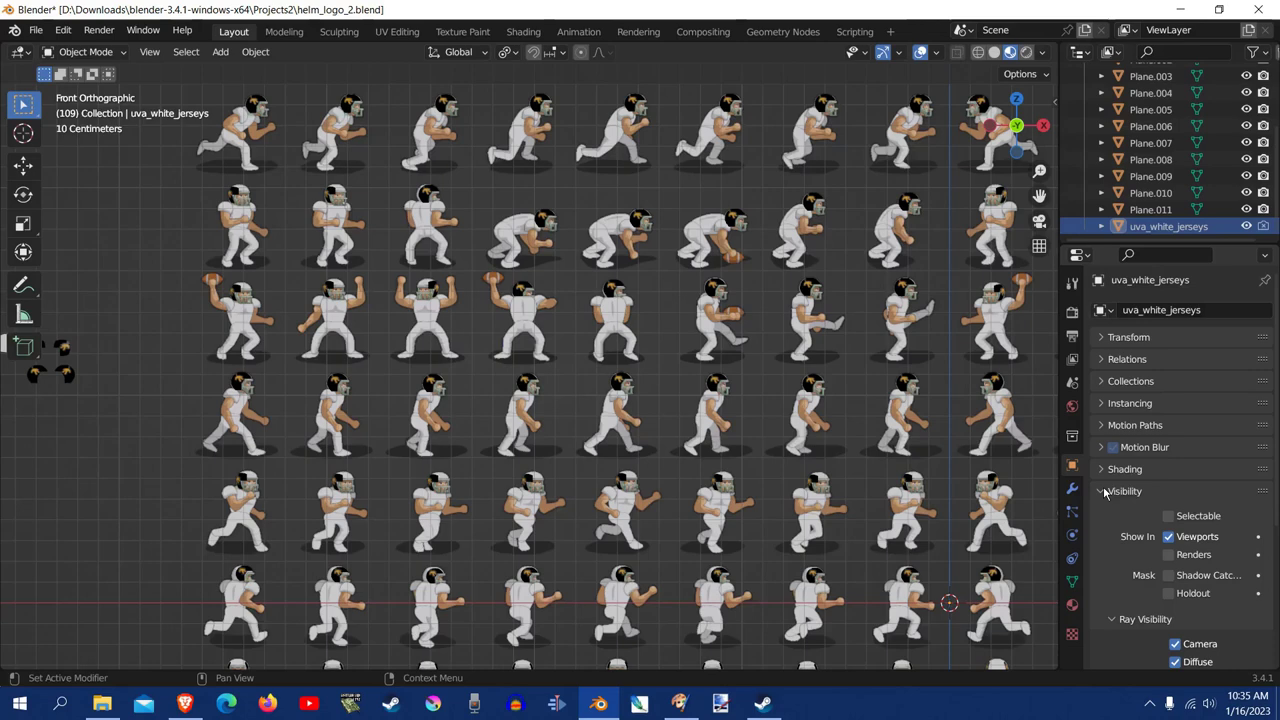
Step: Render-preview the full uva_white_jerseys sprite grid with helmet logos, then switch to Paint Shop Pro
left_click(1100, 492)
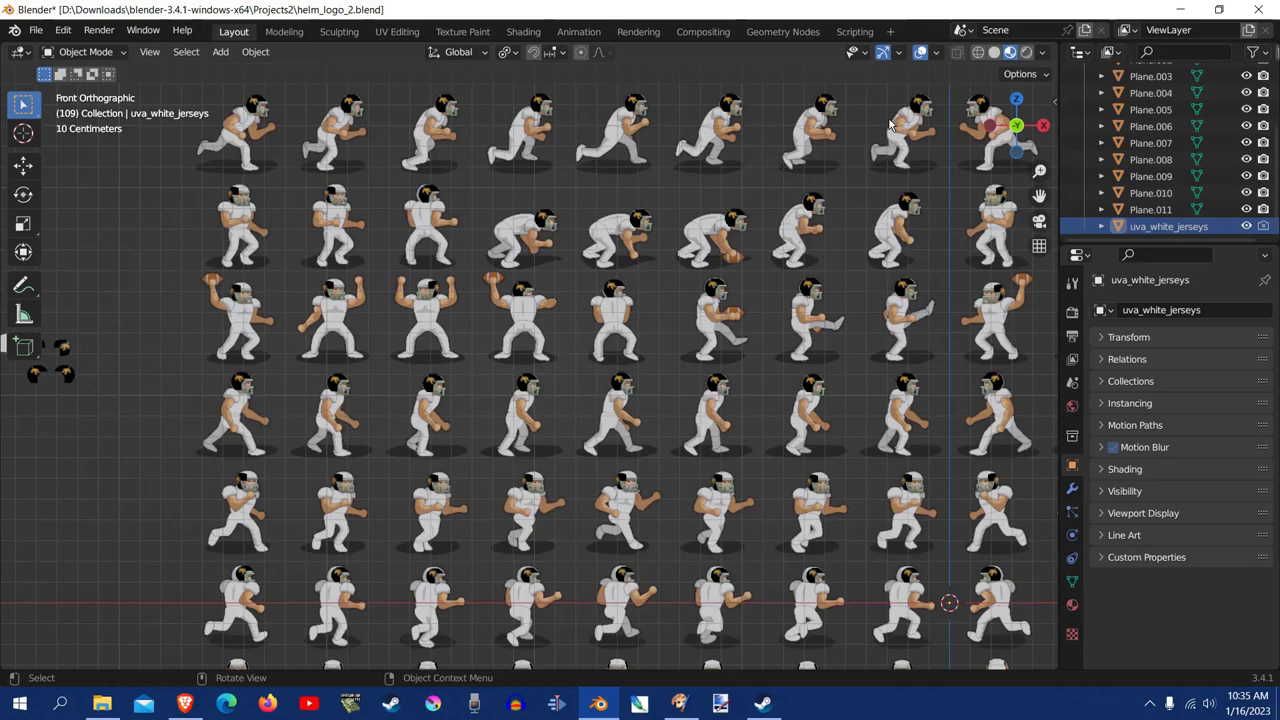
mouse_move(1012, 52)
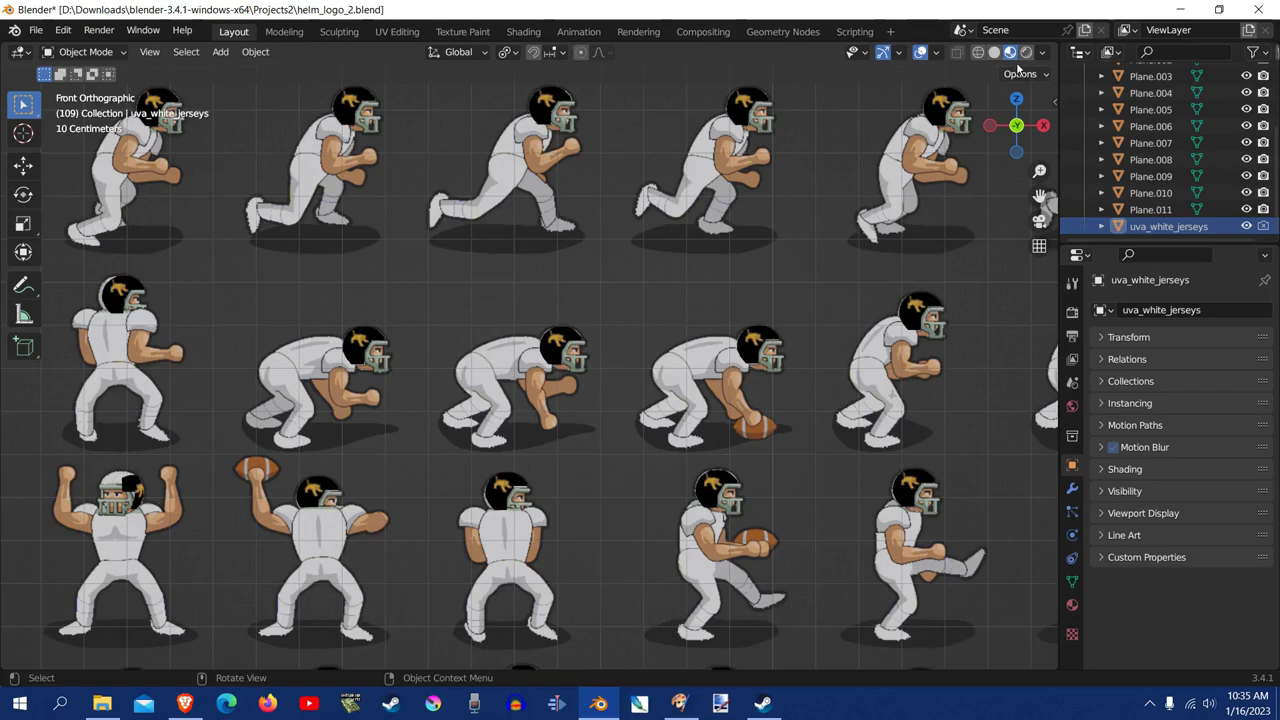
left_click(1006, 52)
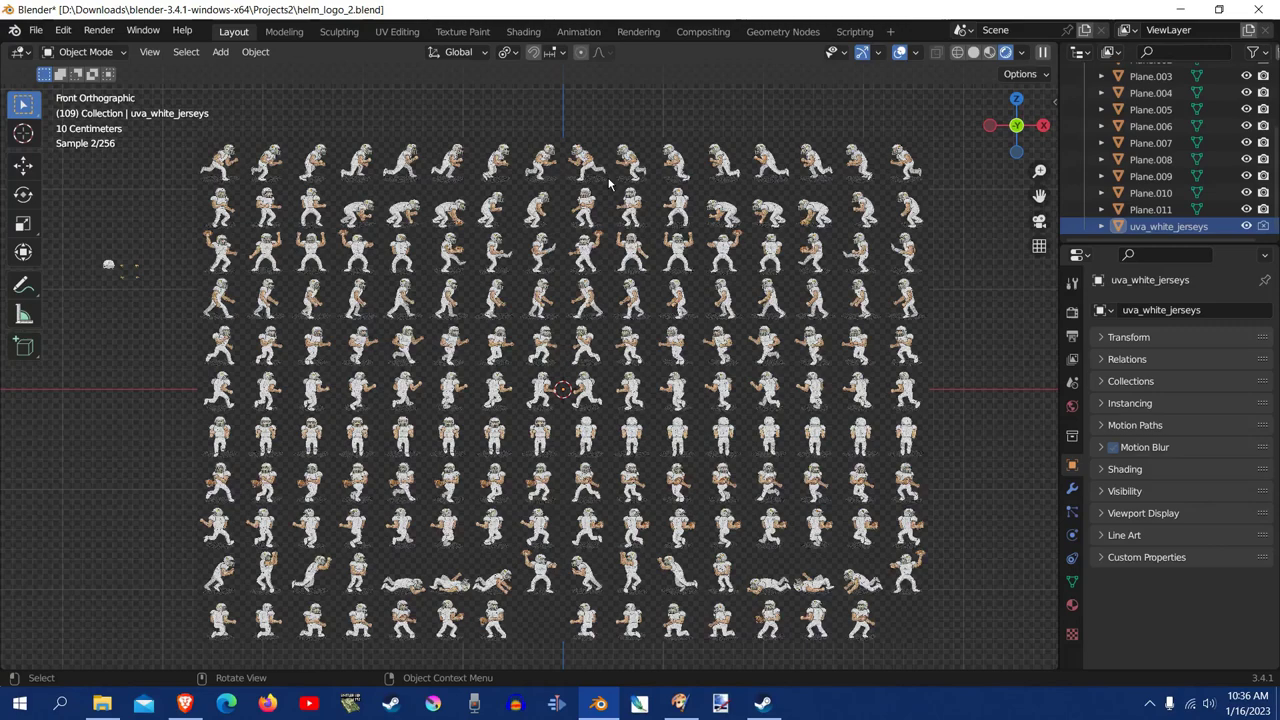
left_click(680, 704)
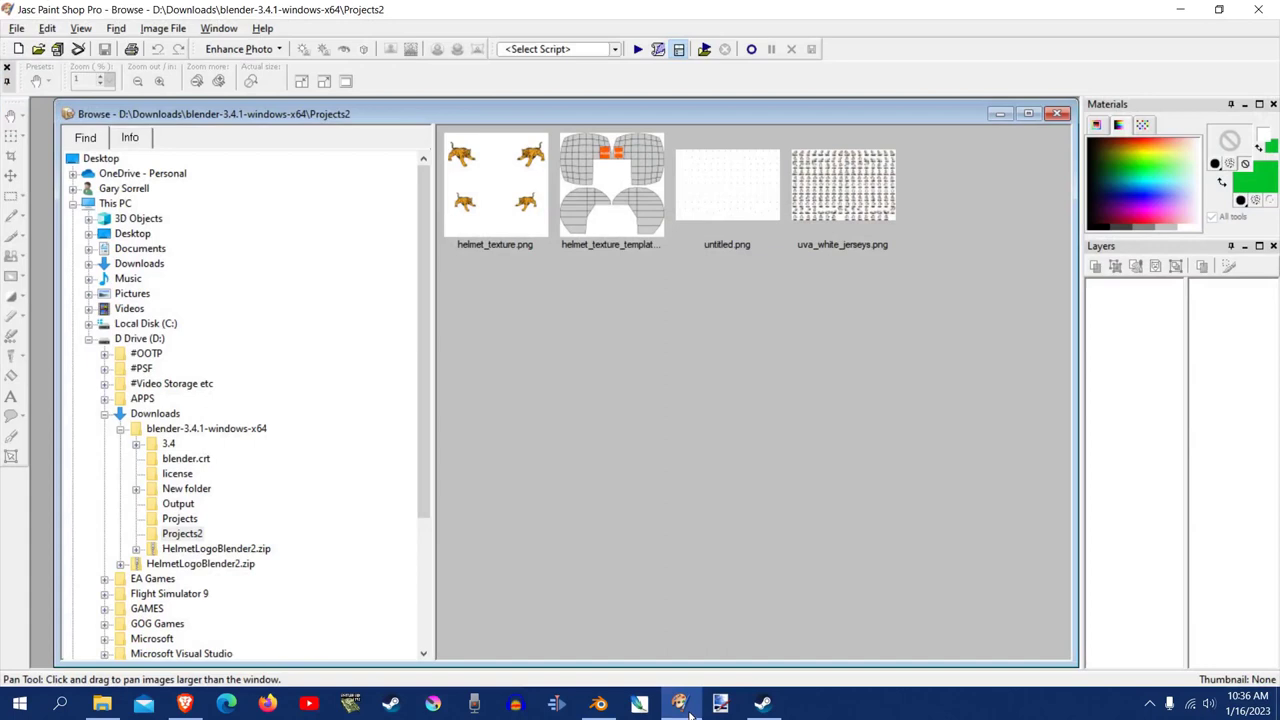
mouse_move(596, 204)
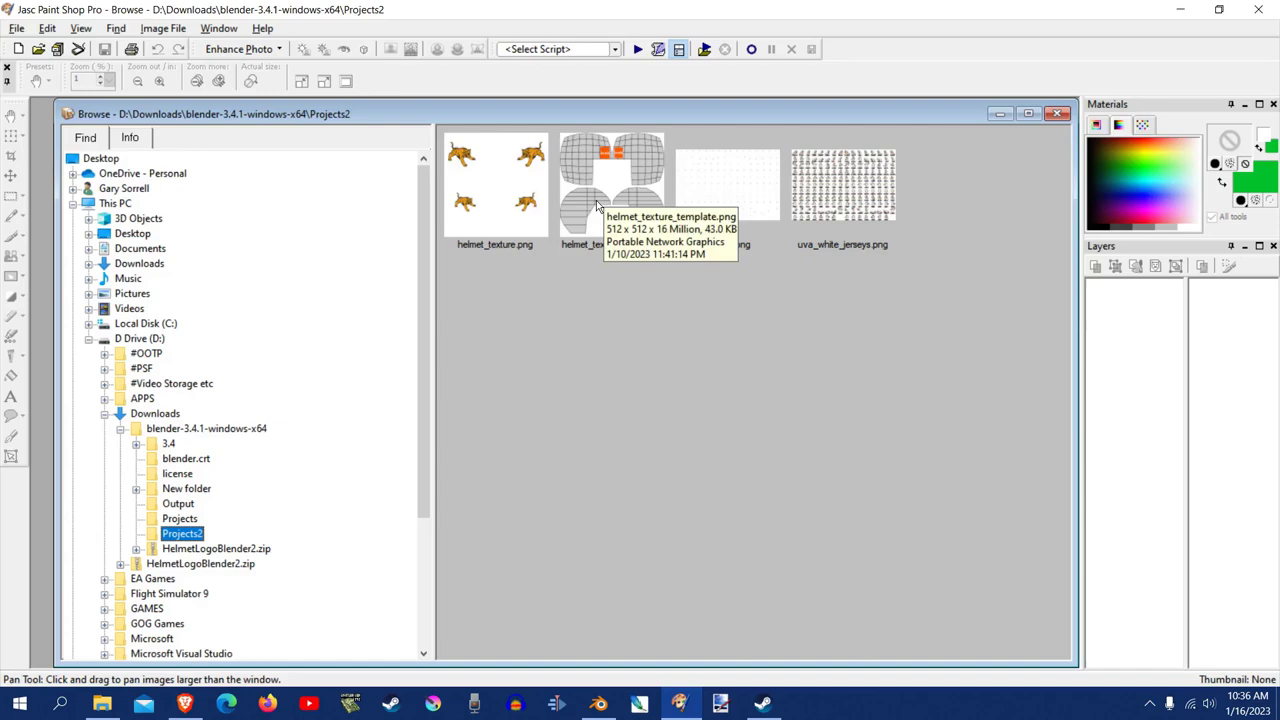
Step: Open helmet_texture_template.png from the Projects2 folder and return to the Browse window
double_click(612, 184)
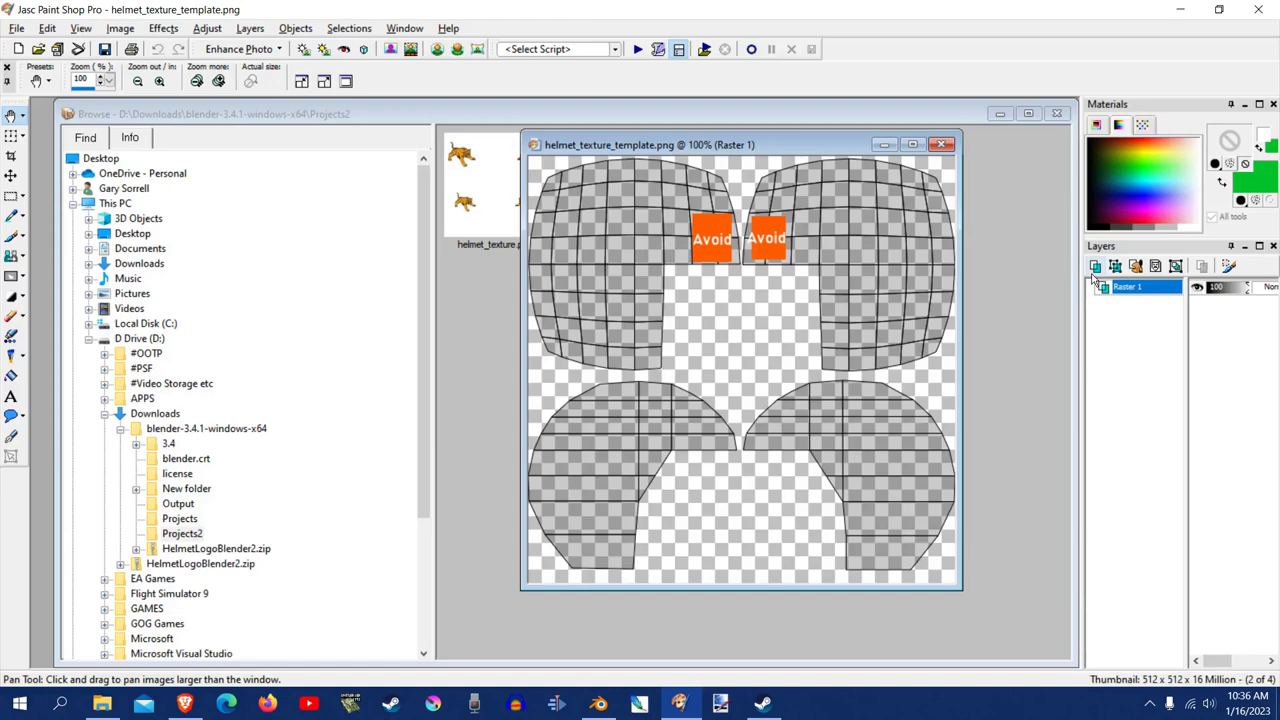
left_click(1096, 266)
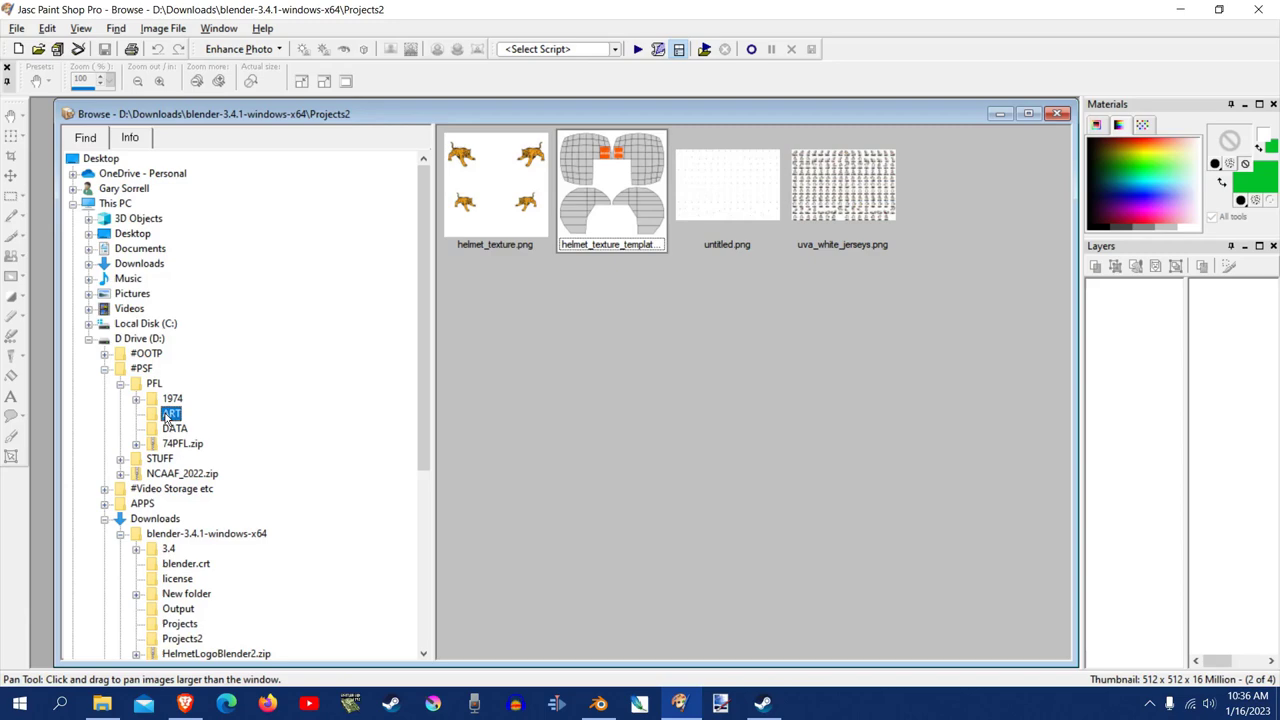
Step: Open Image7.pspimage, the skull-and-crossbones, from the PFL ART folder
double_click(172, 412)
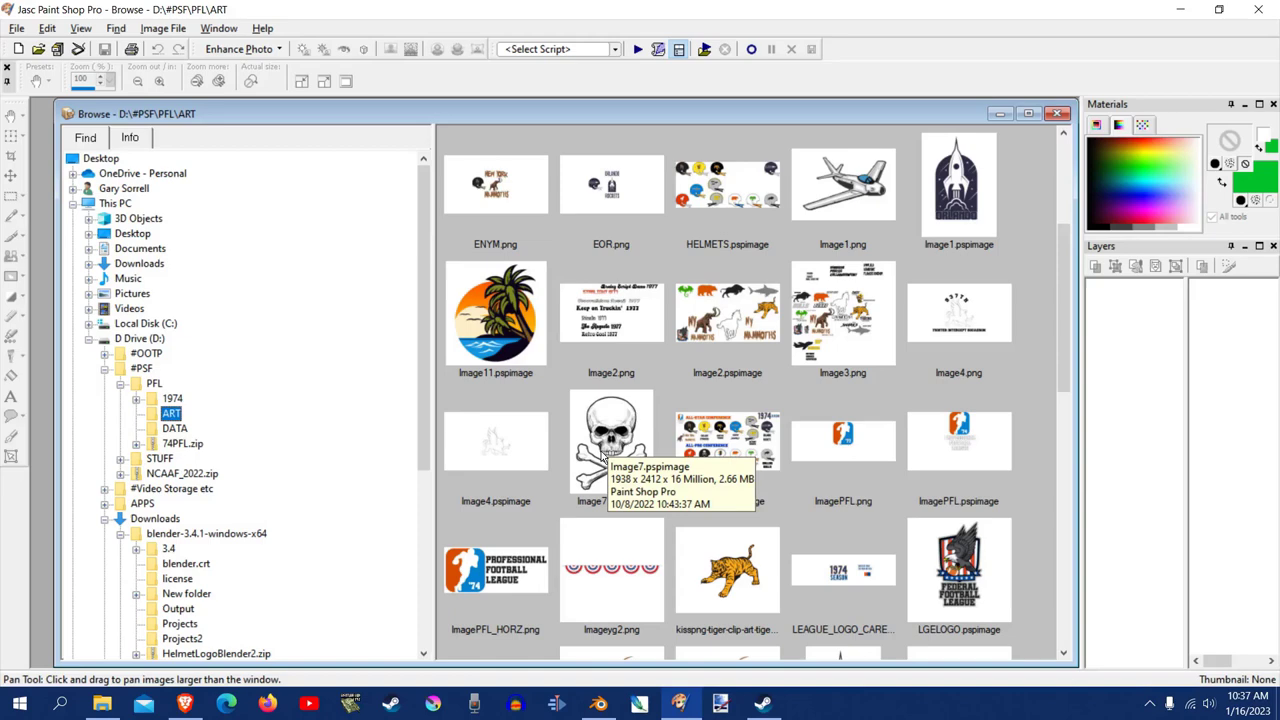
double_click(612, 440)
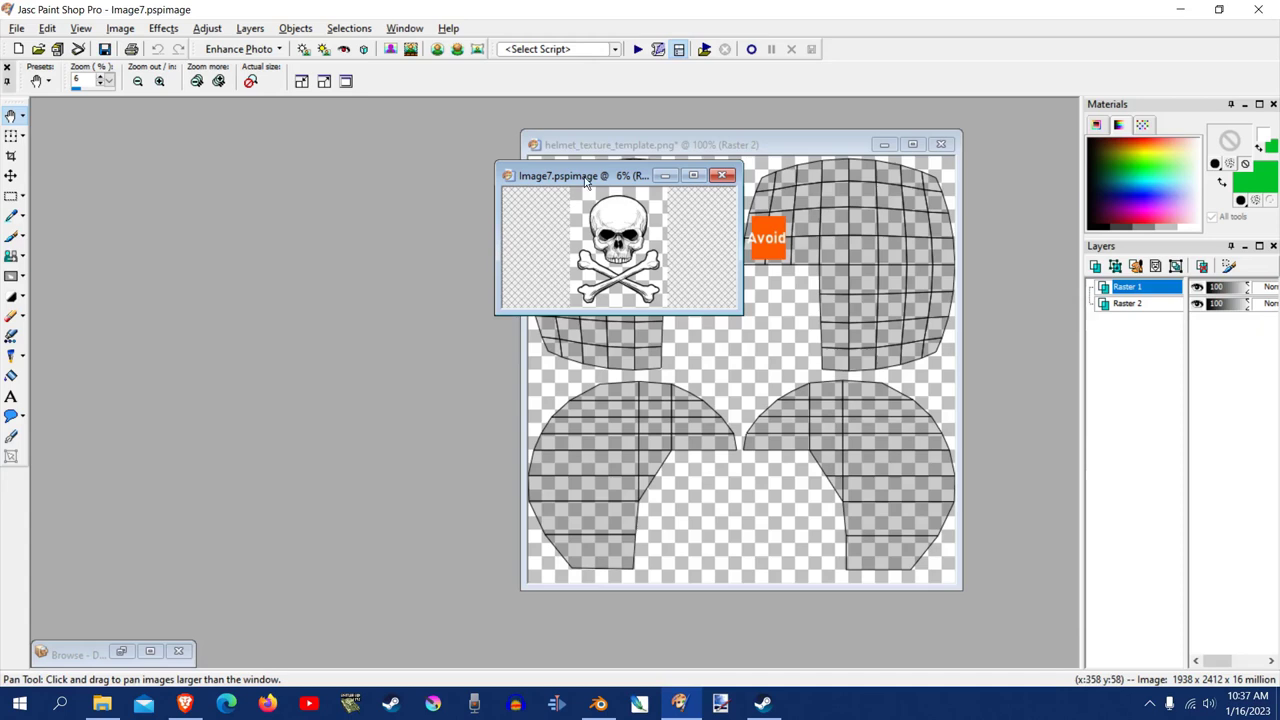
left_click_drag(584, 176, 540, 376)
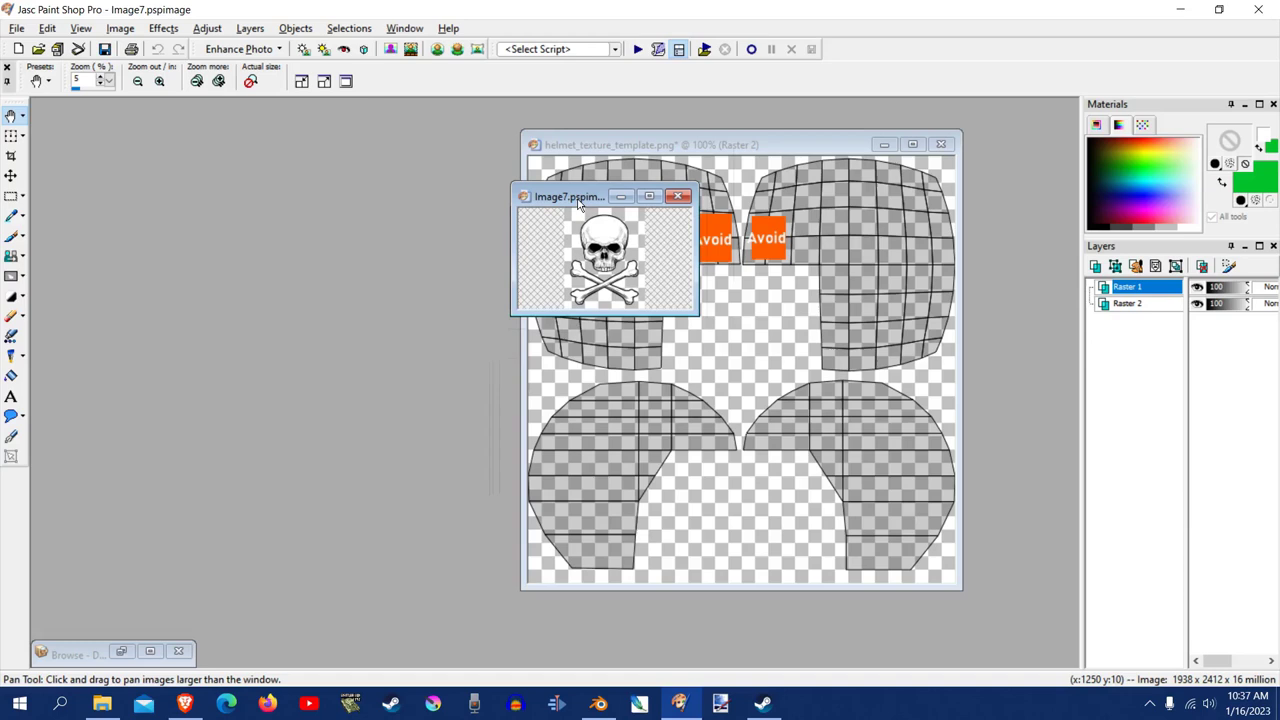
left_click_drag(568, 196, 856, 194)
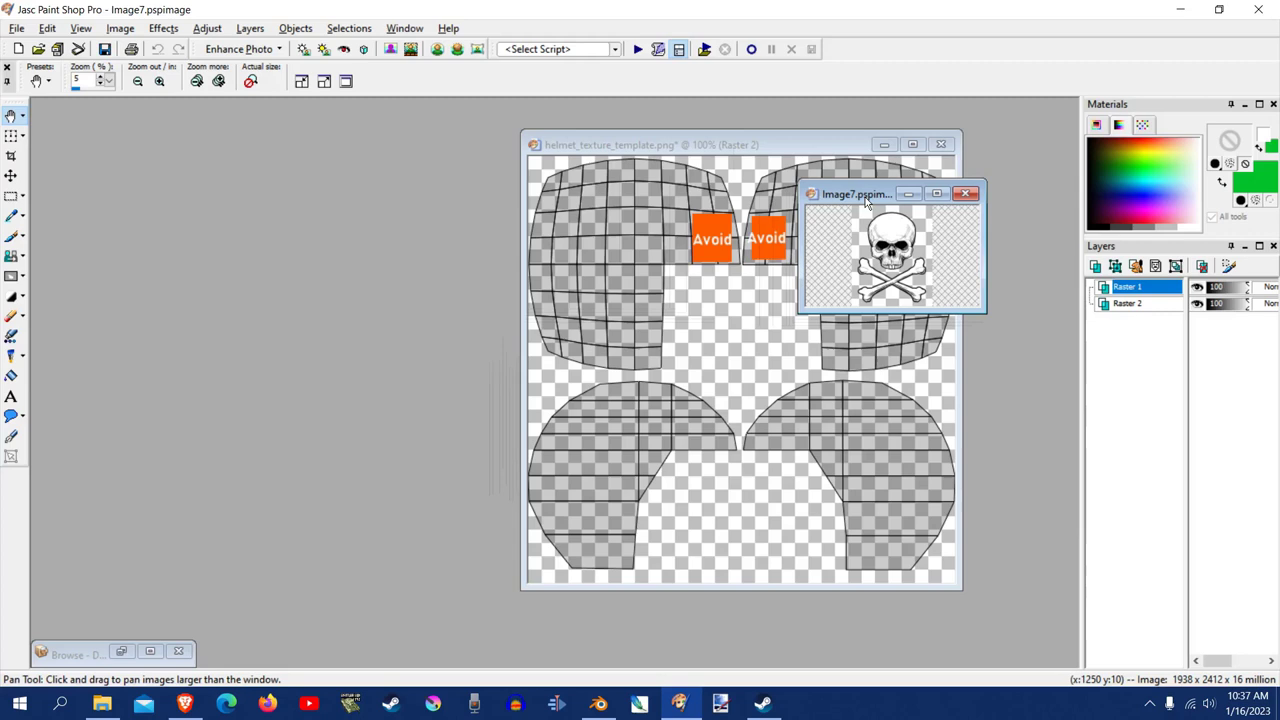
left_click_drag(856, 194, 584, 198)
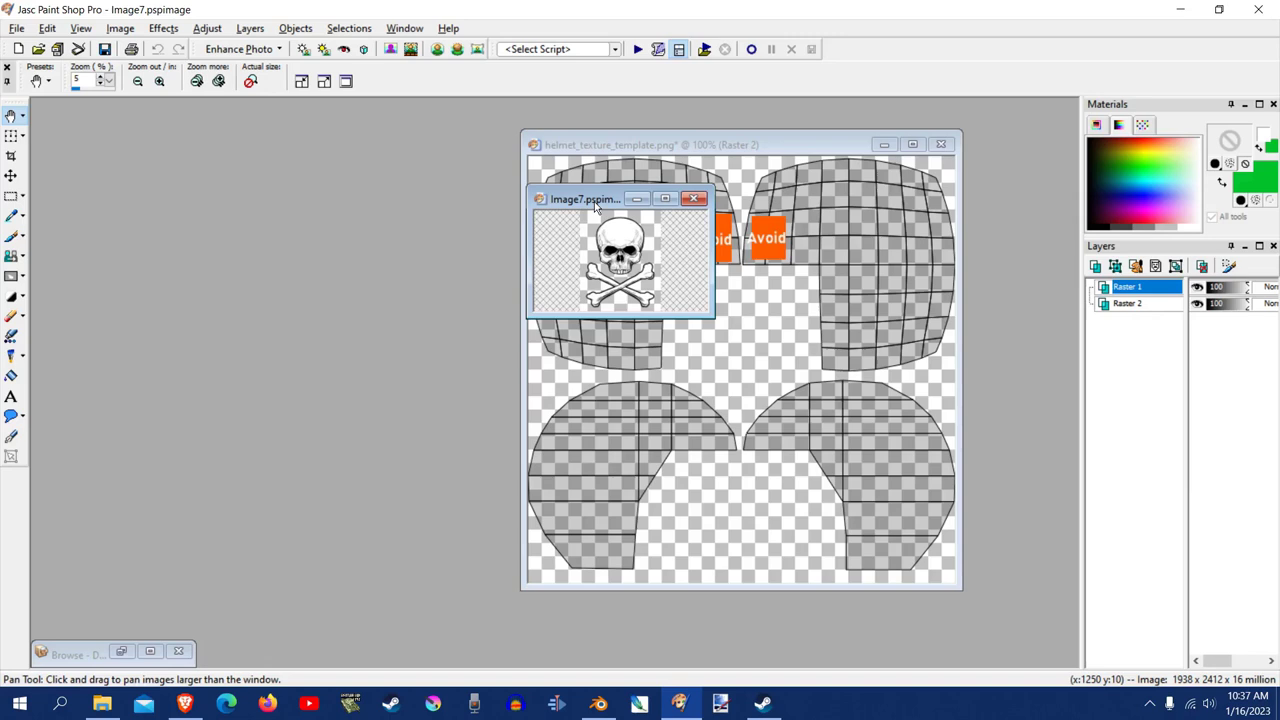
left_click_drag(584, 198, 576, 390)
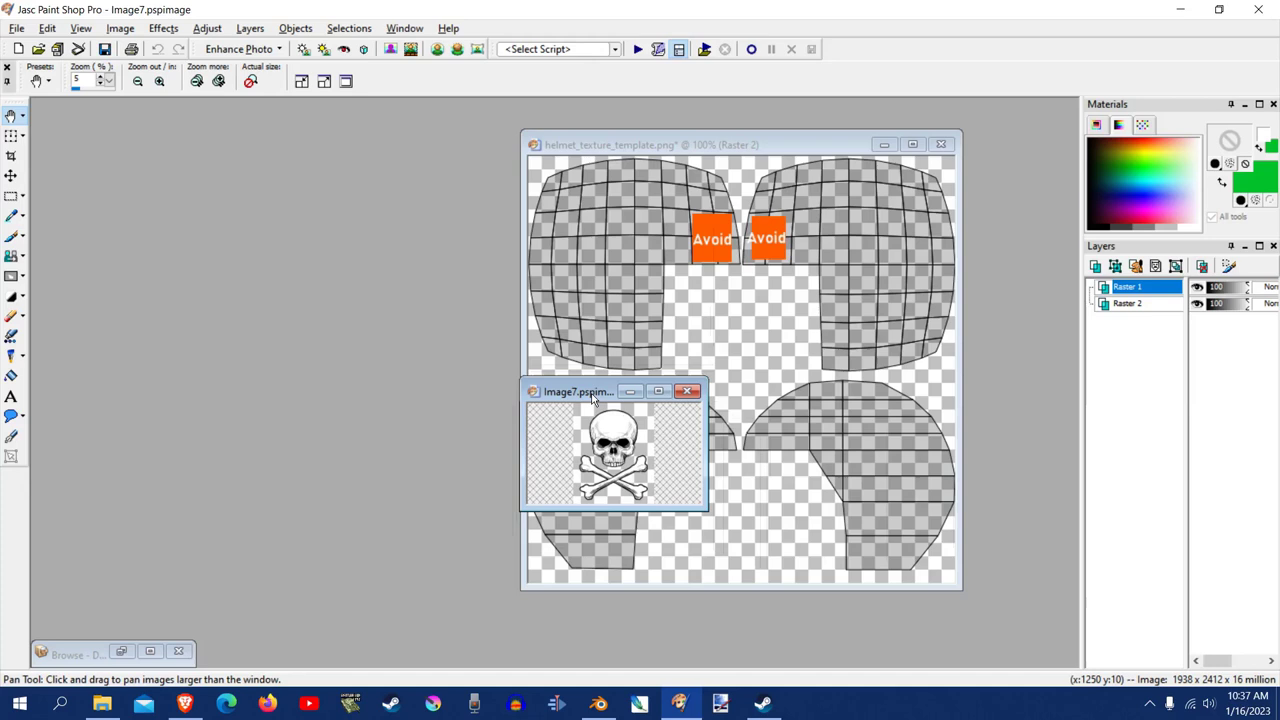
left_click_drag(576, 390, 590, 404)
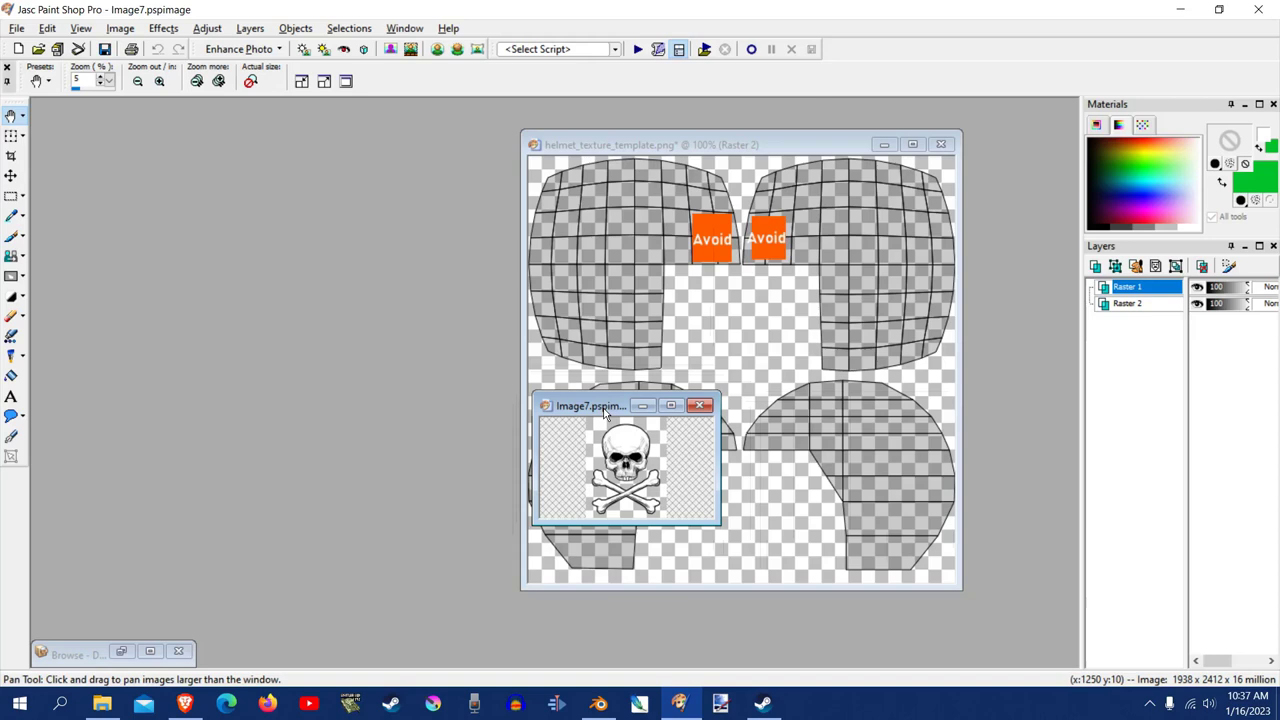
left_click_drag(590, 404, 572, 292)
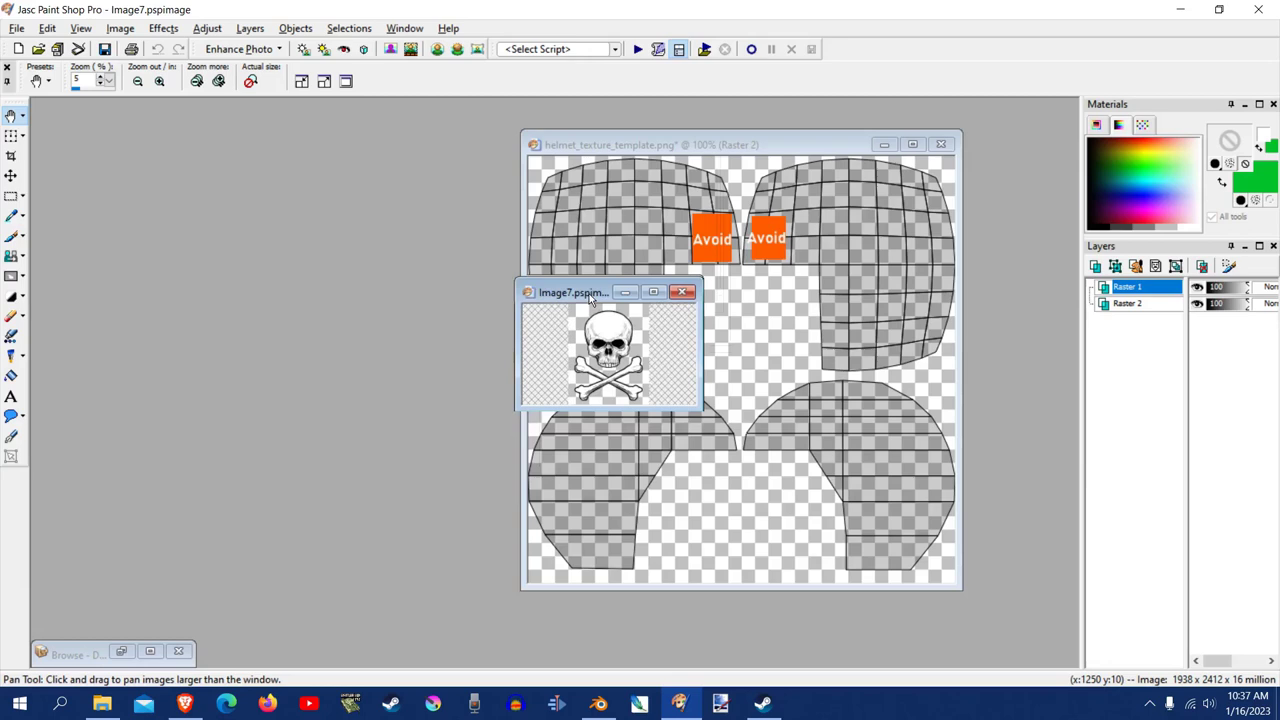
left_click_drag(590, 292, 600, 374)
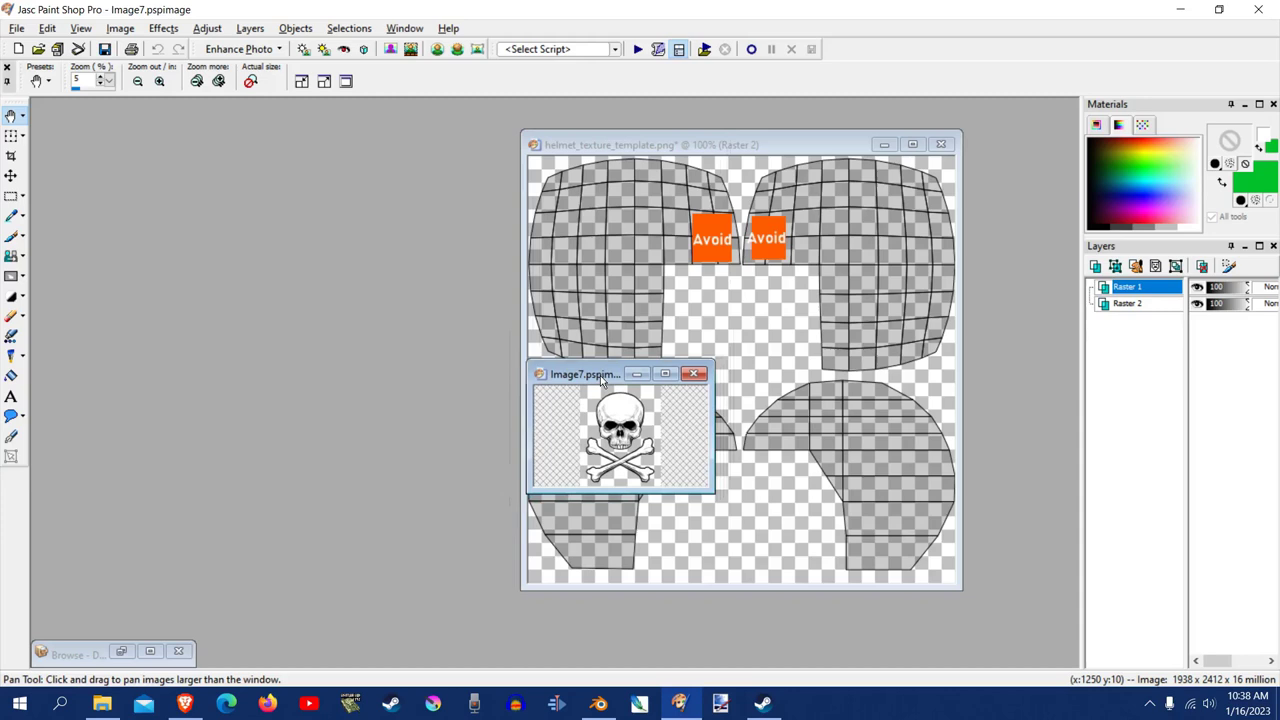
Step: Resize the skull-and-crossbones image to 6 percent, about 116 by 145 pixels
left_click(120, 28)
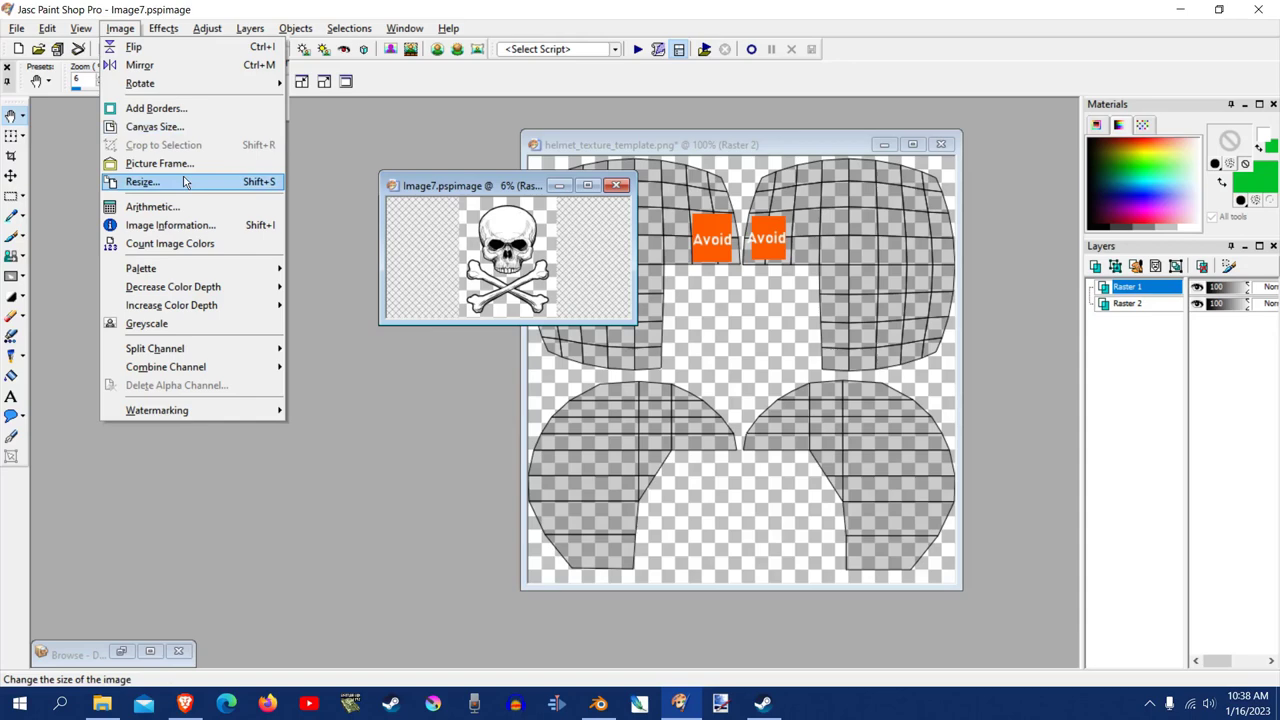
left_click(142, 180)
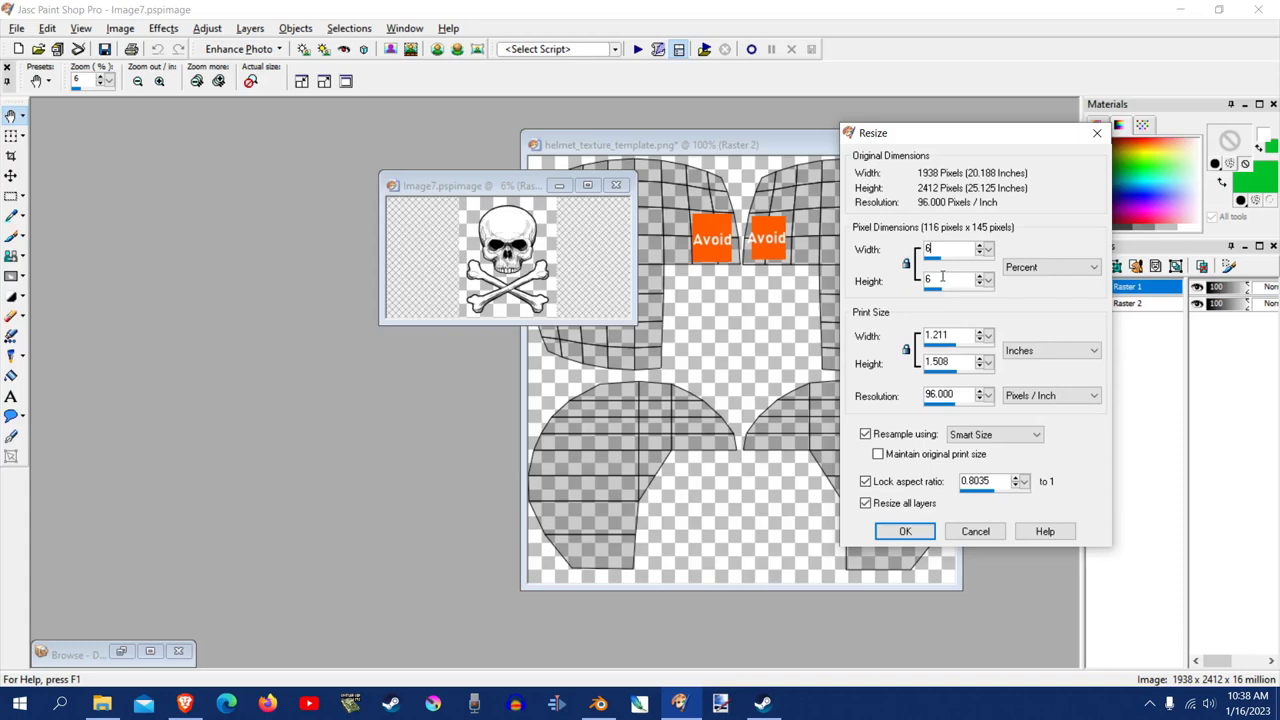
left_click(904, 532)
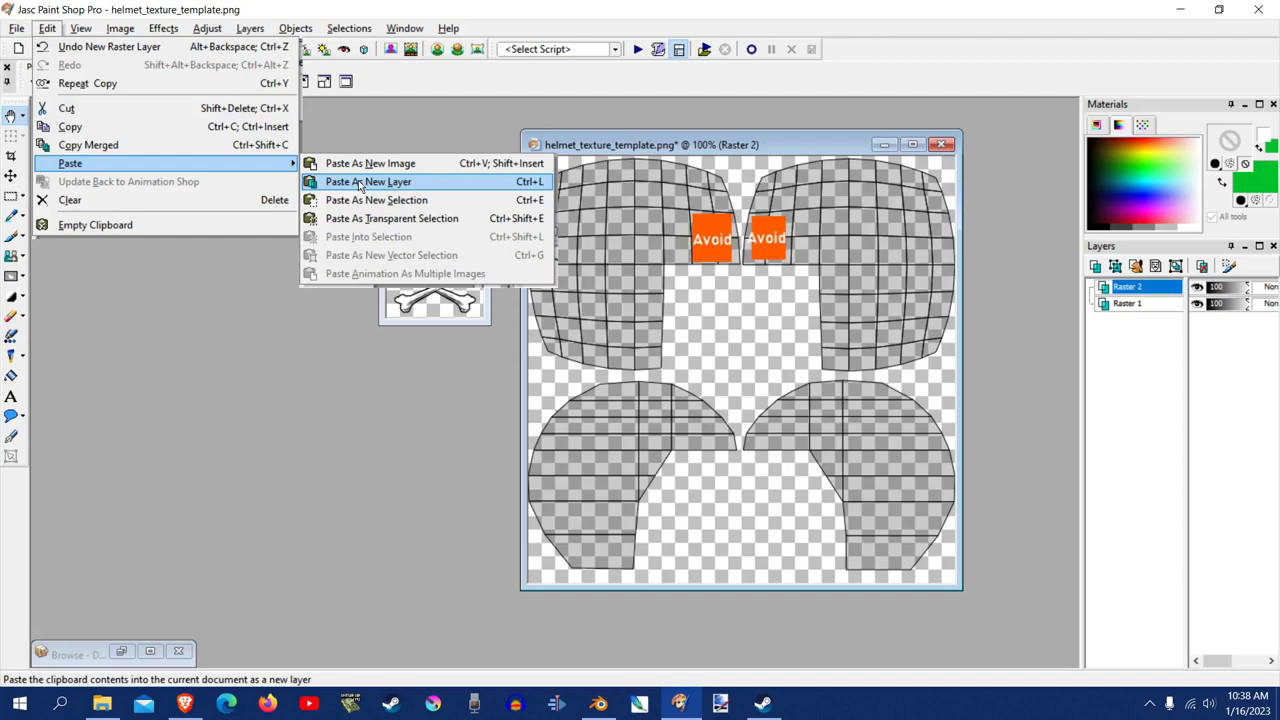
Step: Paste the skull as a new layer and save the texture as helmet_texture.png in Projects2
left_click(368, 180)
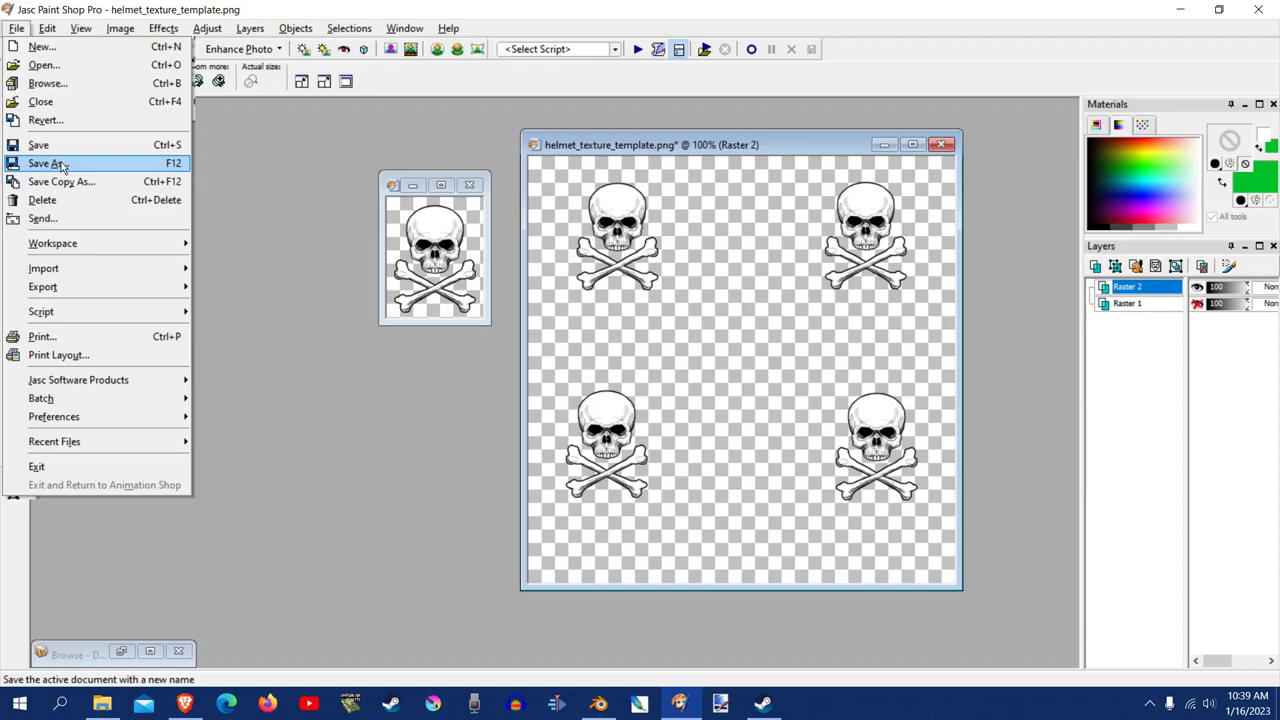
left_click(48, 164)
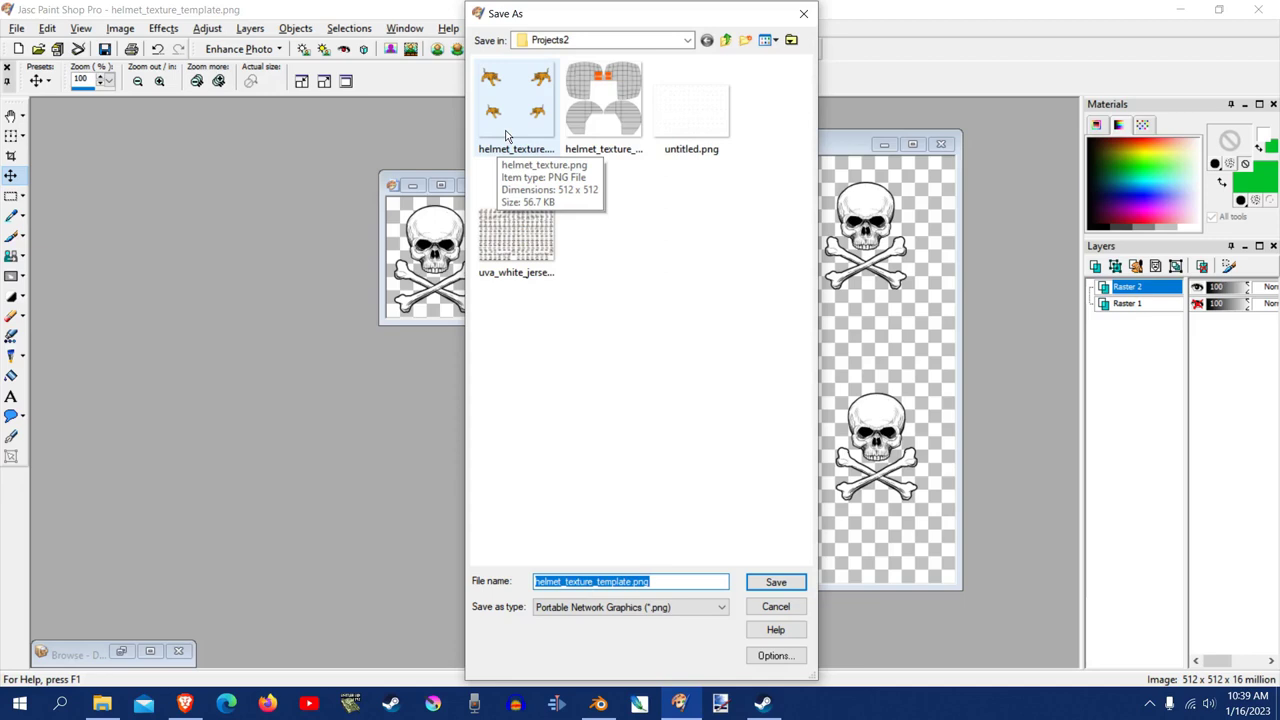
left_click(516, 100)
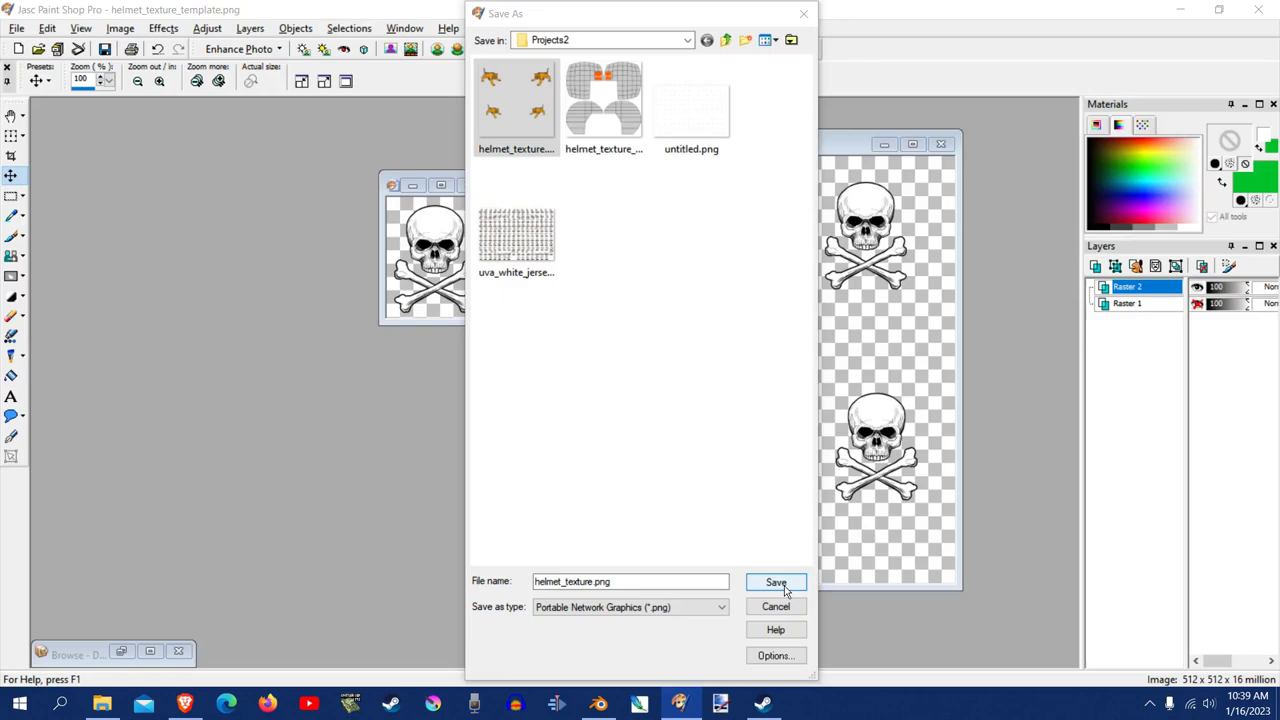
left_click(776, 584)
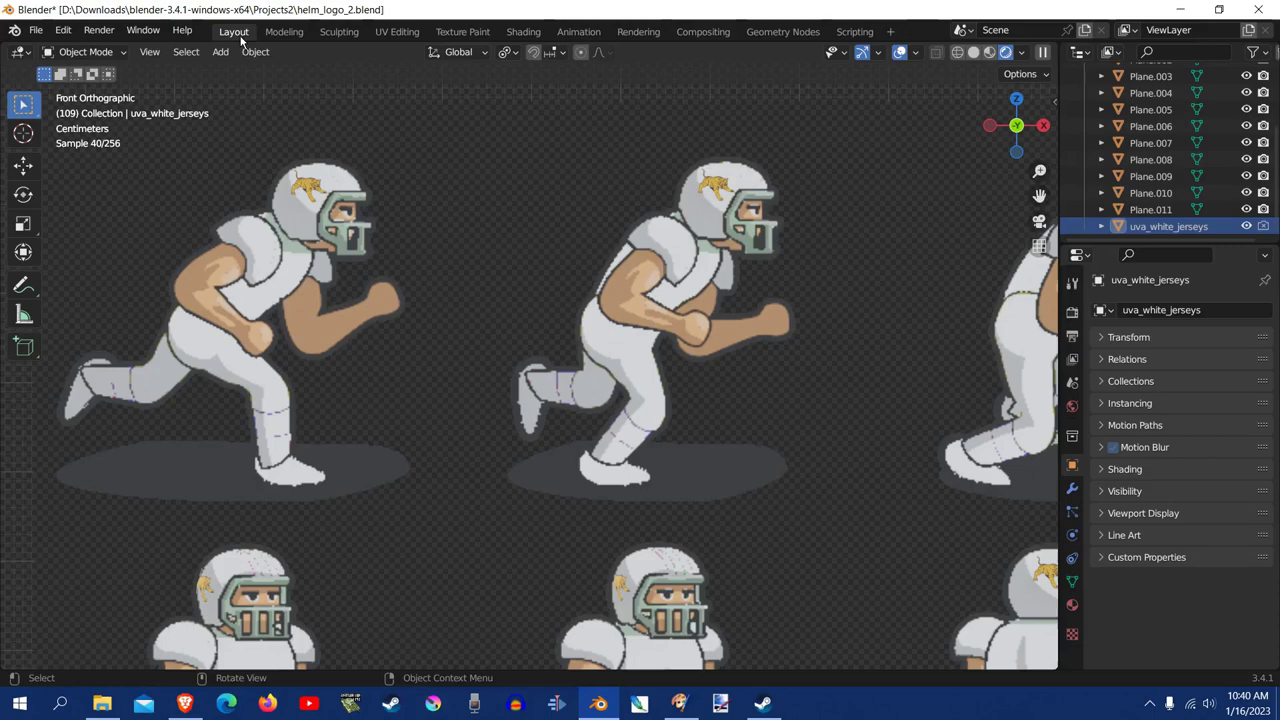
Step: Reload helmet_texture.png in the UV Editing workspace so helmets show the skull logos
left_click(396, 32)
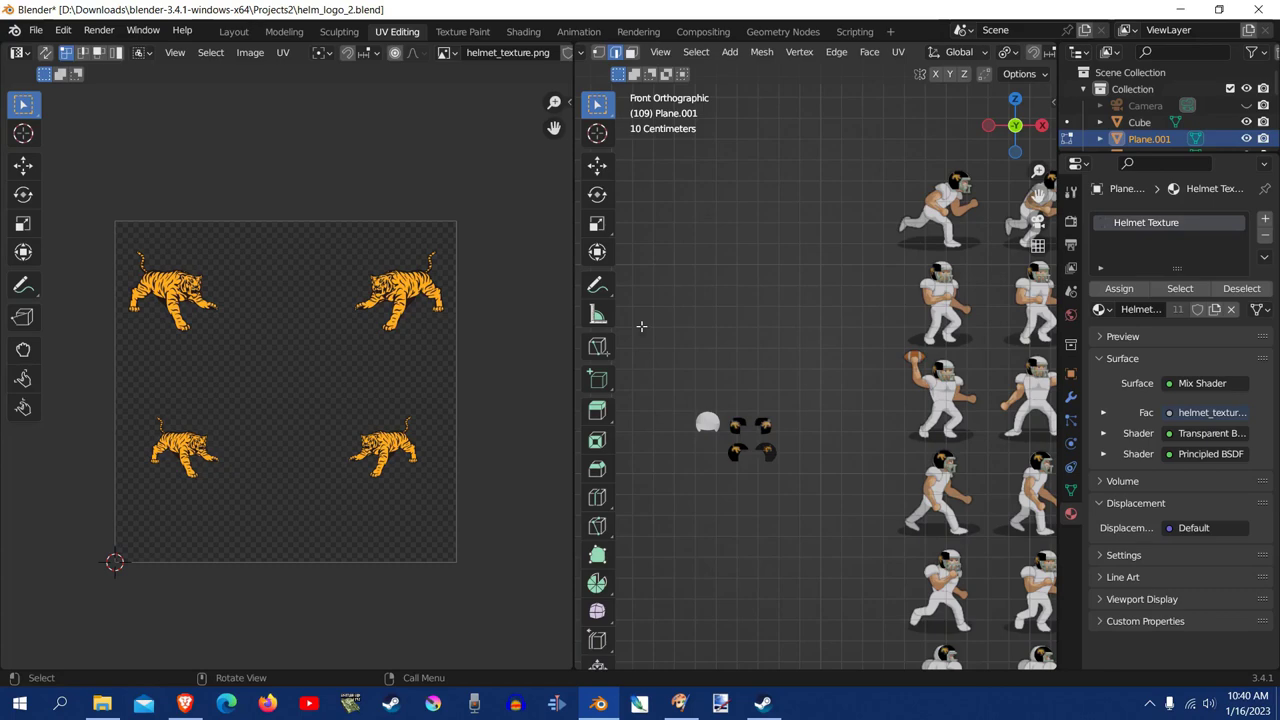
mouse_move(716, 182)
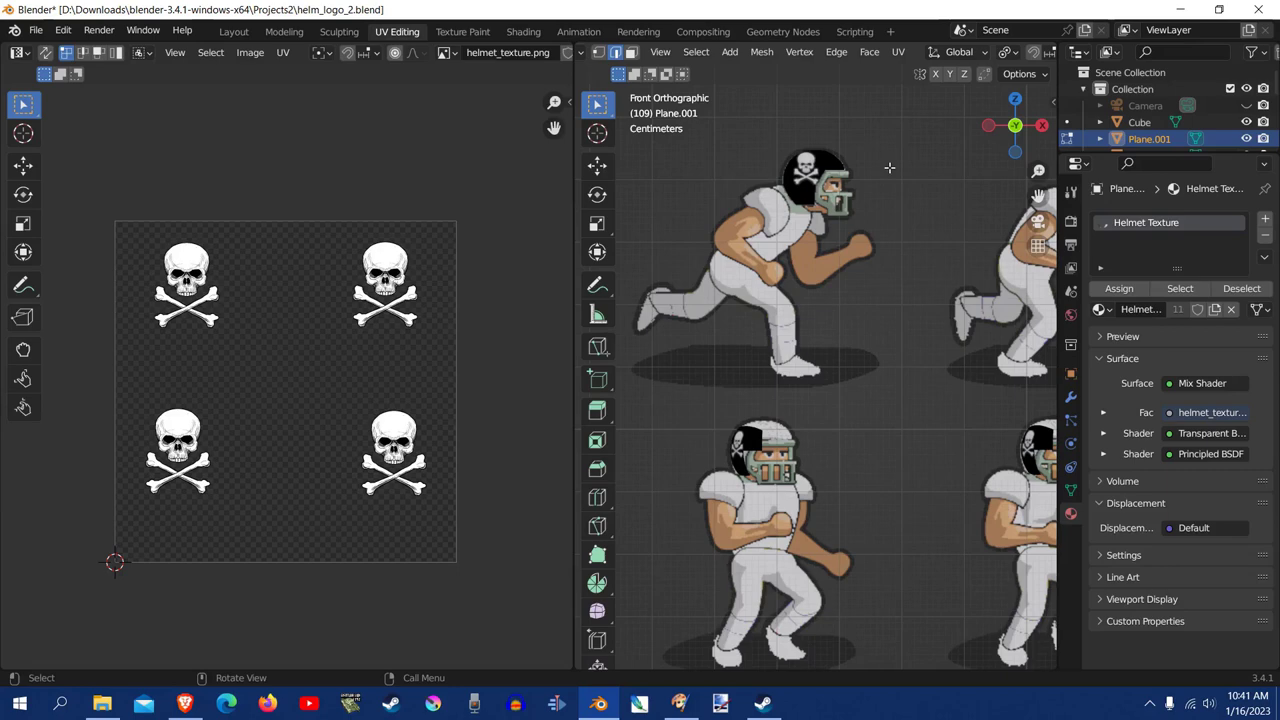
left_click(868, 52)
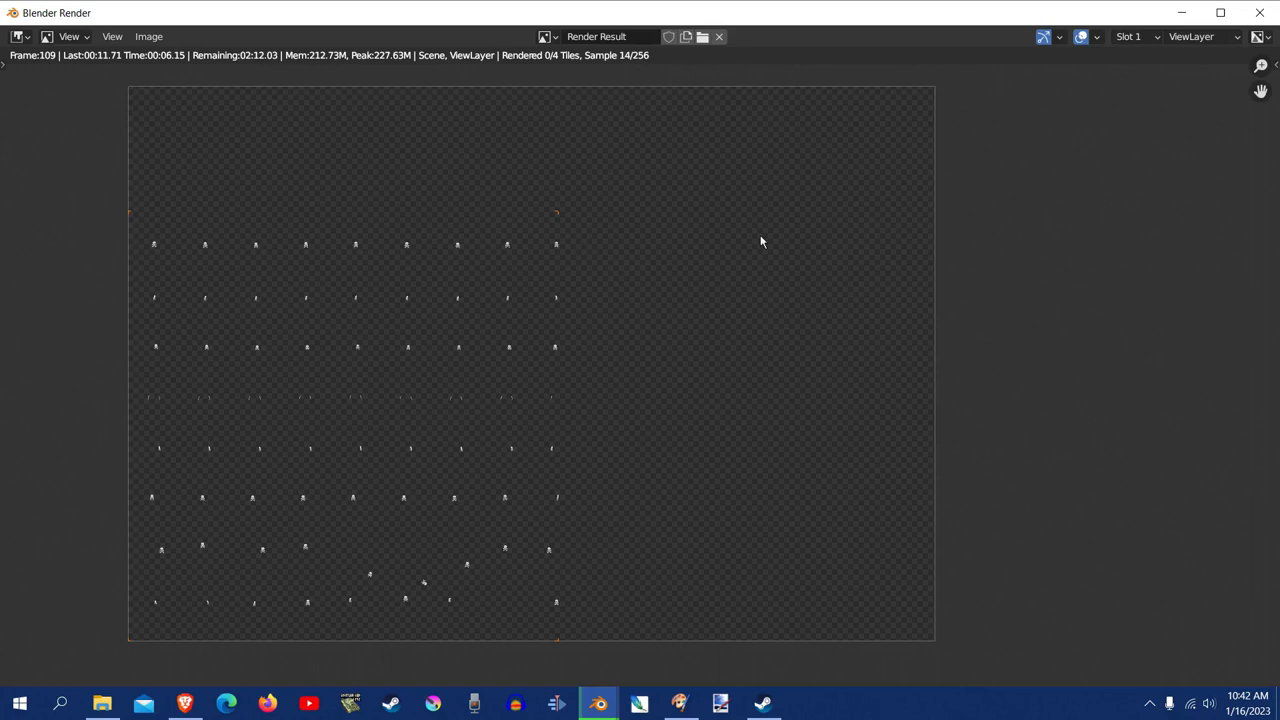
mouse_move(636, 68)
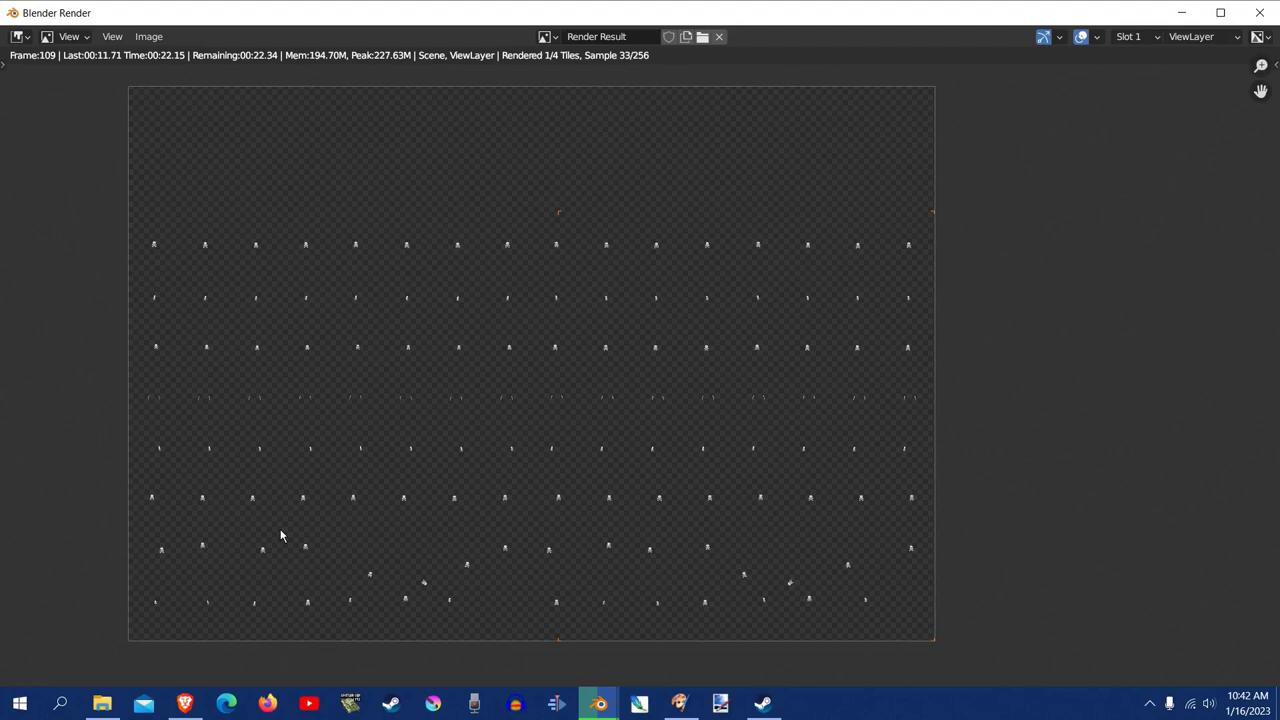
mouse_move(406, 244)
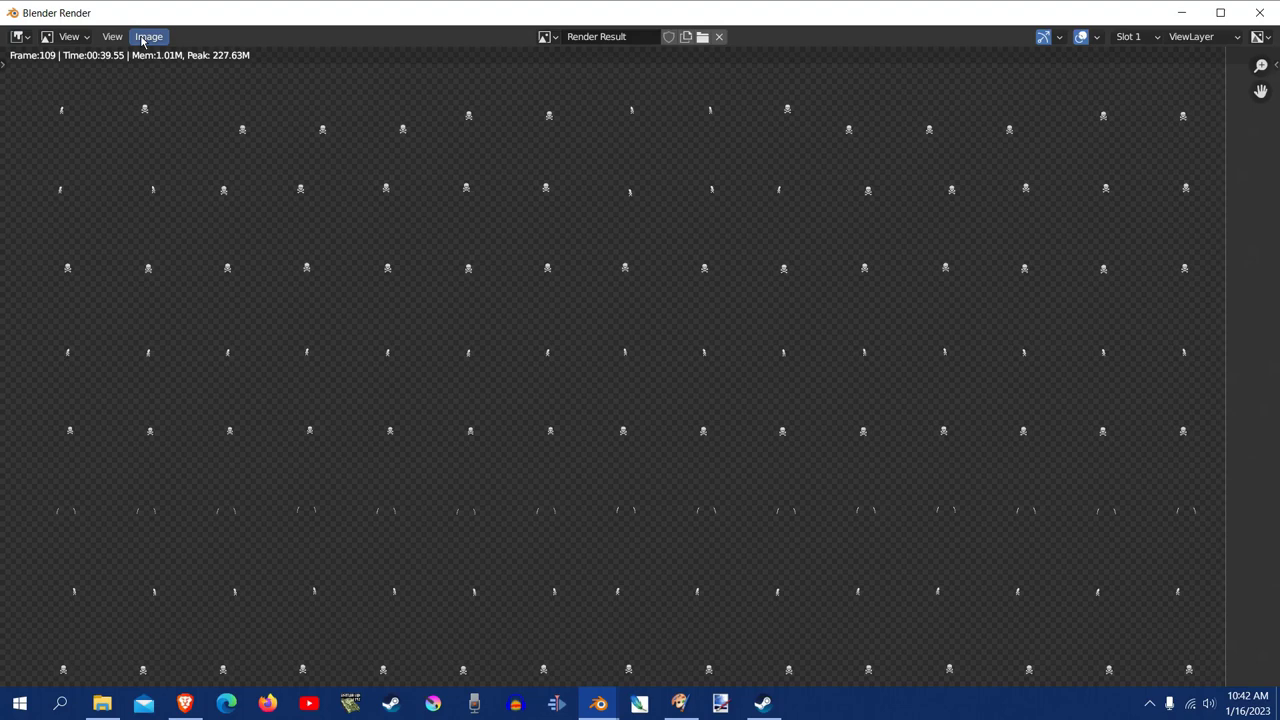
Step: Save the rendered sprite sheet as PIRATES.png in the Output folder
left_click(148, 36)
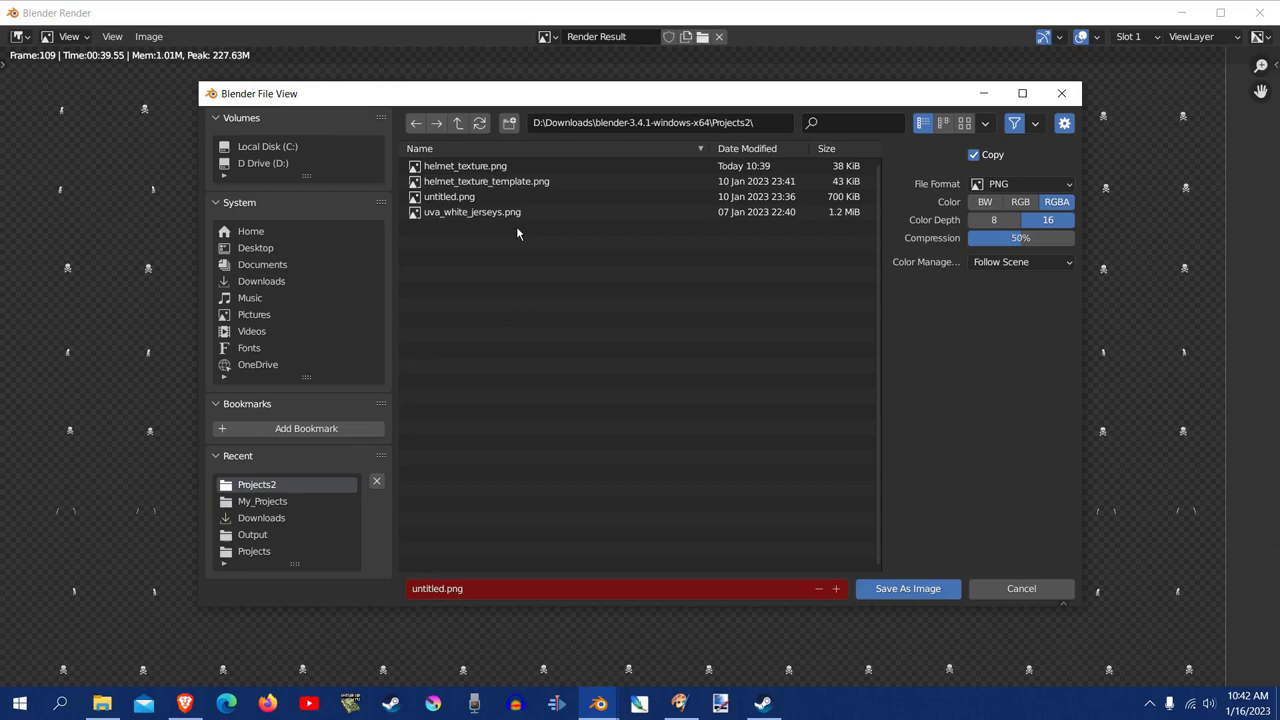
left_click(456, 122)
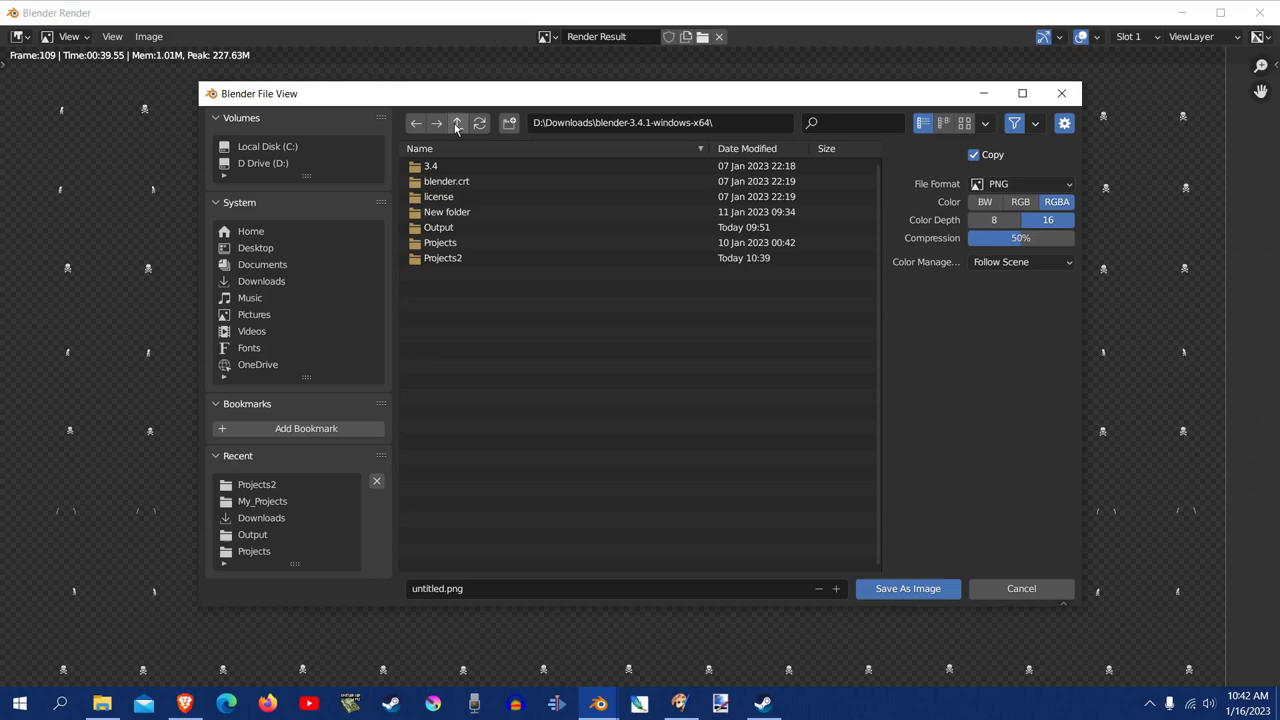
double_click(438, 228)
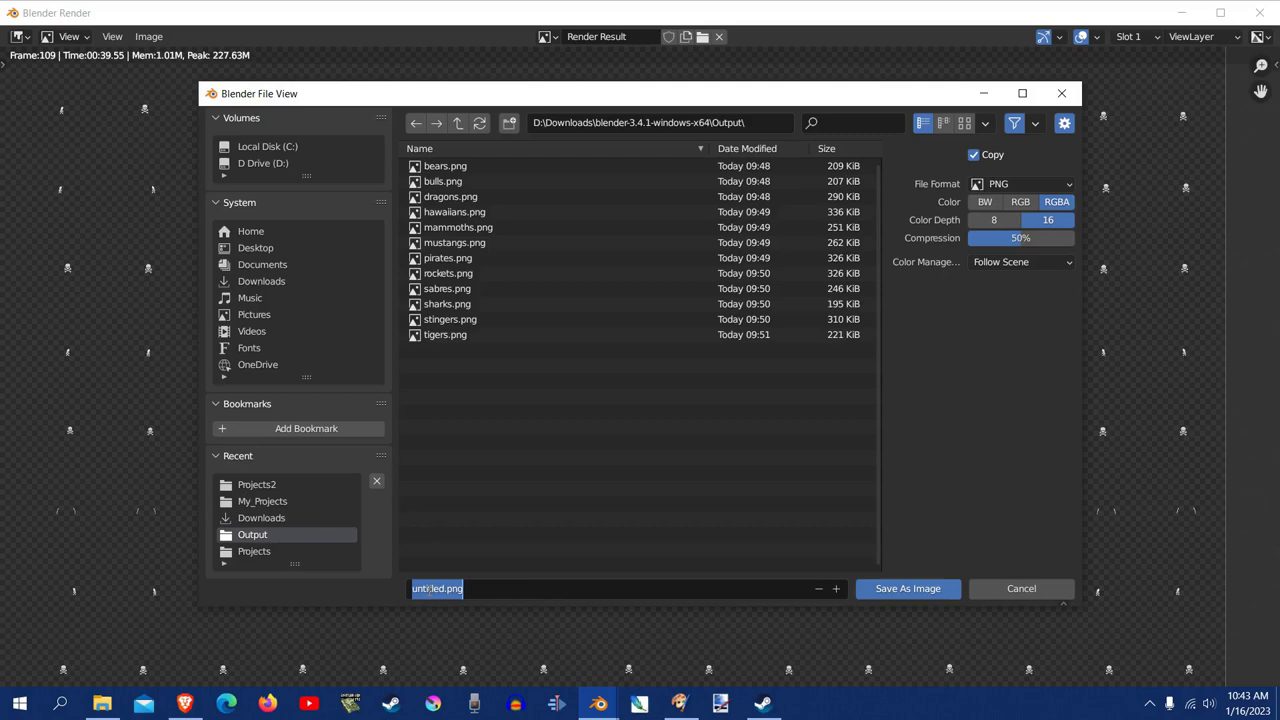
type("PIRATES.png")
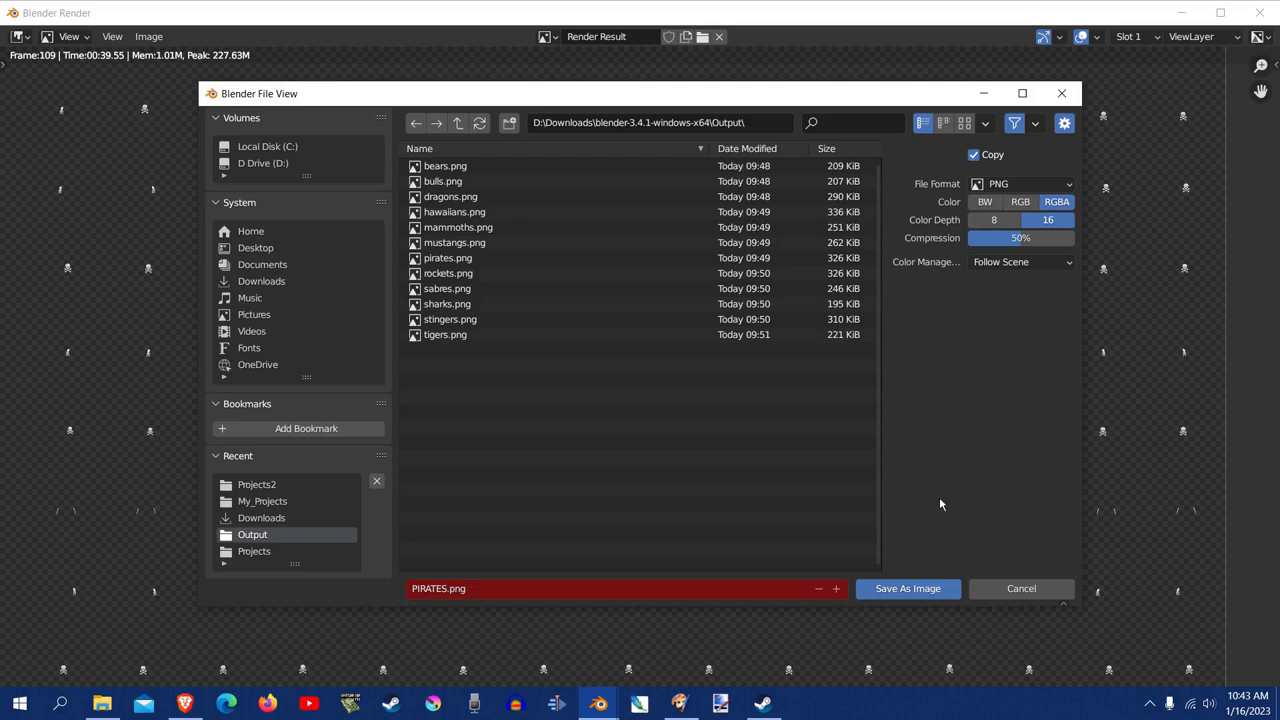
mouse_move(908, 588)
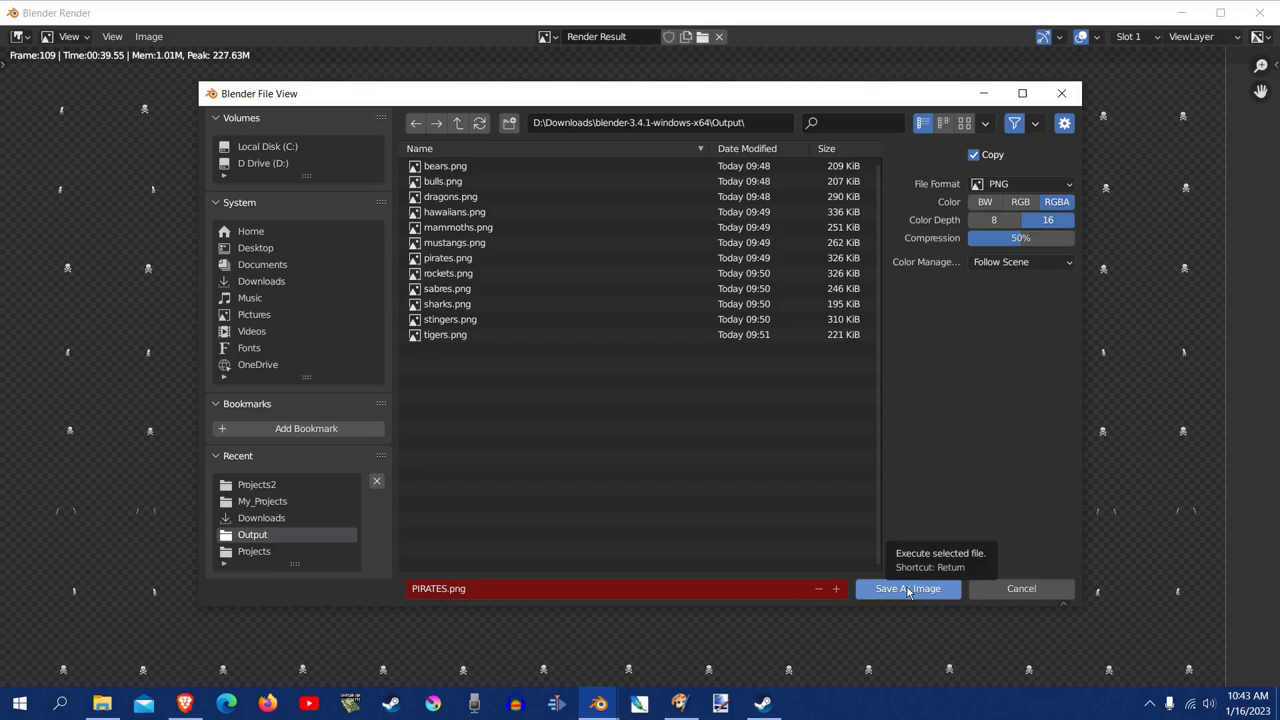
left_click(680, 704)
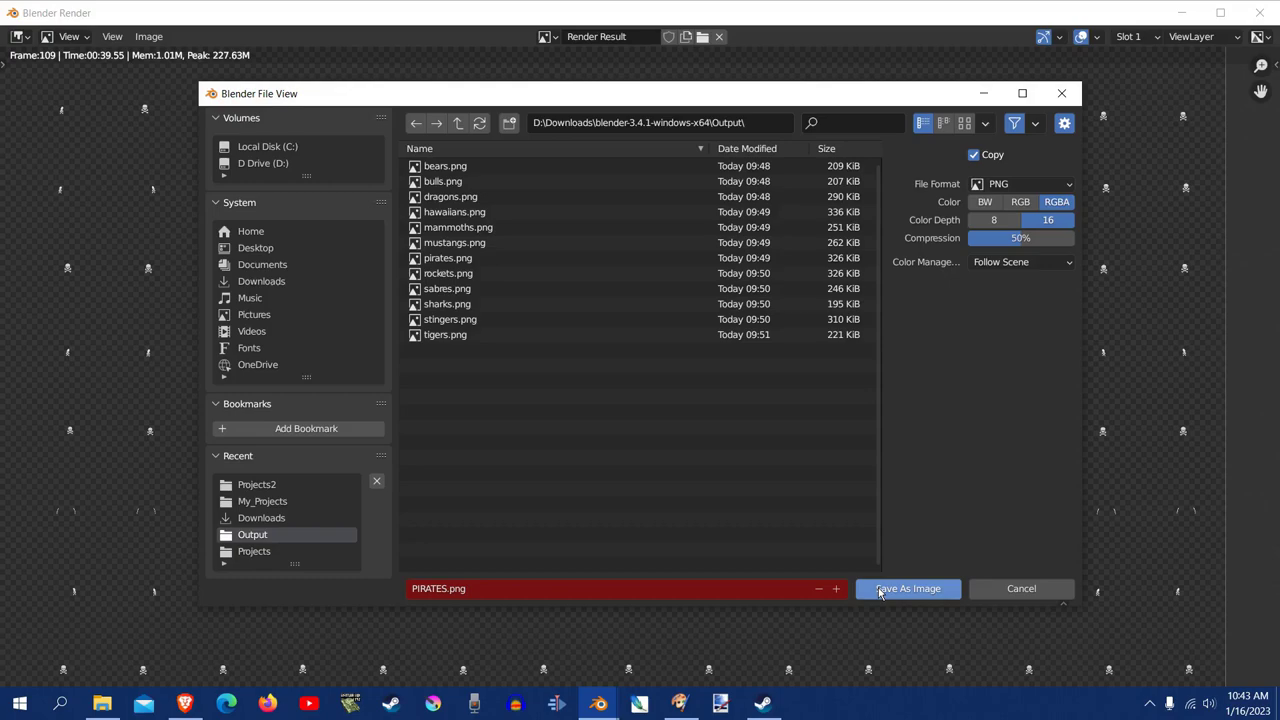
left_click(908, 588)
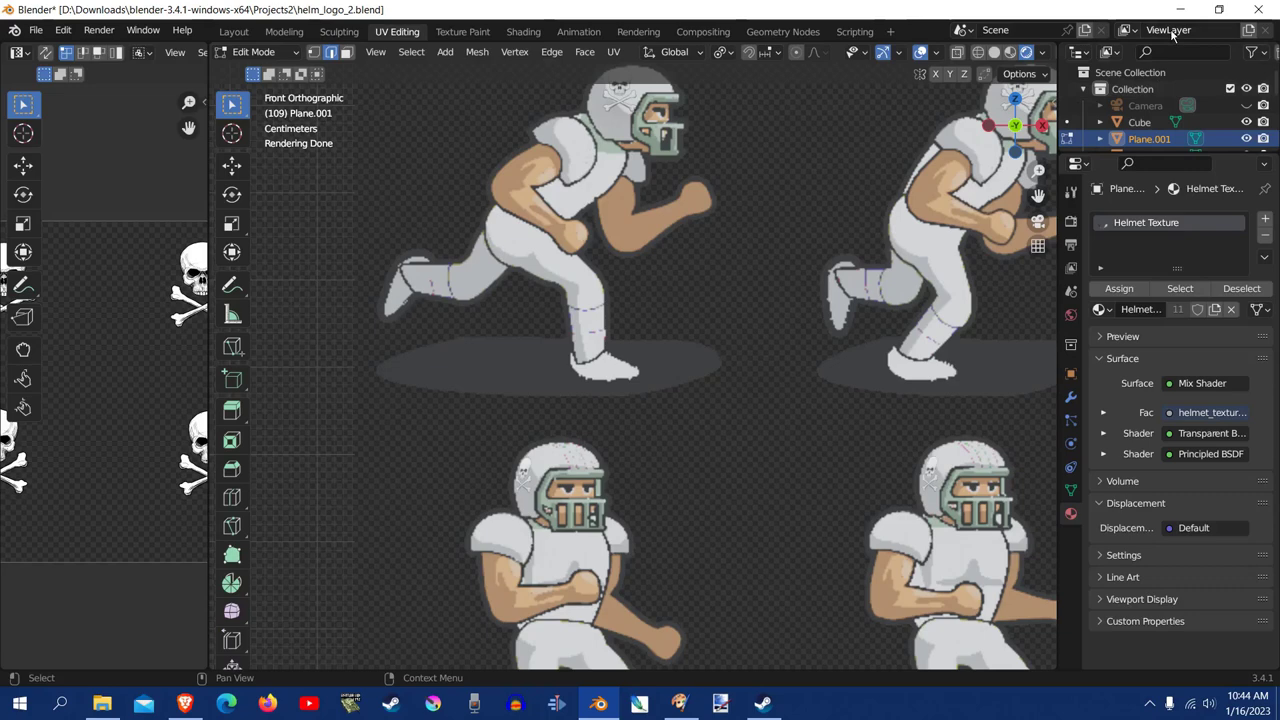
mouse_move(1168, 30)
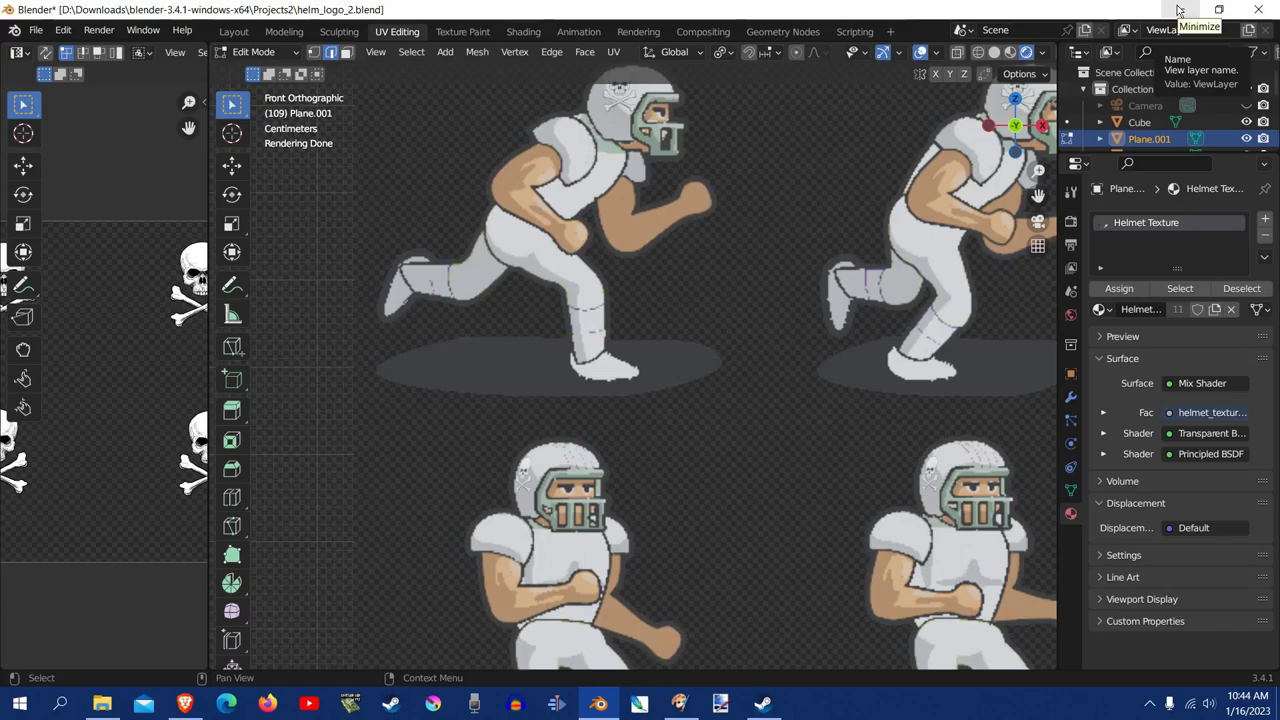
Step: Minimize Blender and bring Paint Shop Pro back to the front
left_click(1198, 10)
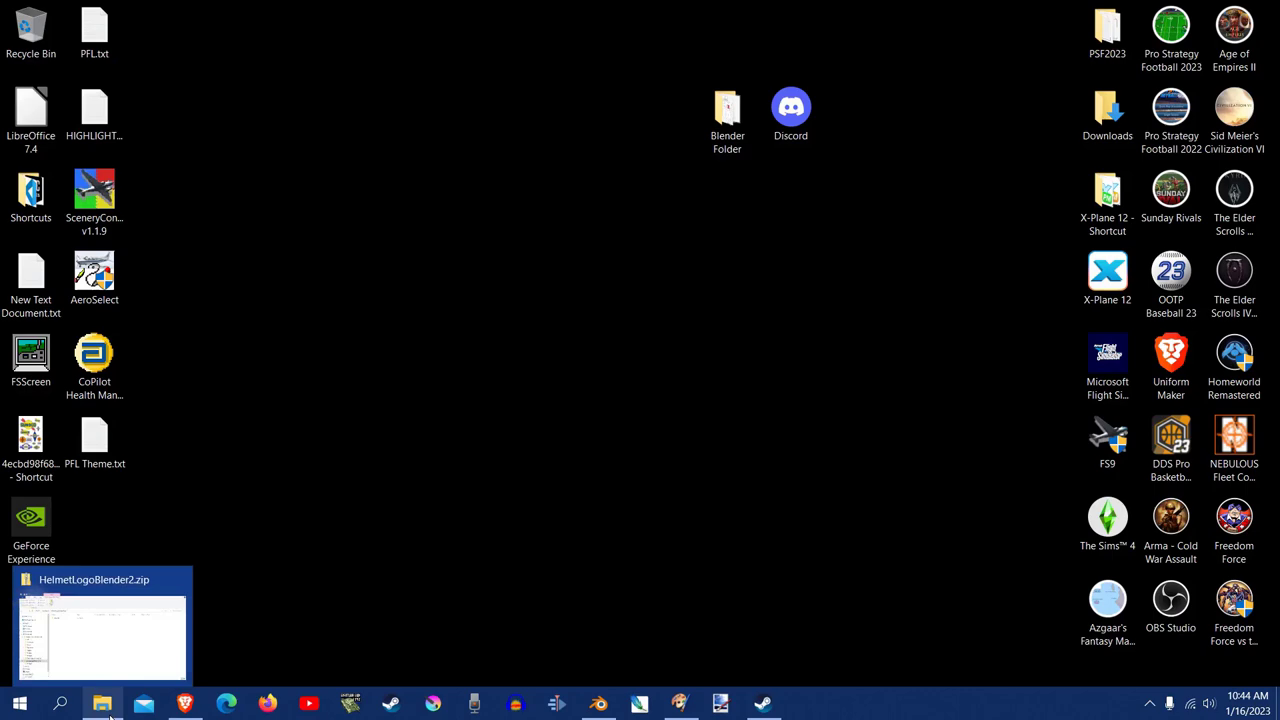
left_click(104, 704)
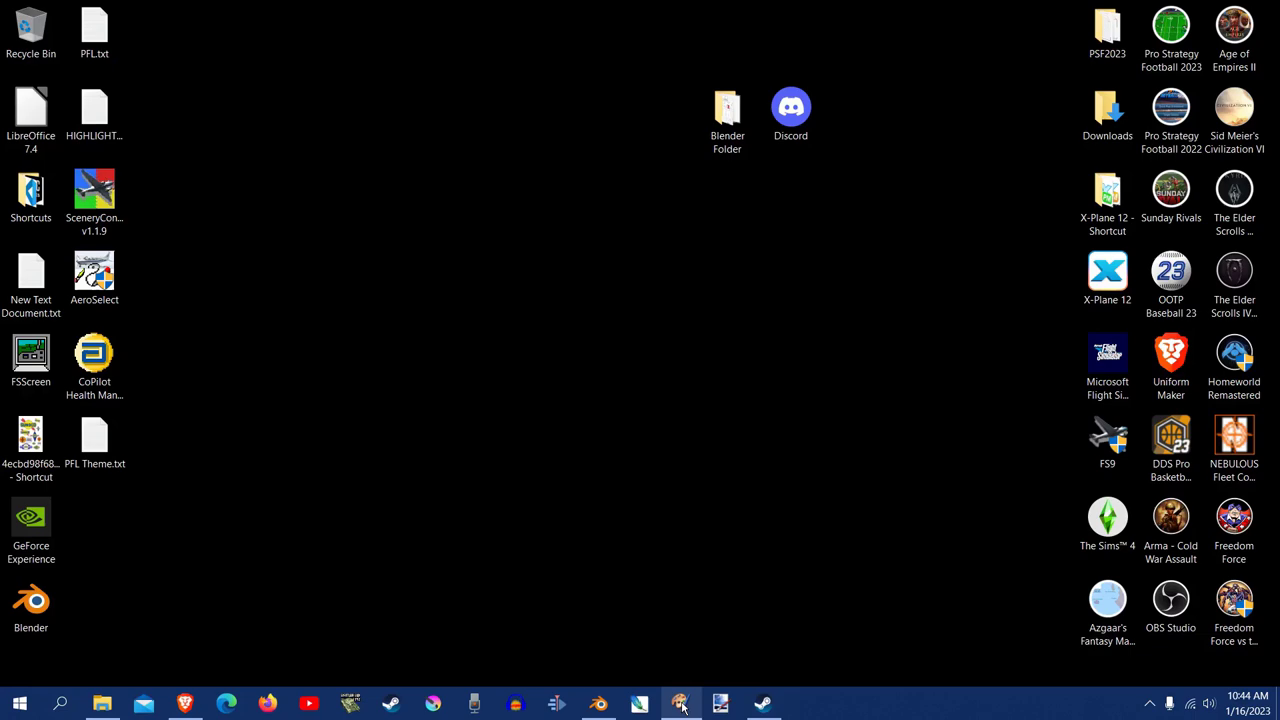
left_click(680, 704)
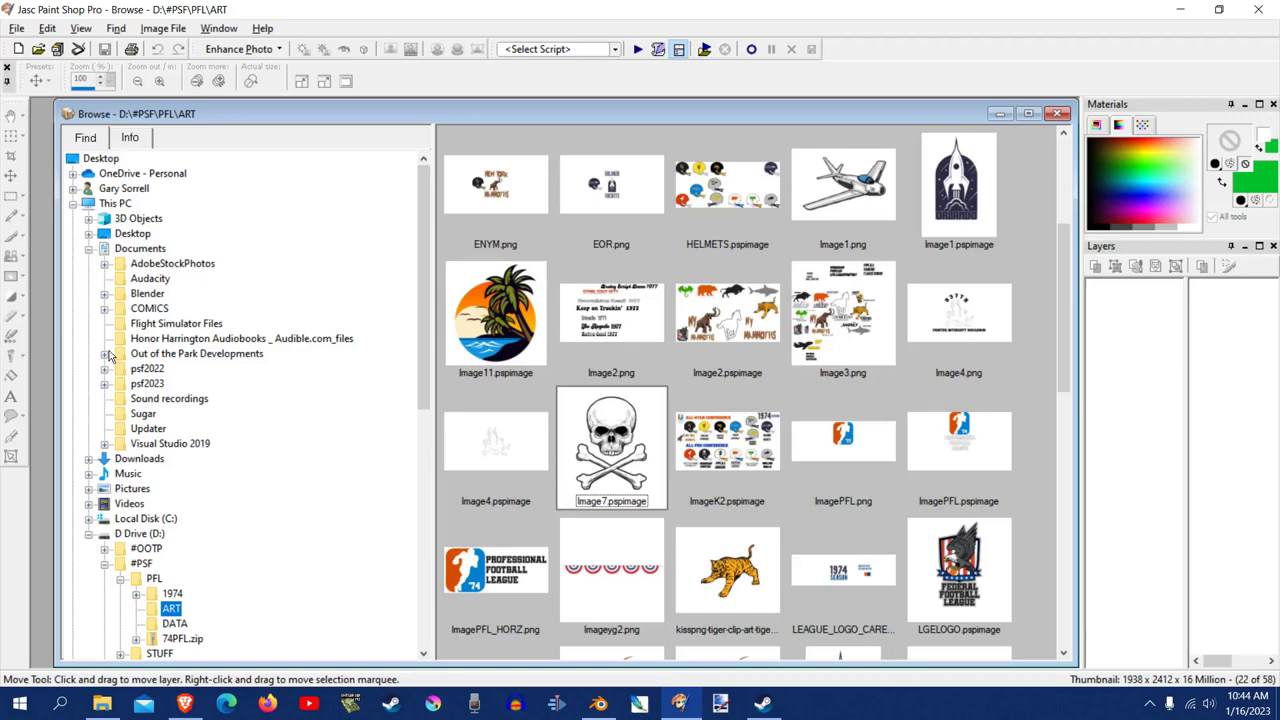
Step: Browse to Documents > pfl2023 > images > PFL > uniforms > default
left_click(106, 384)
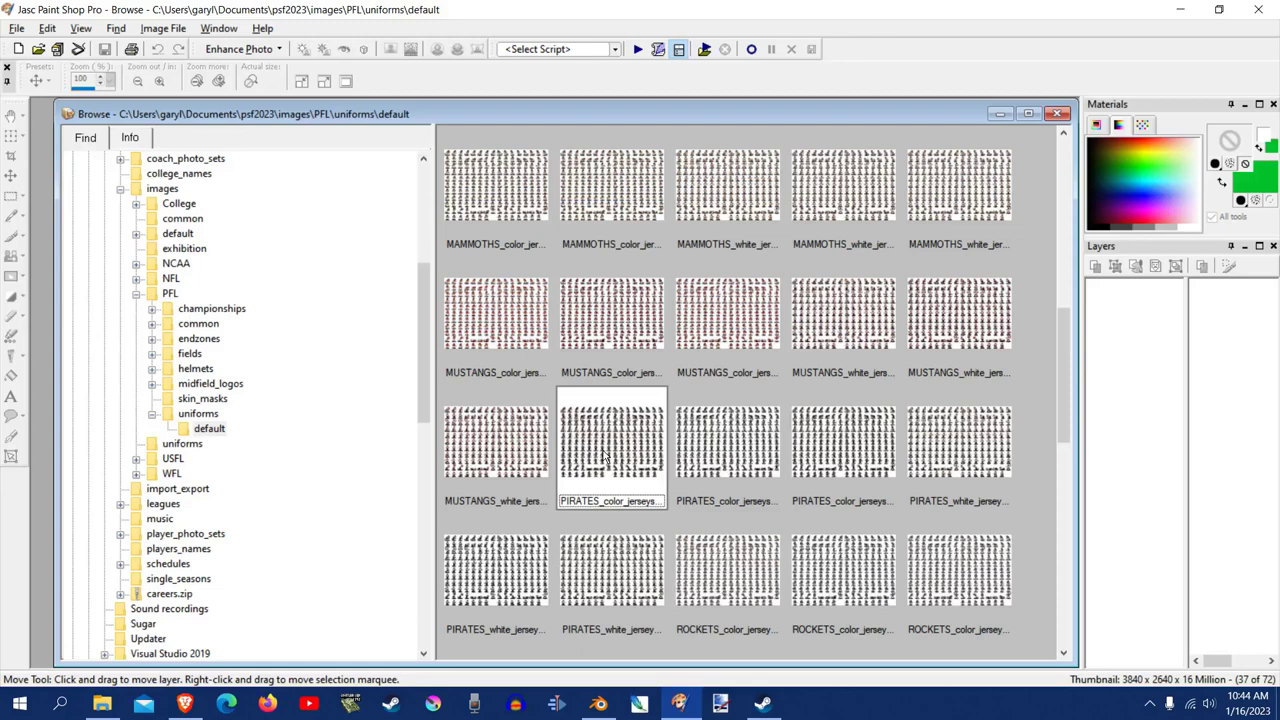
mouse_move(616, 456)
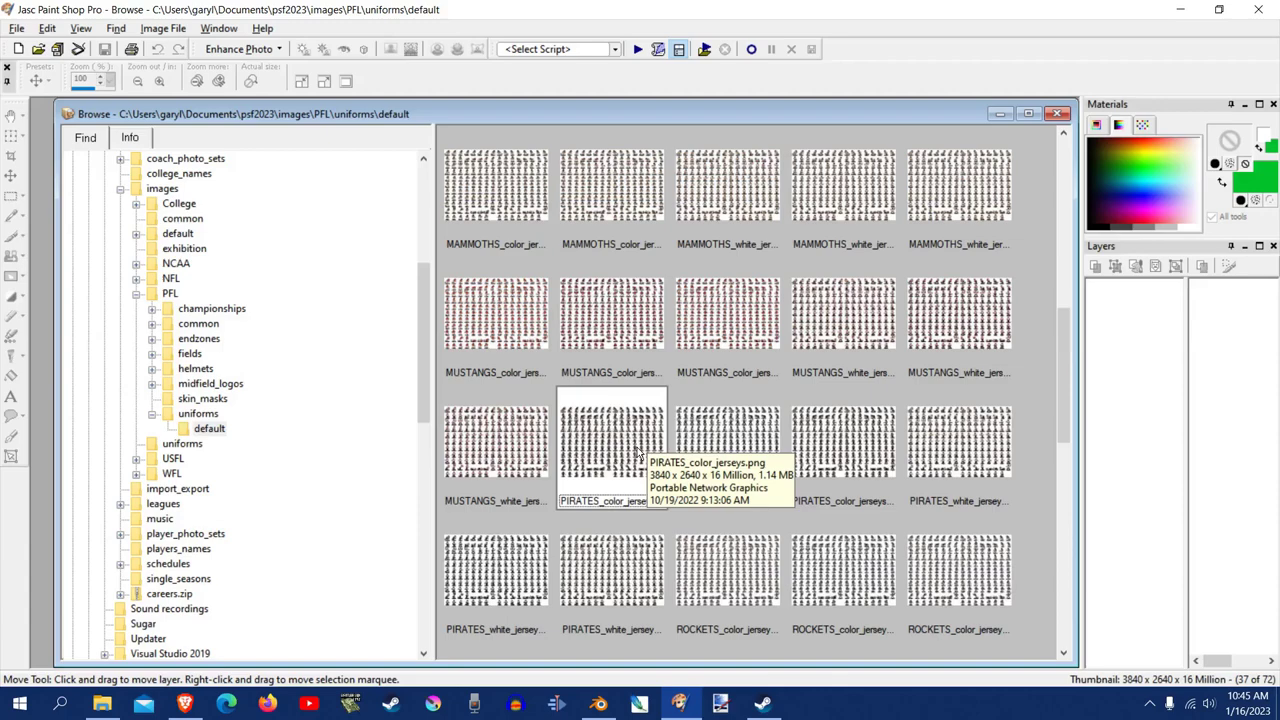
Step: Open PIRATES_color_jerseys.png, then browse toward the Blender folder in Downloads
double_click(612, 440)
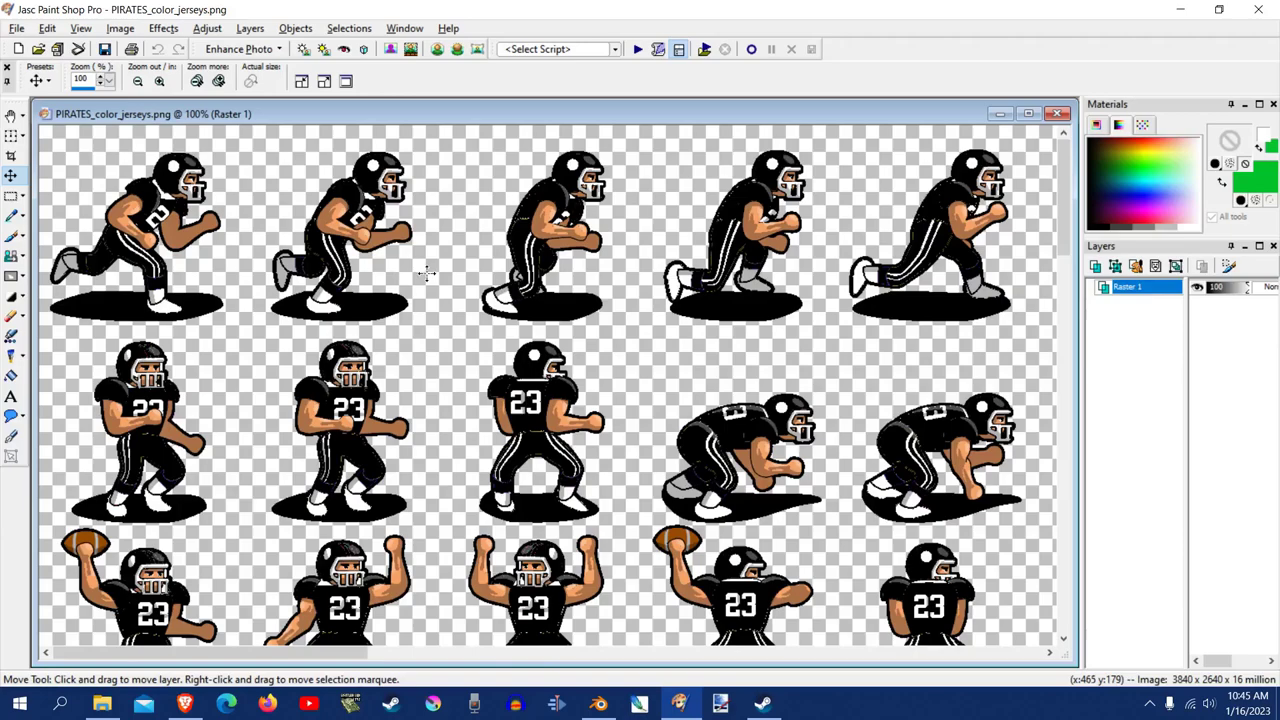
left_click(136, 80)
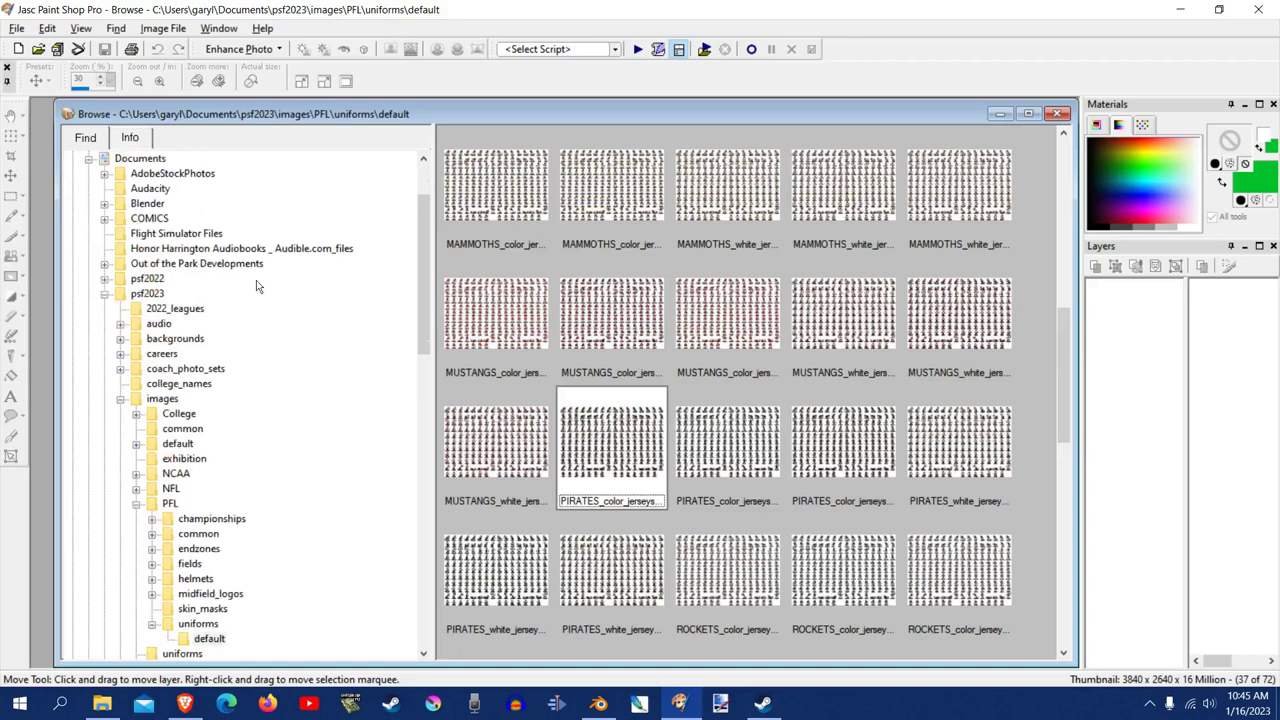
scroll("down", 3)
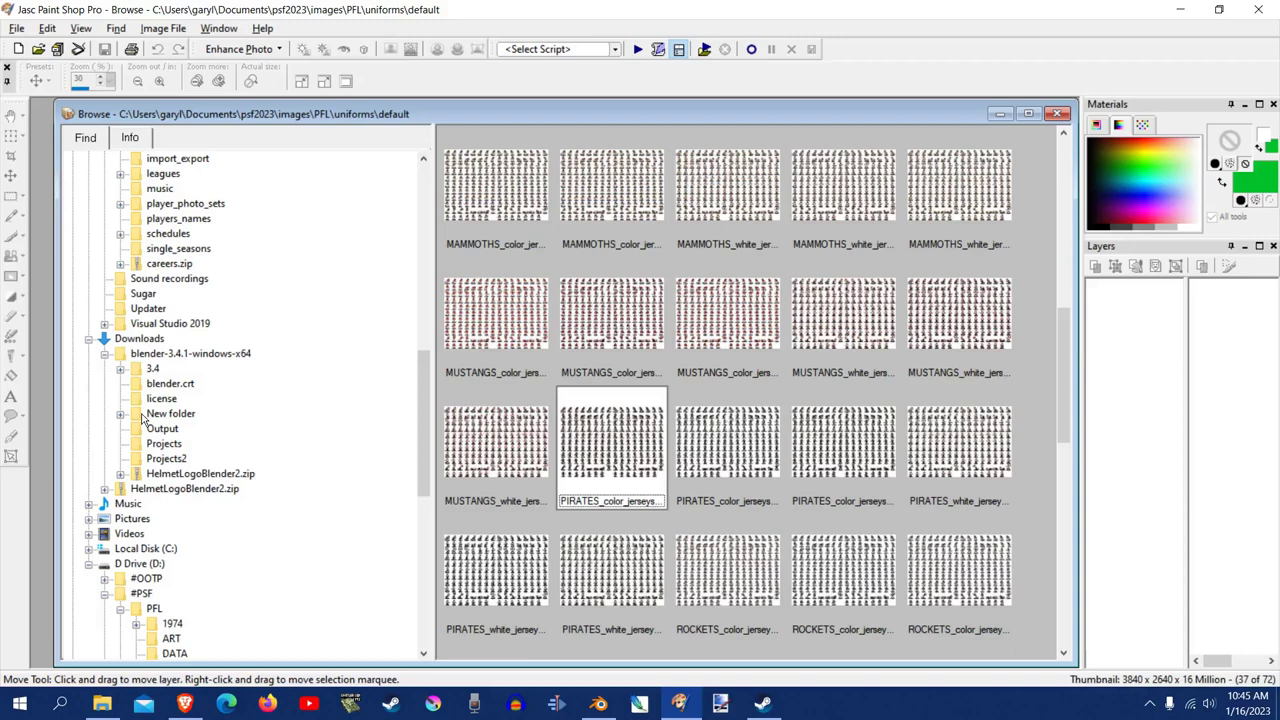
Step: Copy pirates.png and paste it into PIRATES_color_jerseys.png as a new layer
double_click(612, 444)
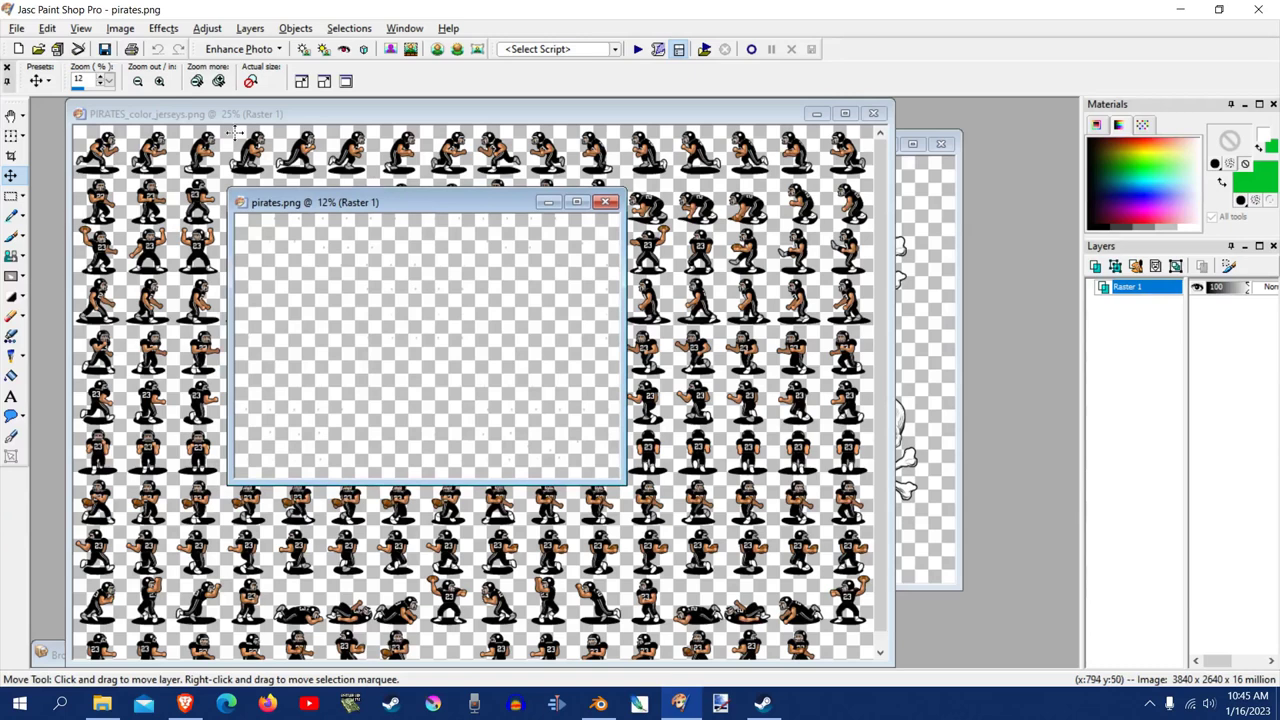
left_click(46, 28)
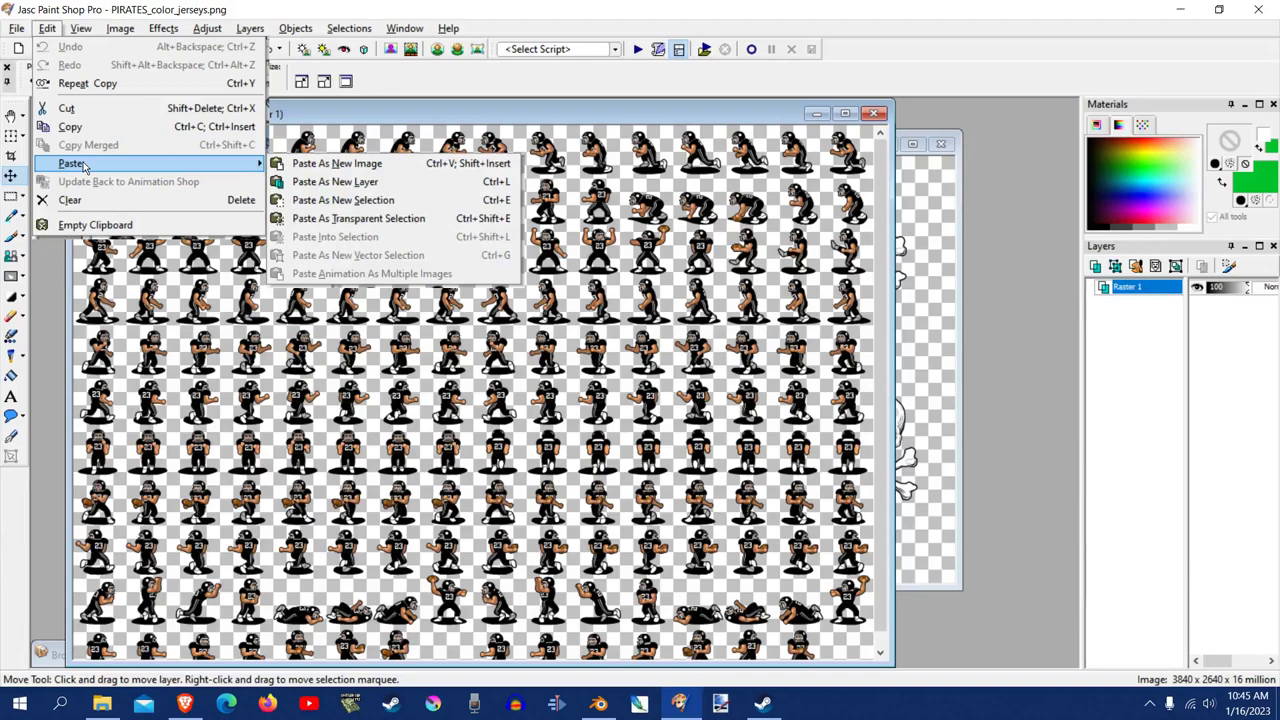
left_click(336, 180)
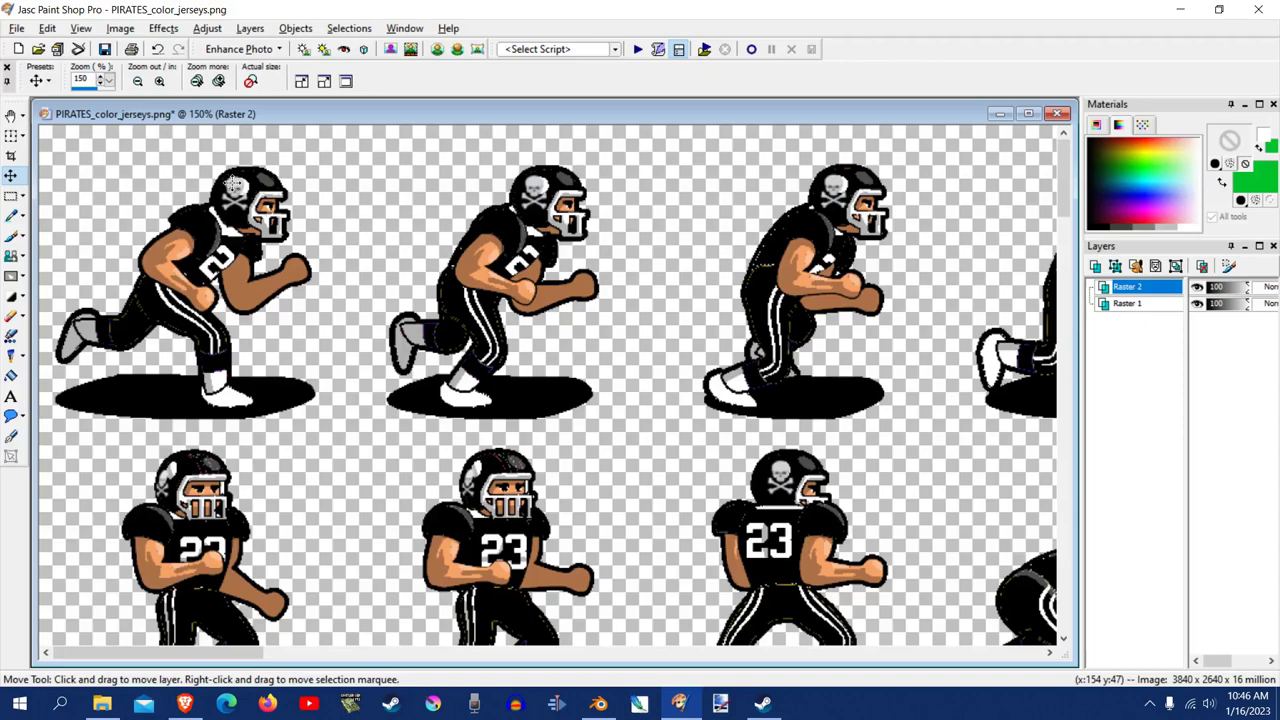
left_click(136, 80)
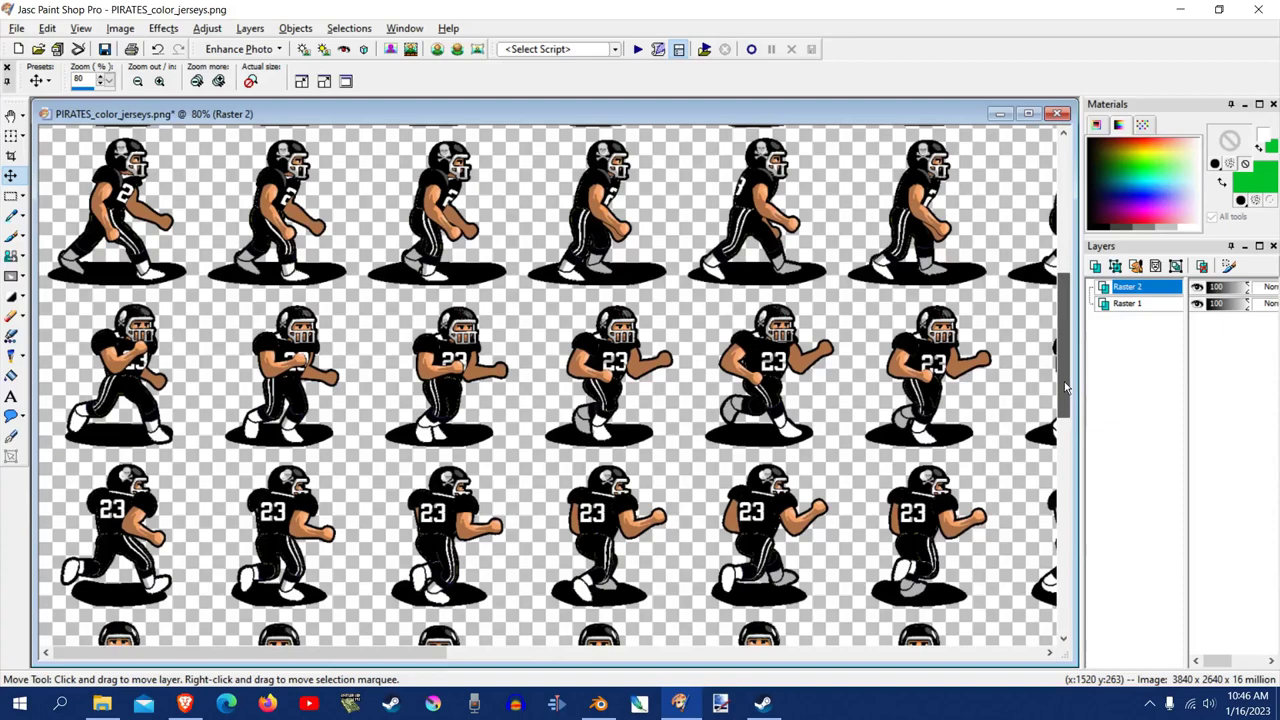
scroll("down", 3)
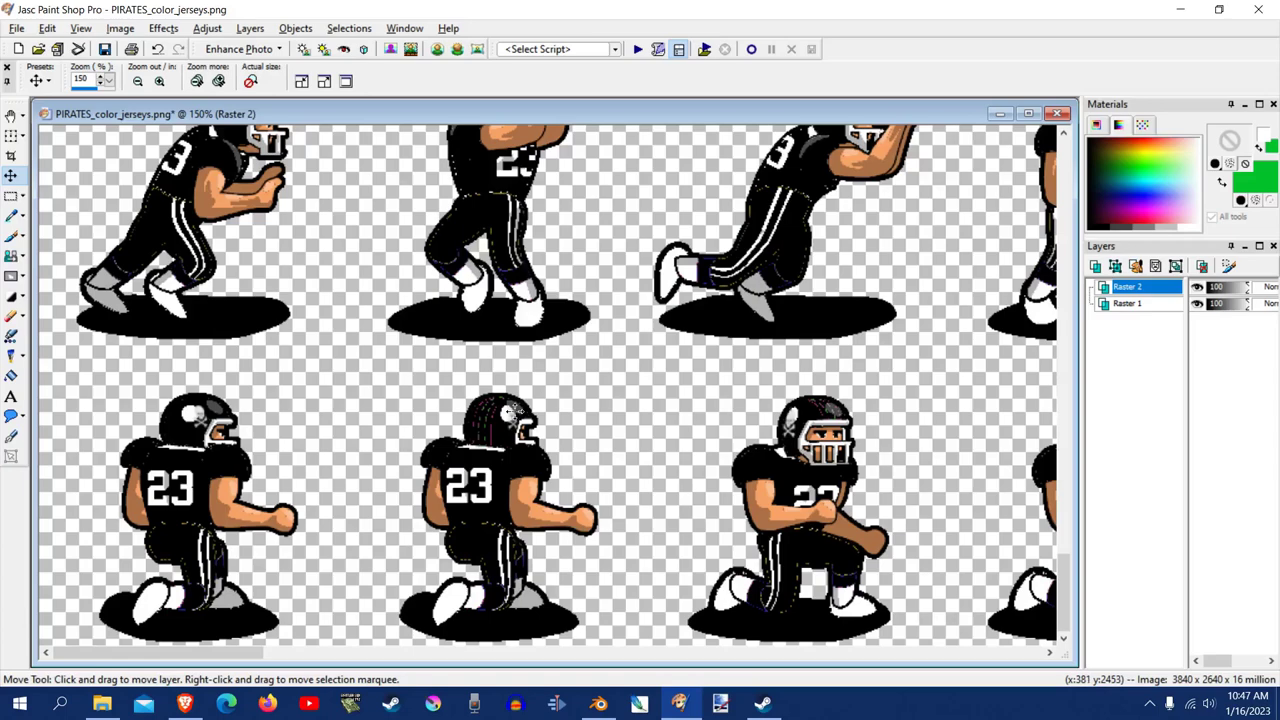
left_click(136, 80)
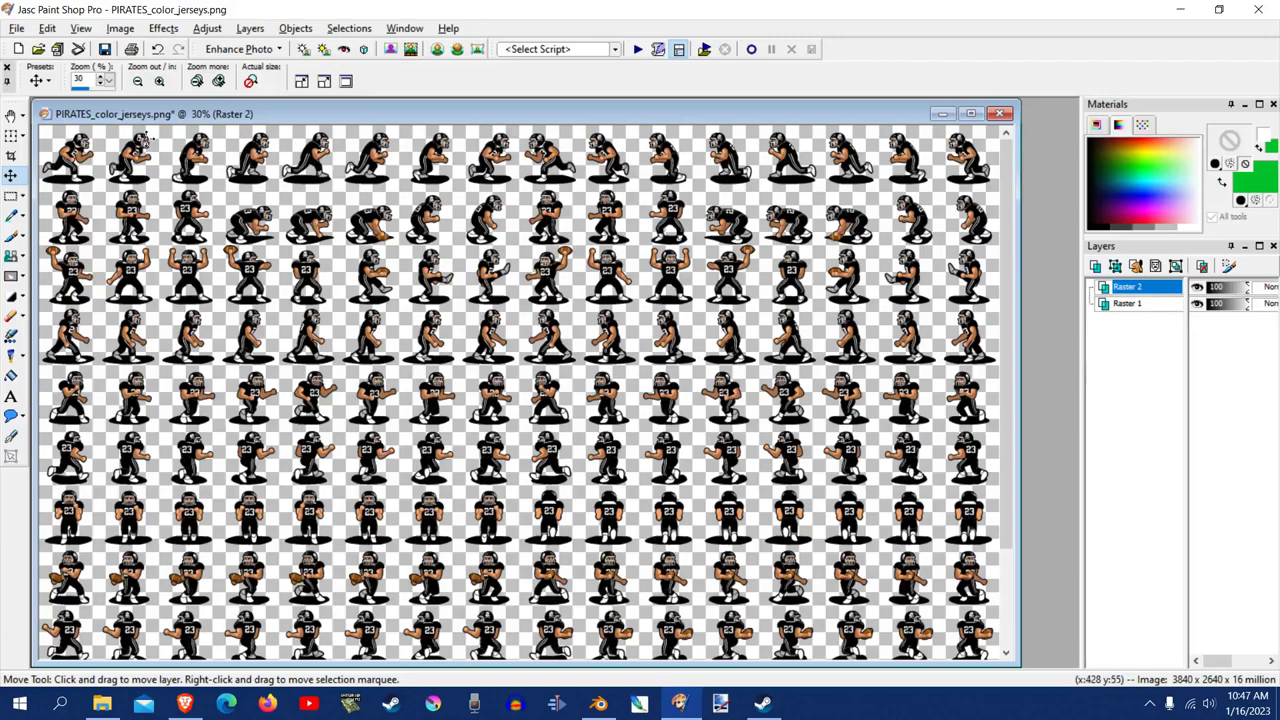
mouse_move(1128, 288)
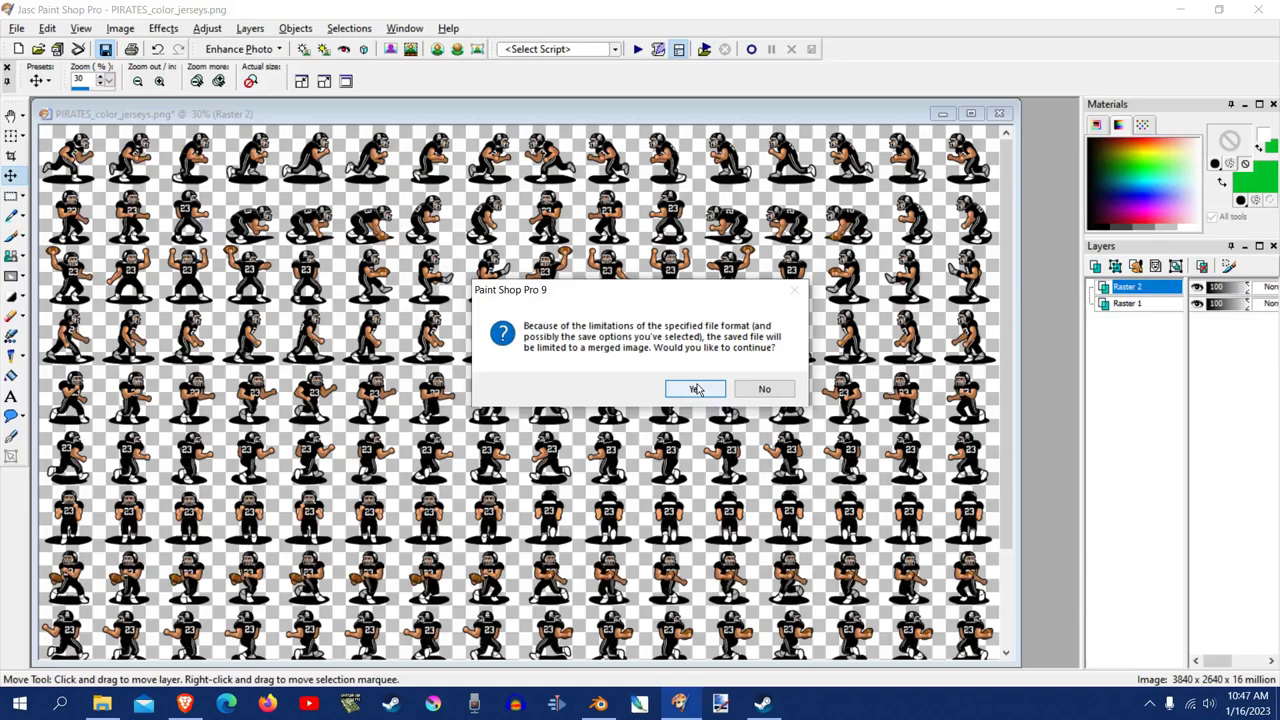
Step: Save the jersey sheet as a merged PNG and close it
left_click(696, 388)
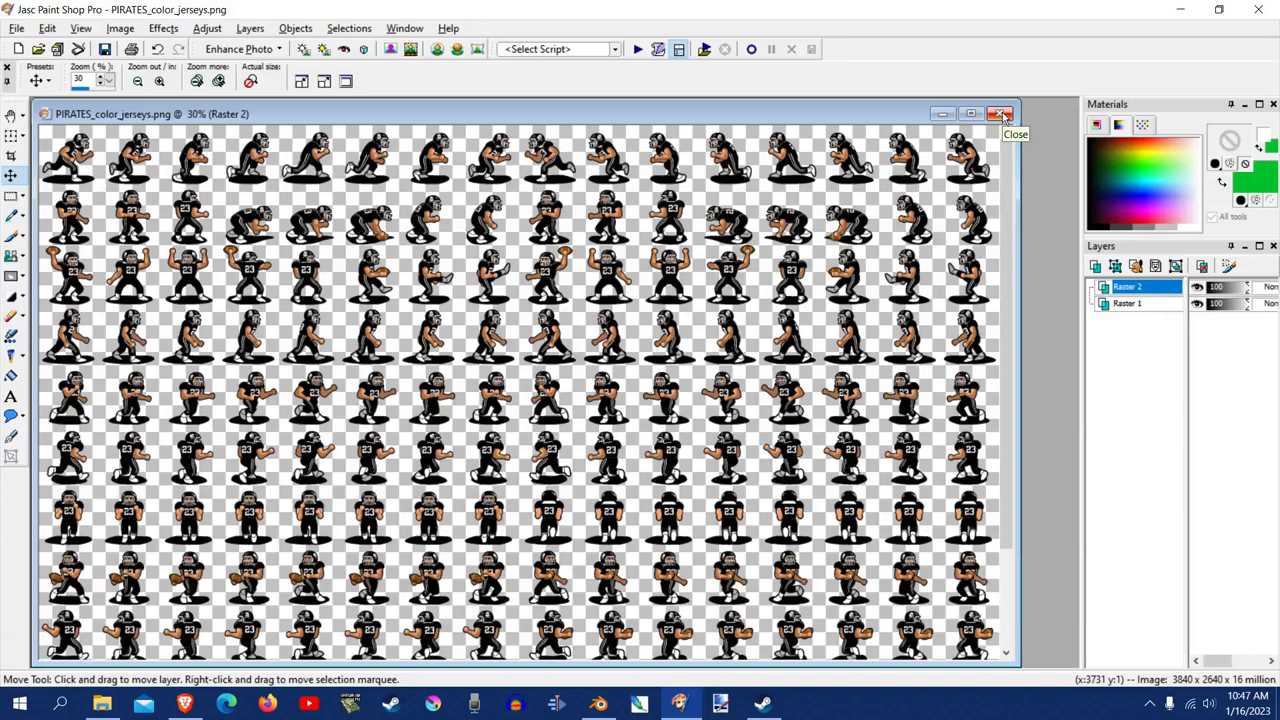
left_click(1000, 112)
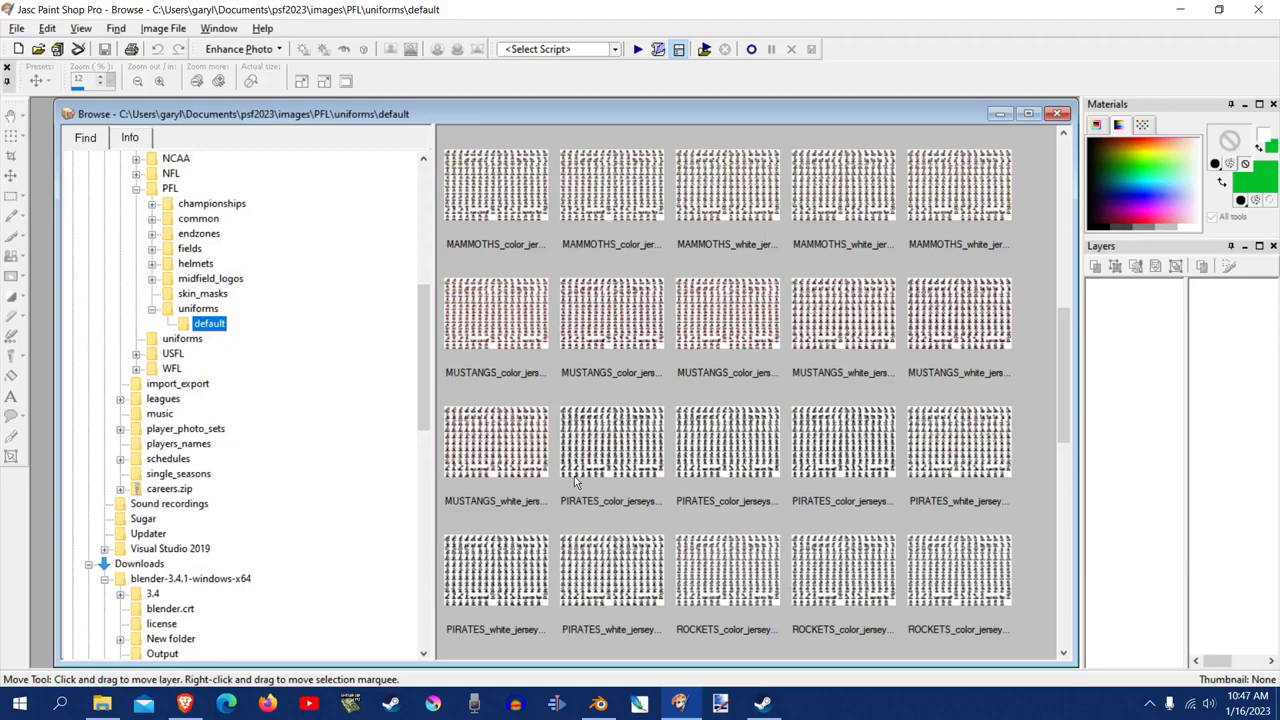
Step: Open PIRATES_color_jerseys_short.png, return to Browse, then open PIRATES_color_jerseys_long.png
double_click(728, 444)
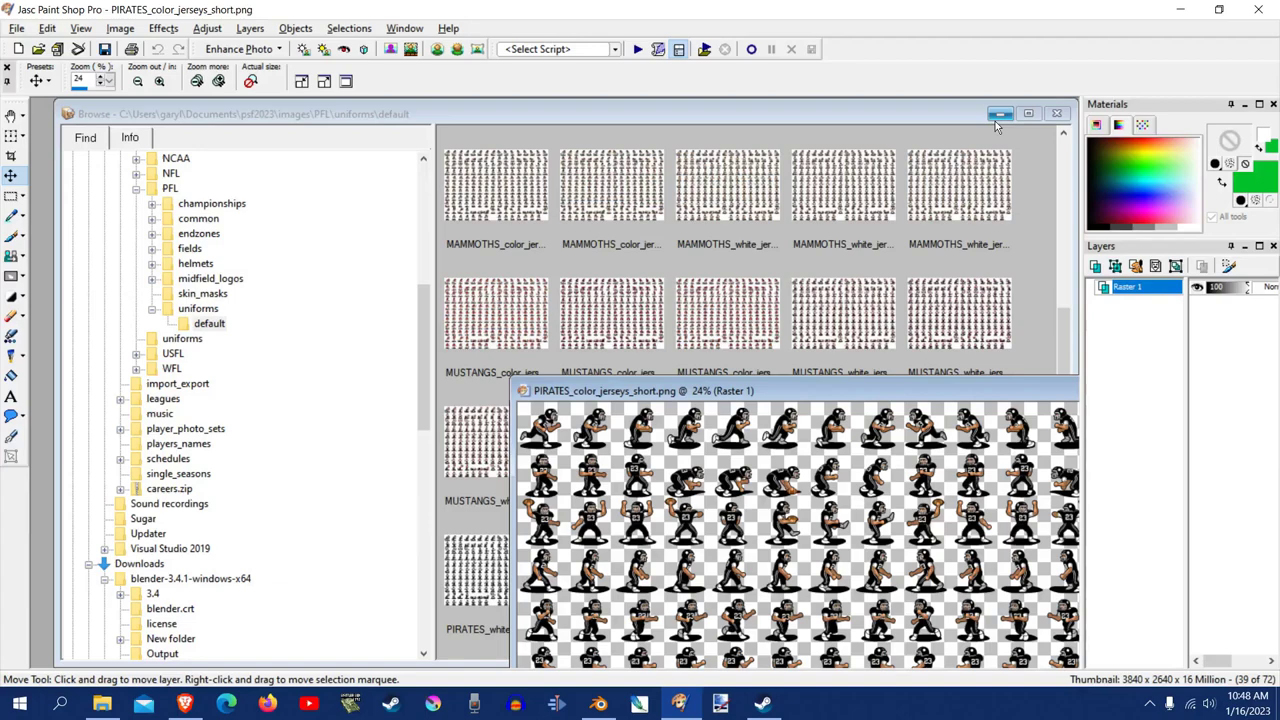
left_click(1000, 112)
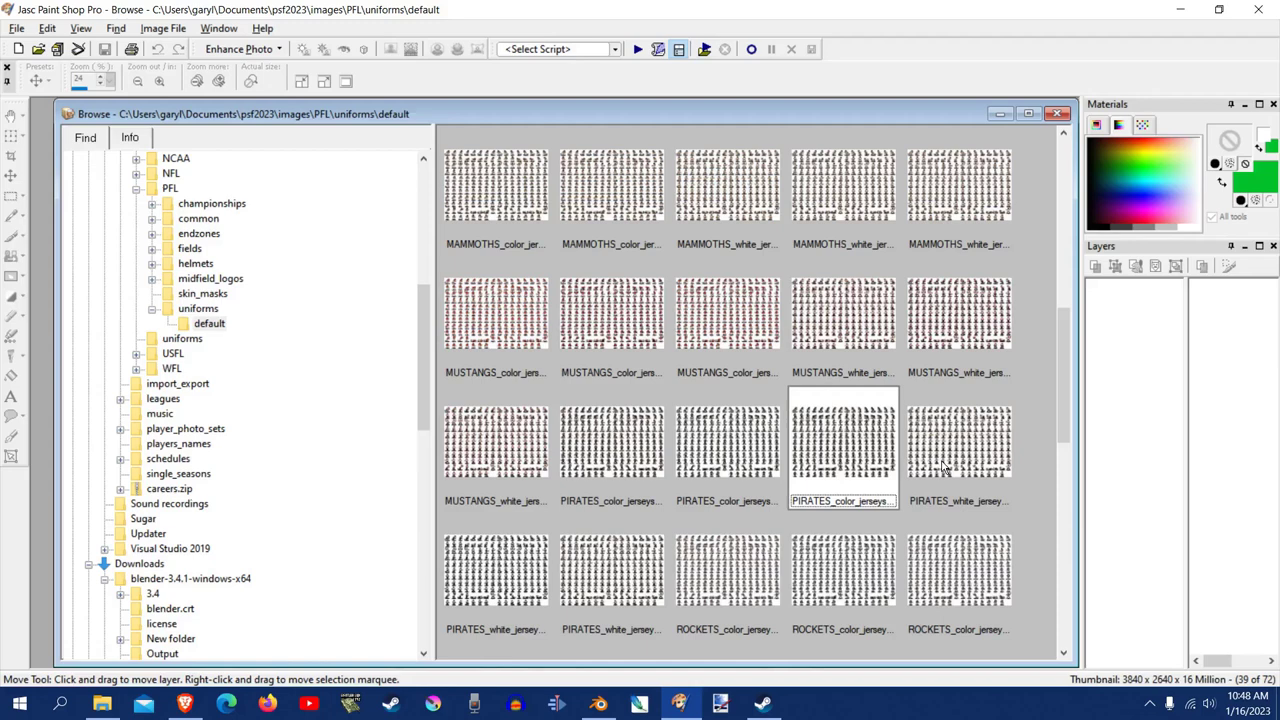
left_click(958, 442)
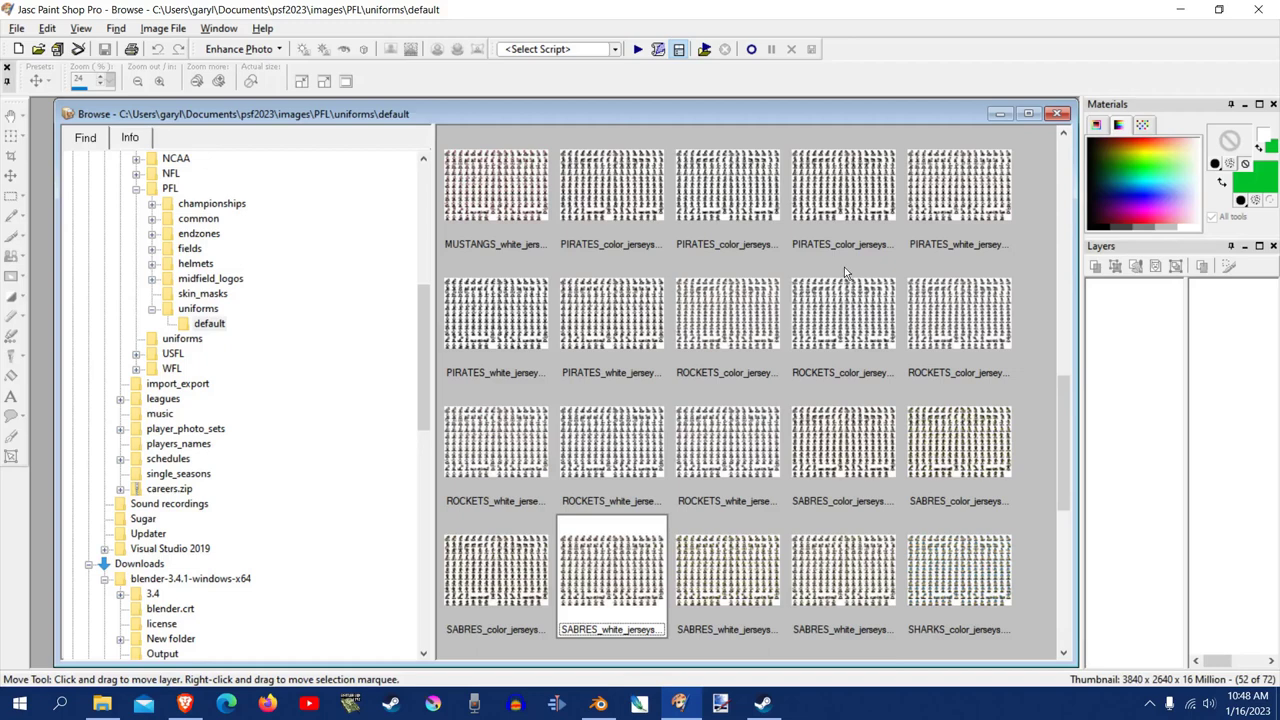
left_click(612, 184)
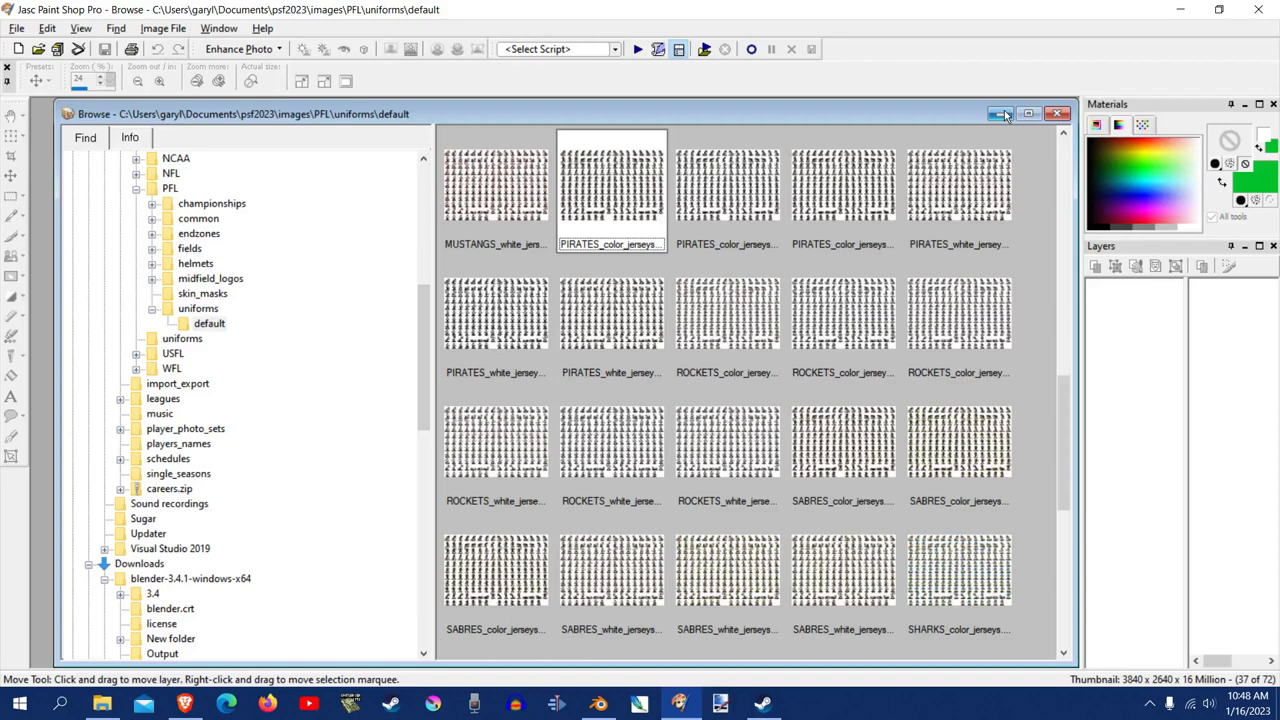
double_click(612, 184)
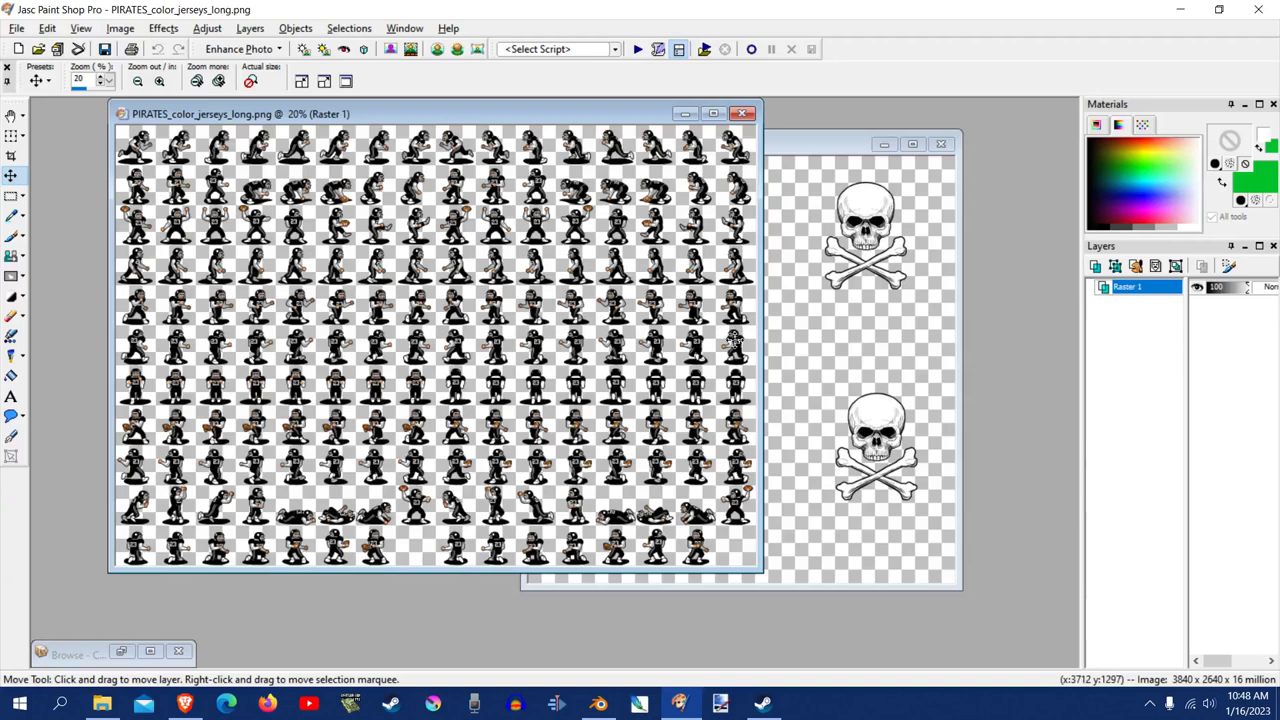